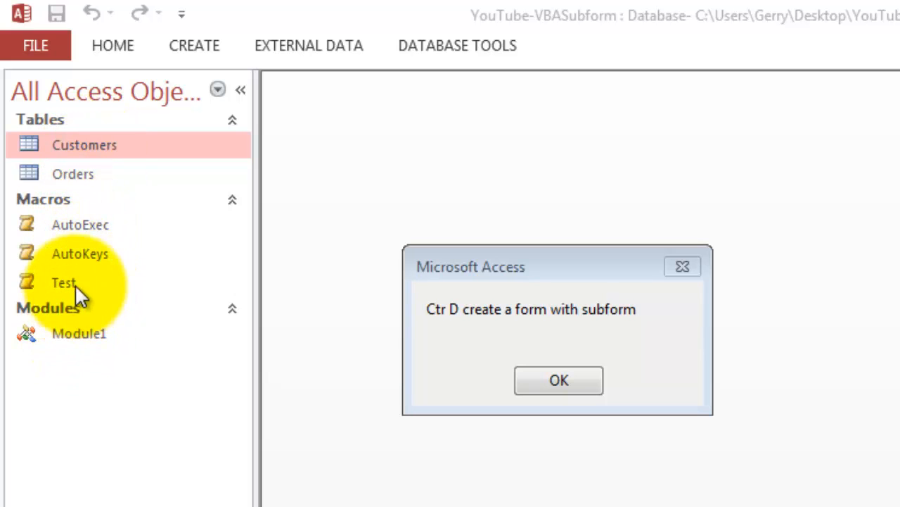
pyautogui.moveTo(82, 232)
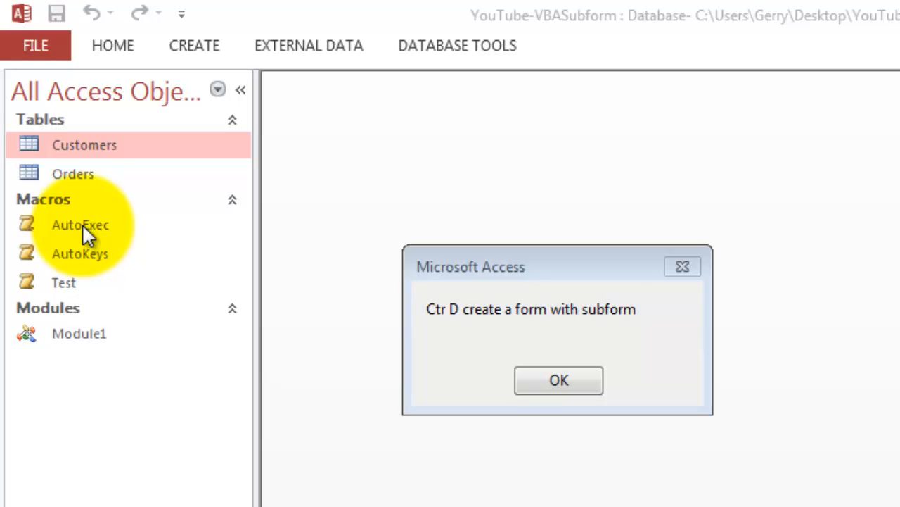
pyautogui.moveTo(443, 321)
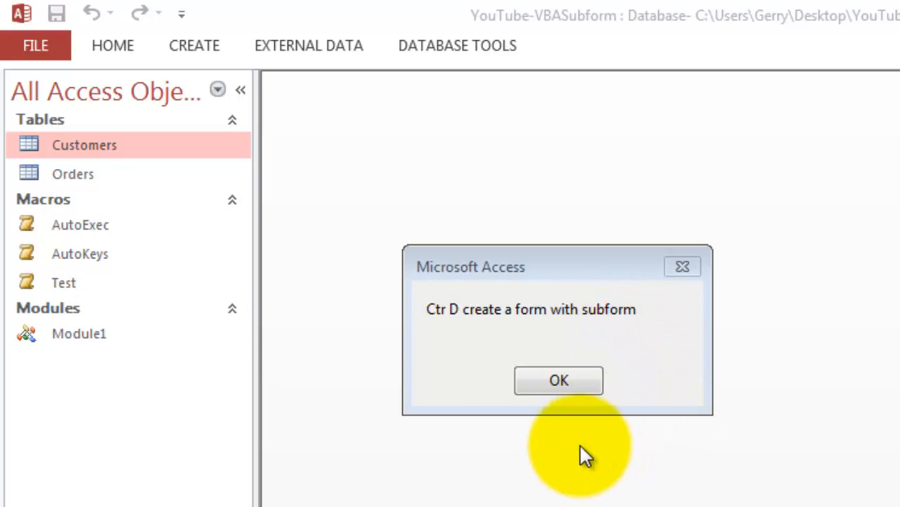
# Step: Let the code generate the forms and save the Customers subform as sfrCustomers
pyautogui.click(558, 380)
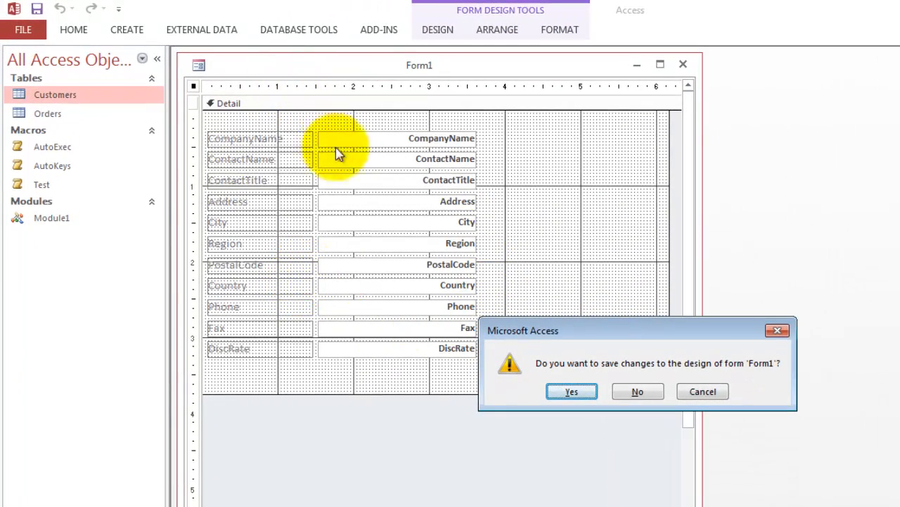
pyautogui.moveTo(352, 333)
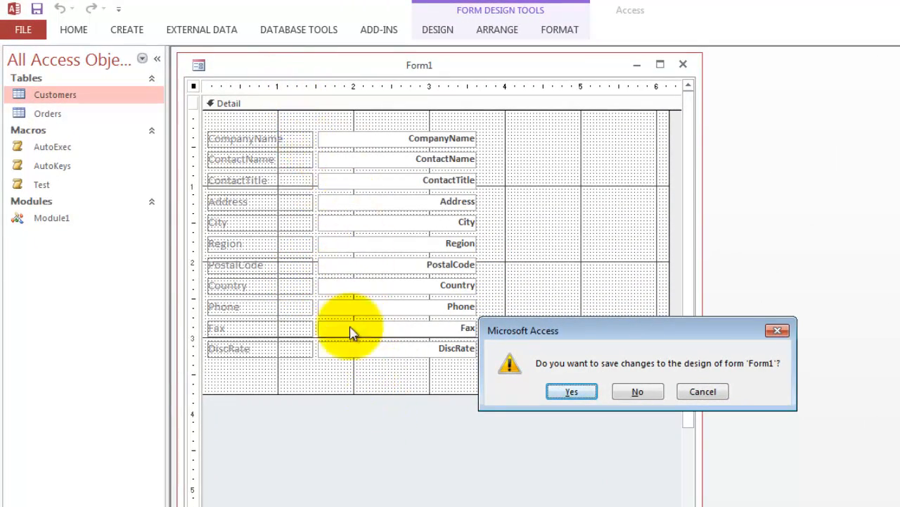
pyautogui.moveTo(373, 157)
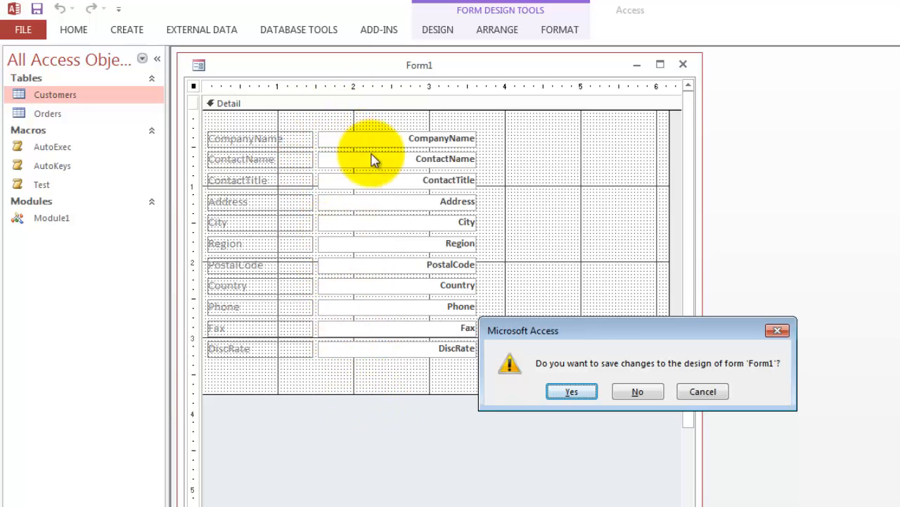
pyautogui.moveTo(331, 332)
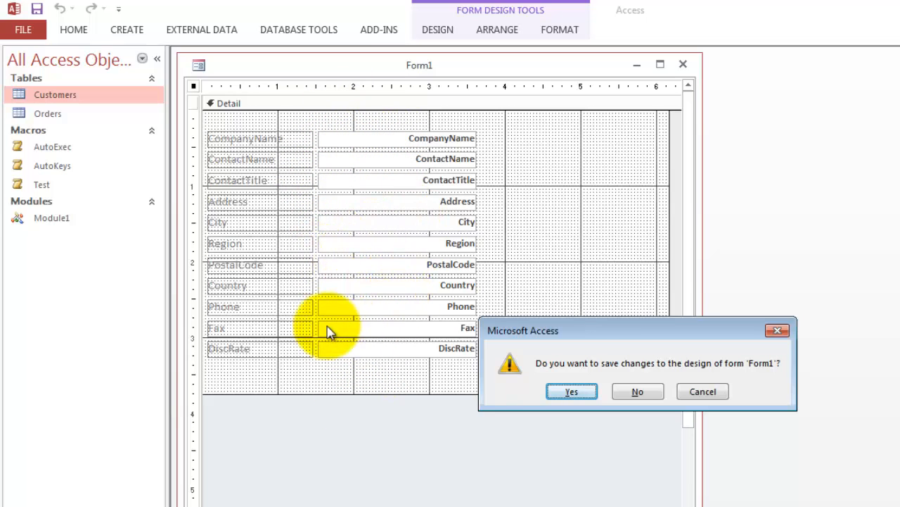
pyautogui.click(571, 391)
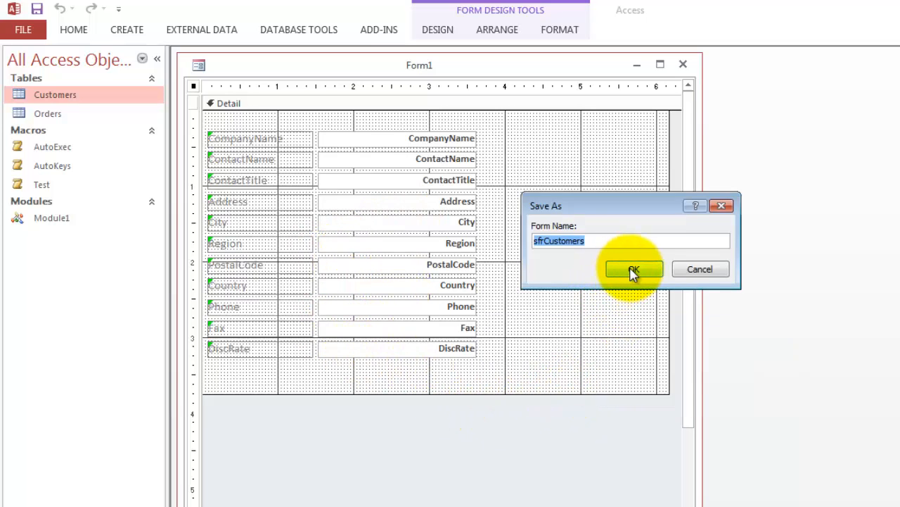
pyautogui.click(633, 270)
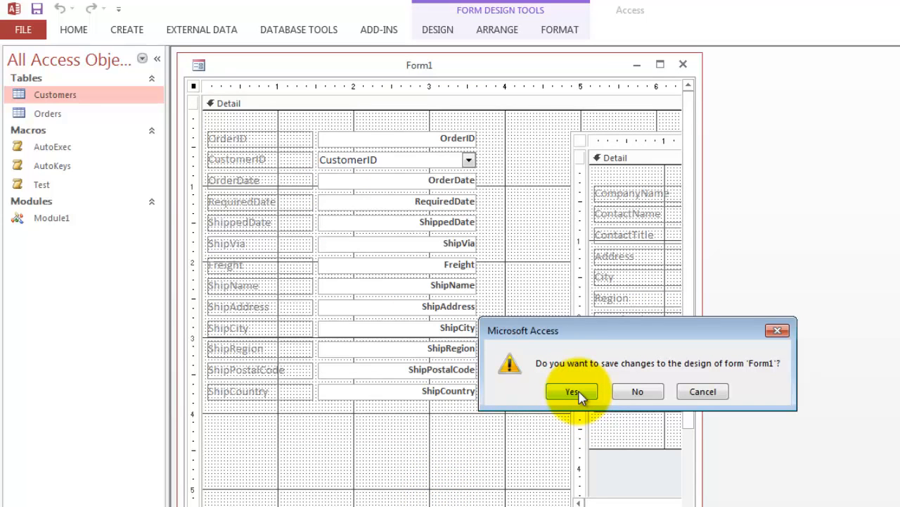
# Step: Save the Orders main form as frmOrders
pyautogui.click(571, 392)
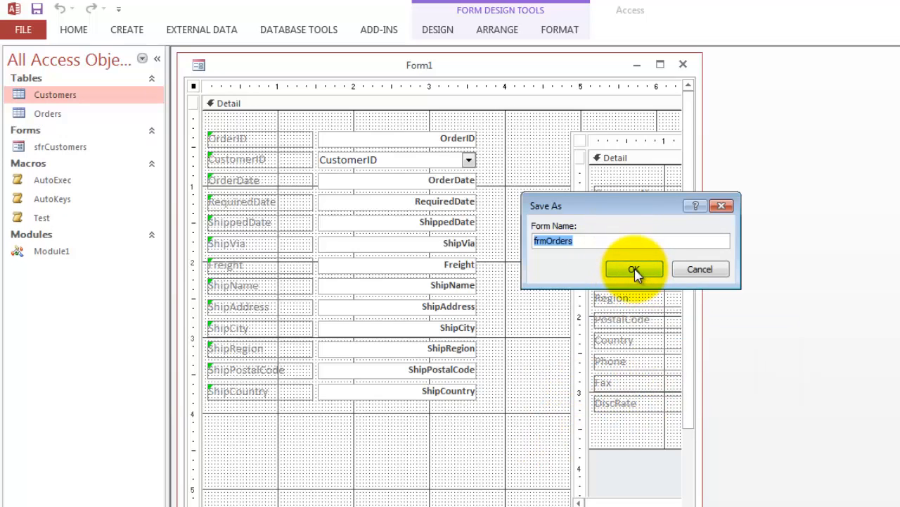
pyautogui.click(633, 269)
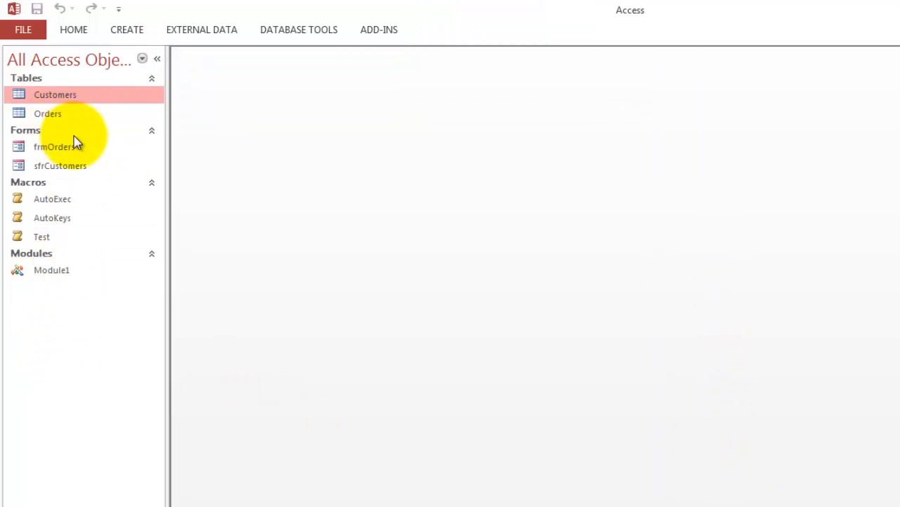
pyautogui.moveTo(54, 146)
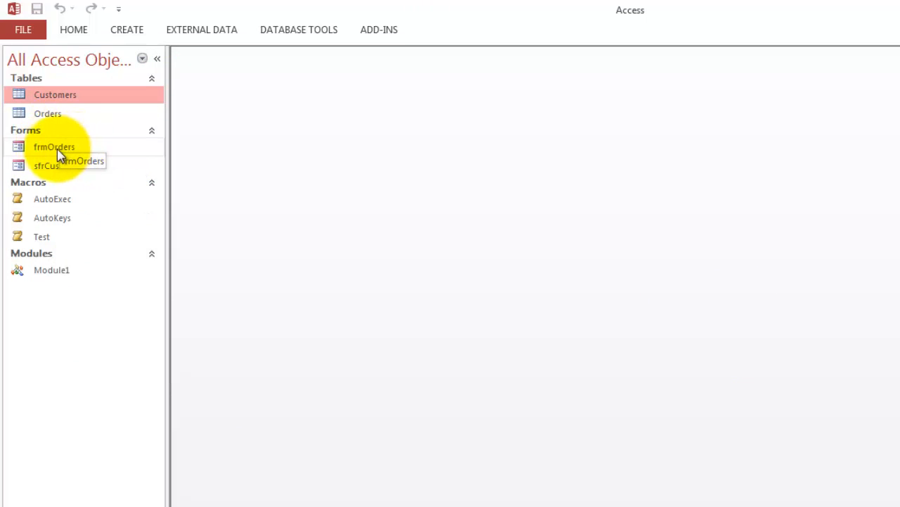
# Step: Open frmOrders and try switching order 10248's customer to HILARIÓN-Abastos, which is rejected
pyautogui.doubleClick(54, 147)
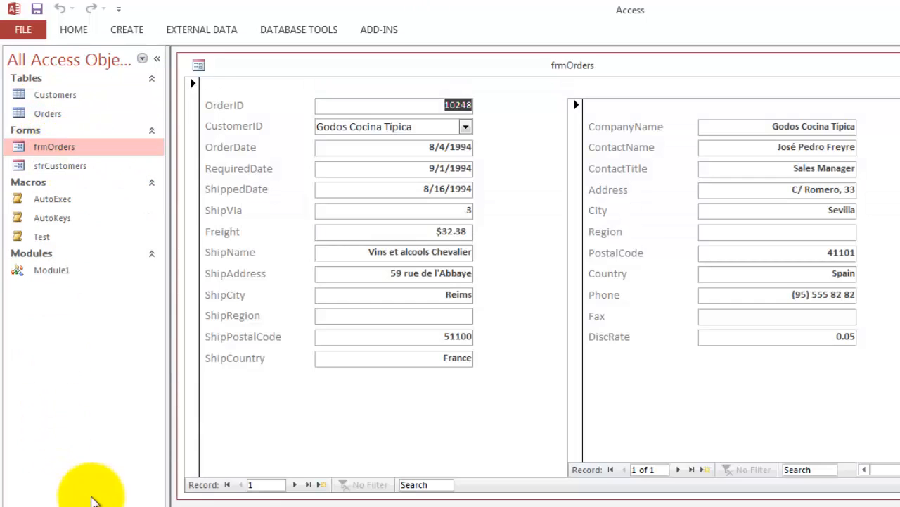
pyautogui.moveTo(391, 380)
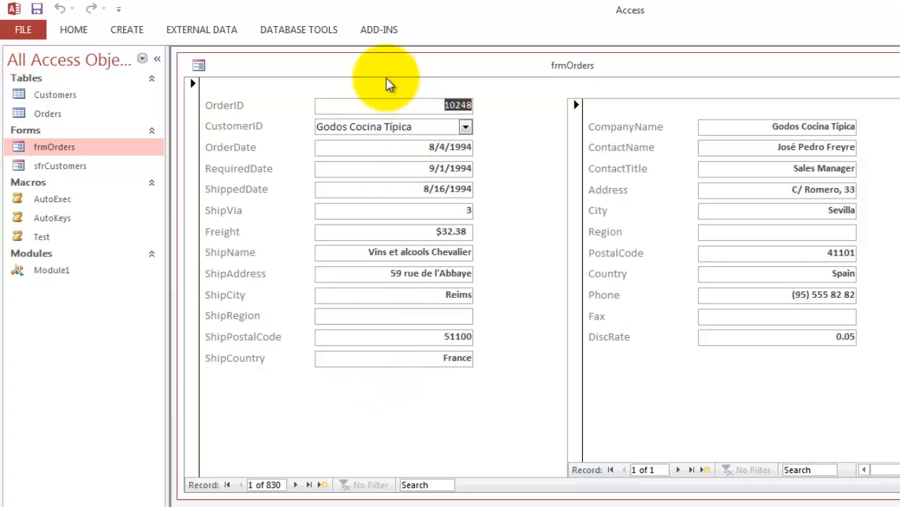
pyautogui.moveTo(433, 410)
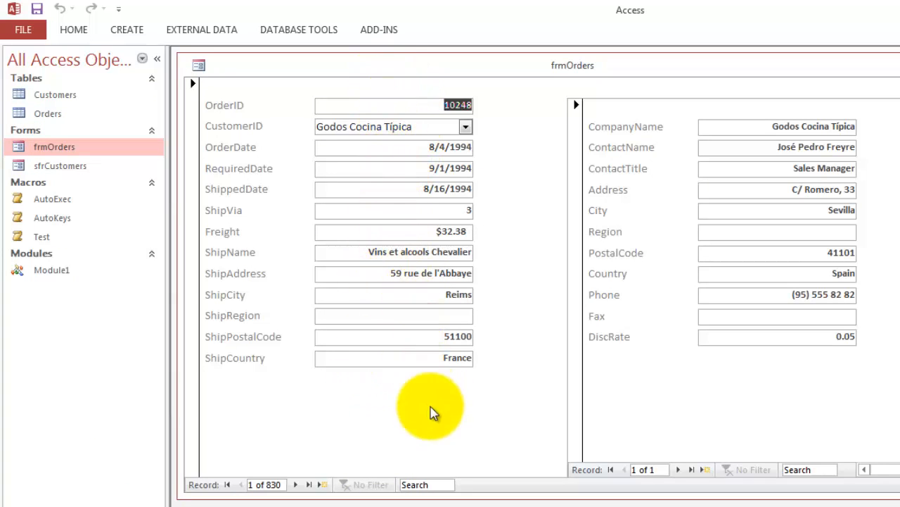
pyautogui.moveTo(529, 174)
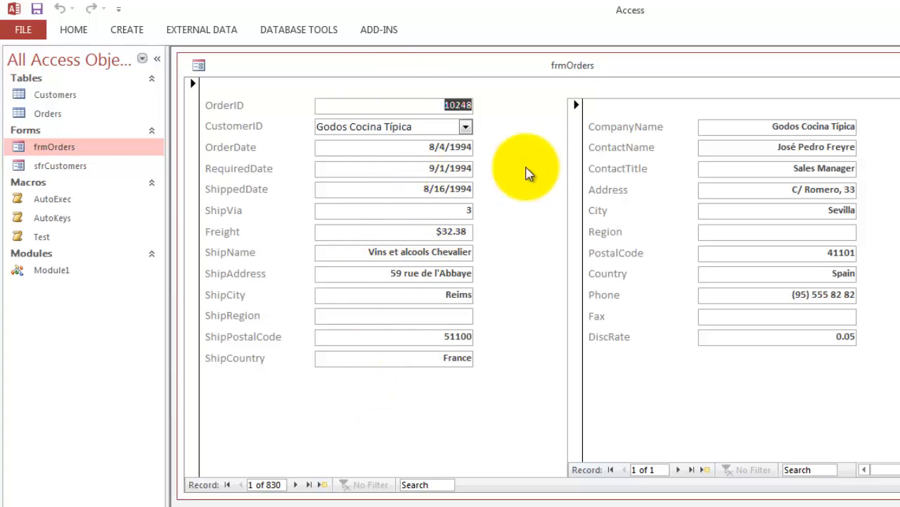
pyautogui.moveTo(743, 232)
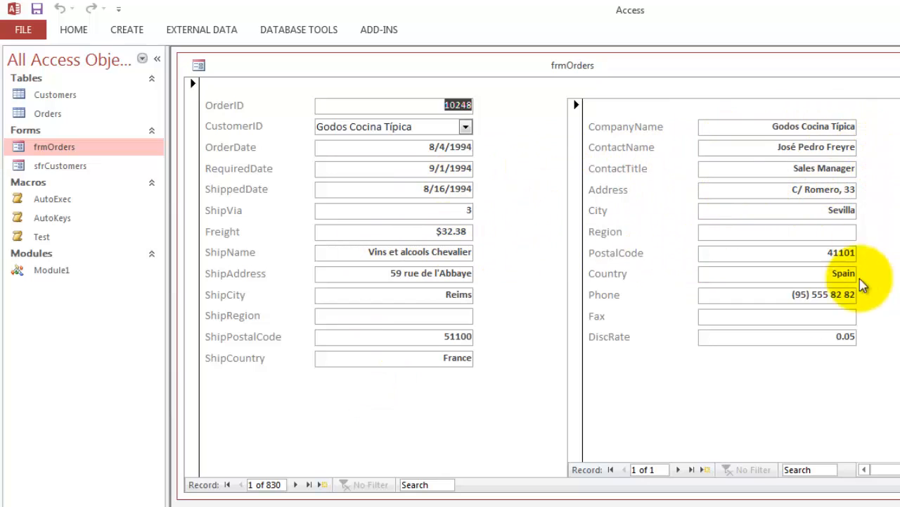
pyautogui.moveTo(647, 309)
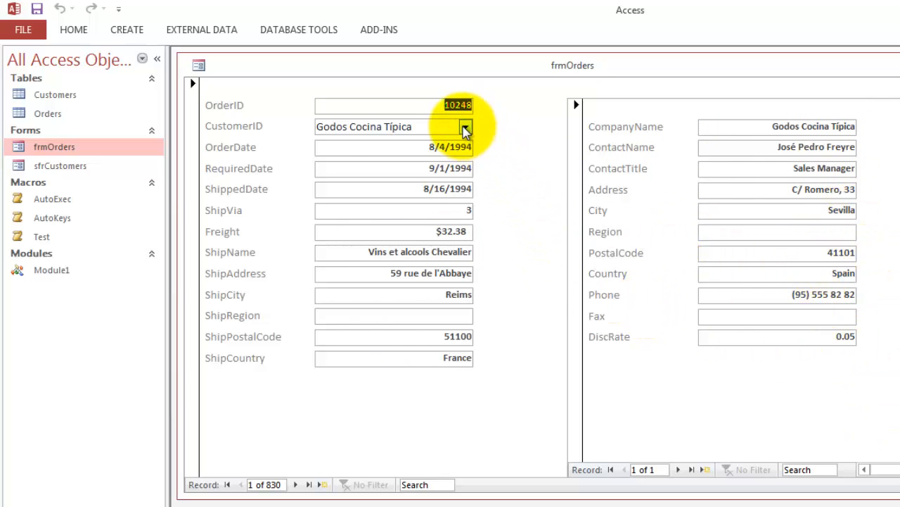
pyautogui.click(464, 127)
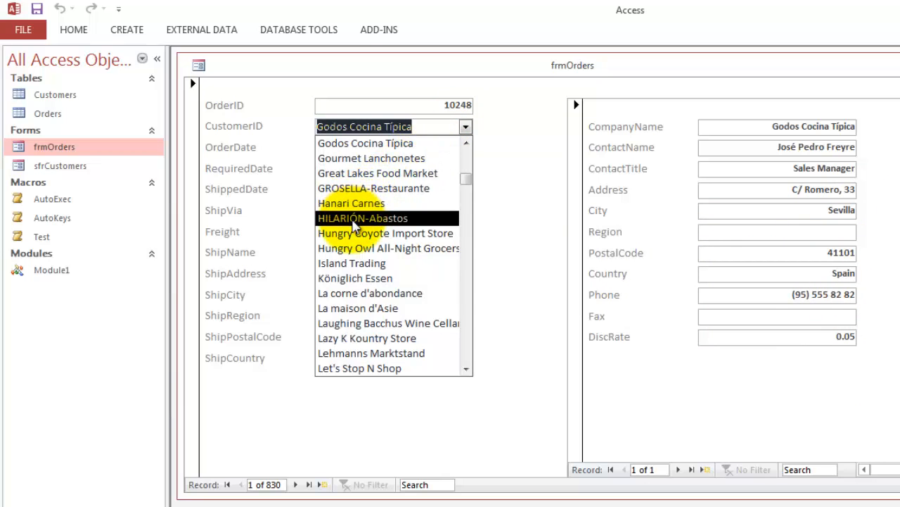
pyautogui.click(363, 218)
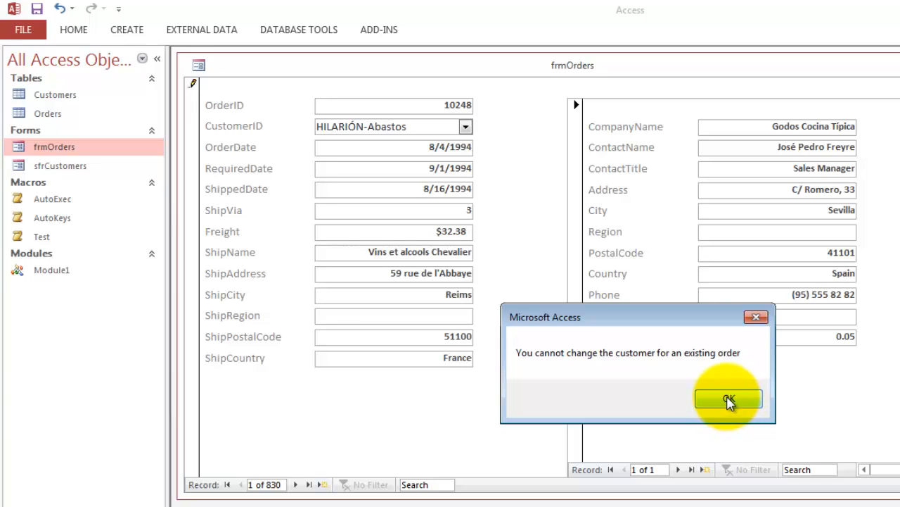
pyautogui.click(728, 400)
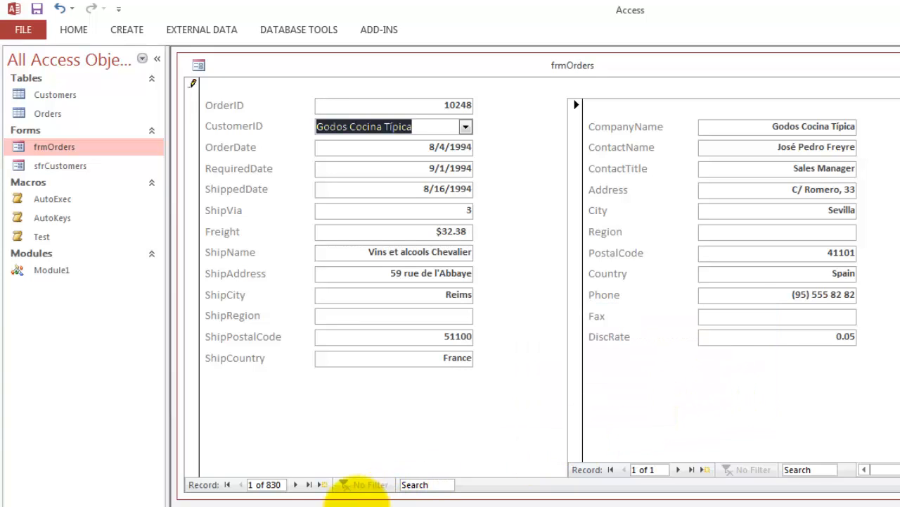
pyautogui.moveTo(321, 484)
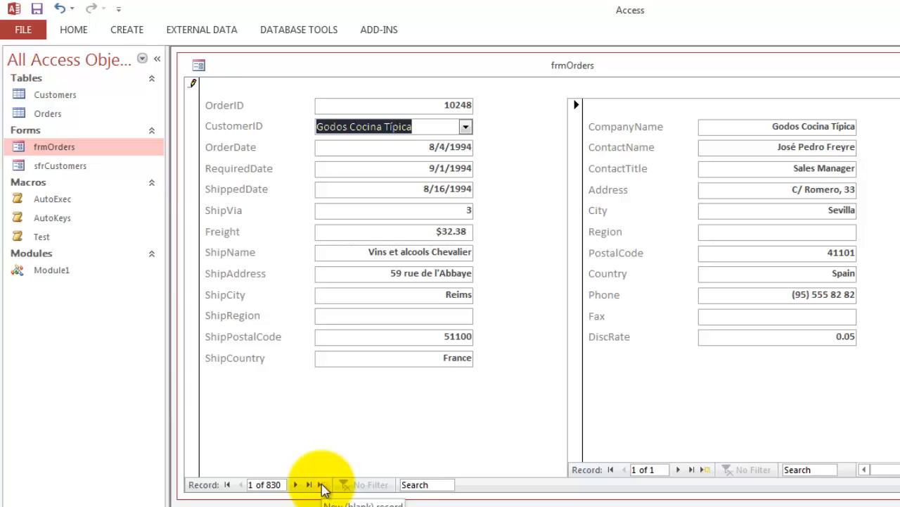
# Step: Add a new order with Around the Horn as customer, then delete that record
pyautogui.click(321, 484)
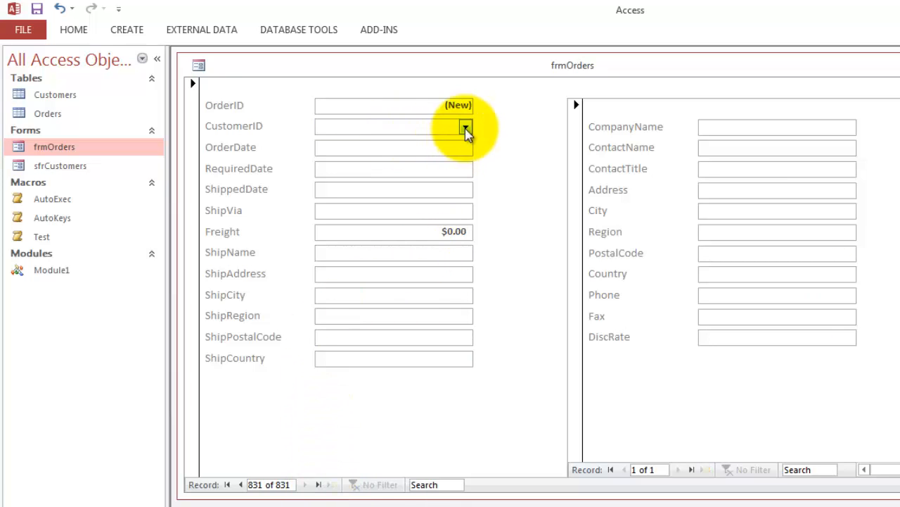
pyautogui.click(466, 127)
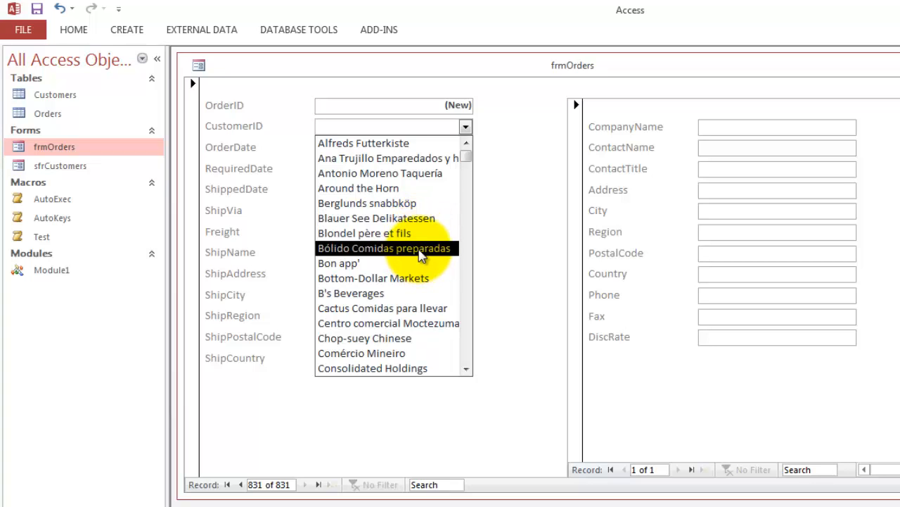
pyautogui.click(357, 188)
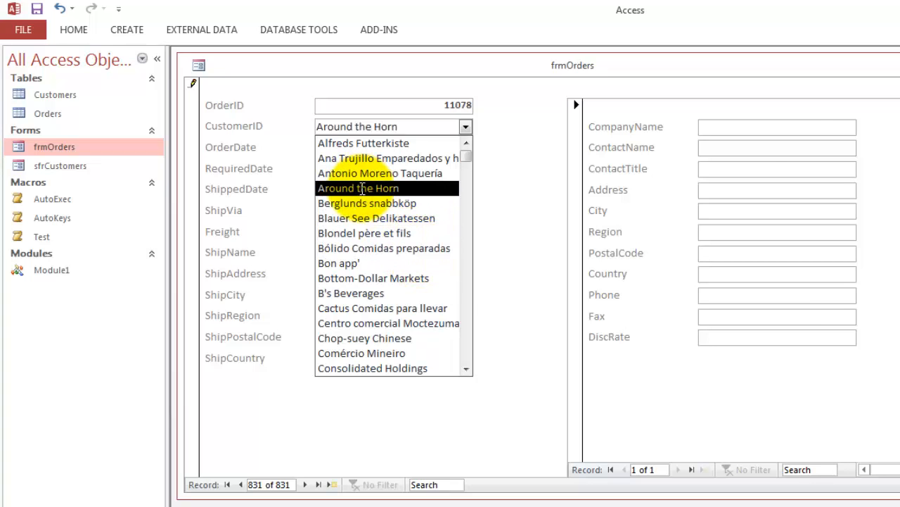
pyautogui.click(357, 189)
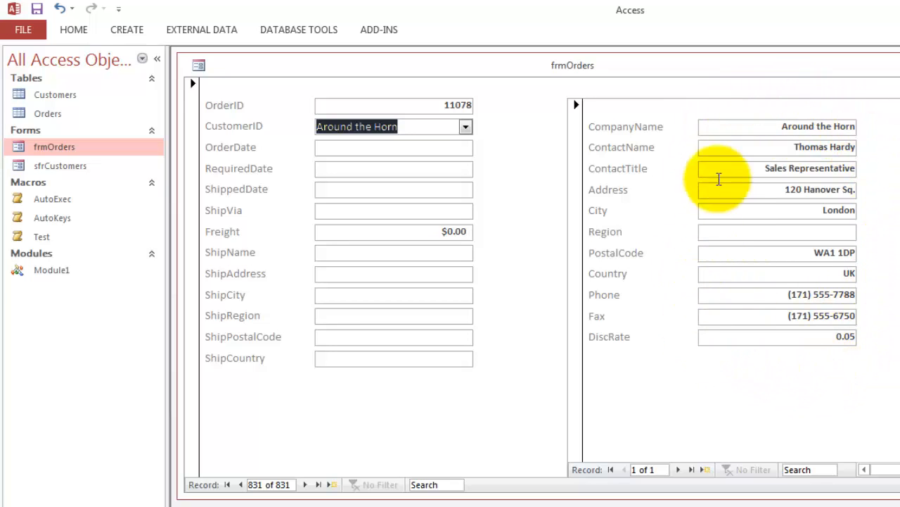
pyautogui.moveTo(391, 248)
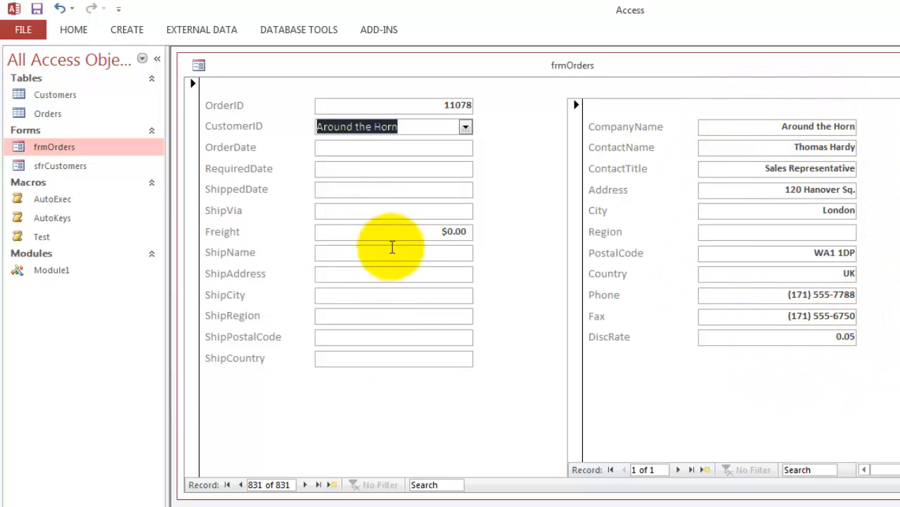
pyautogui.moveTo(287, 317)
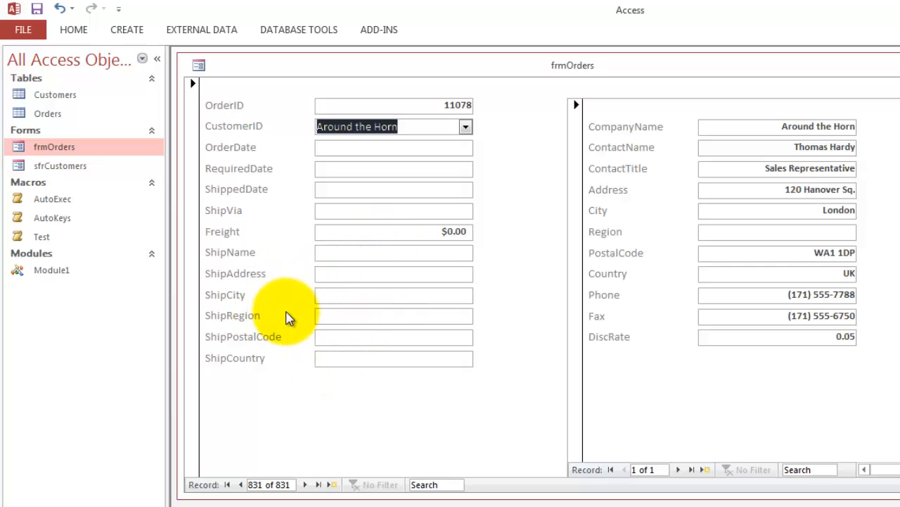
pyautogui.moveTo(226, 282)
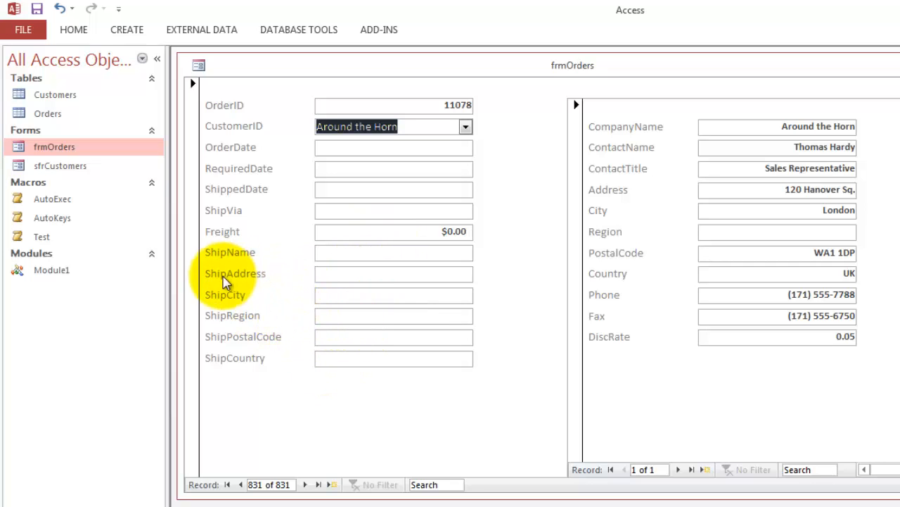
pyautogui.moveTo(710, 219)
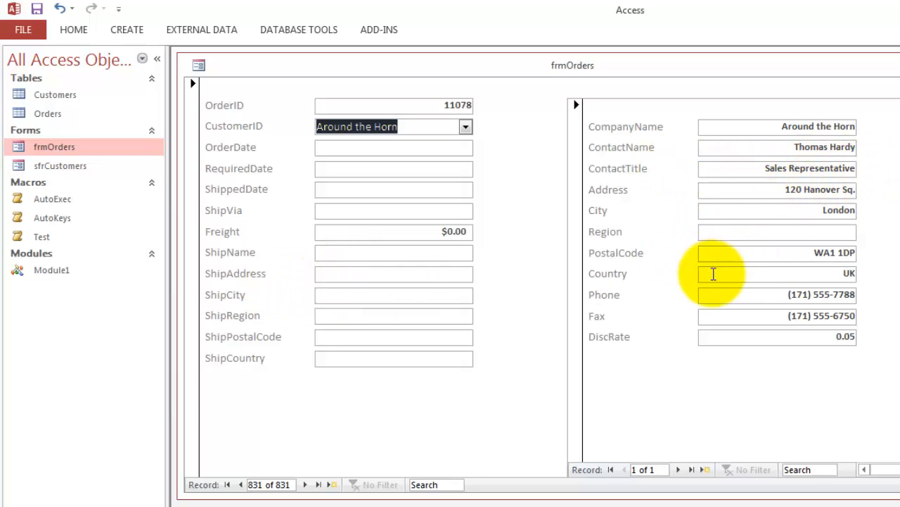
pyautogui.moveTo(385, 273)
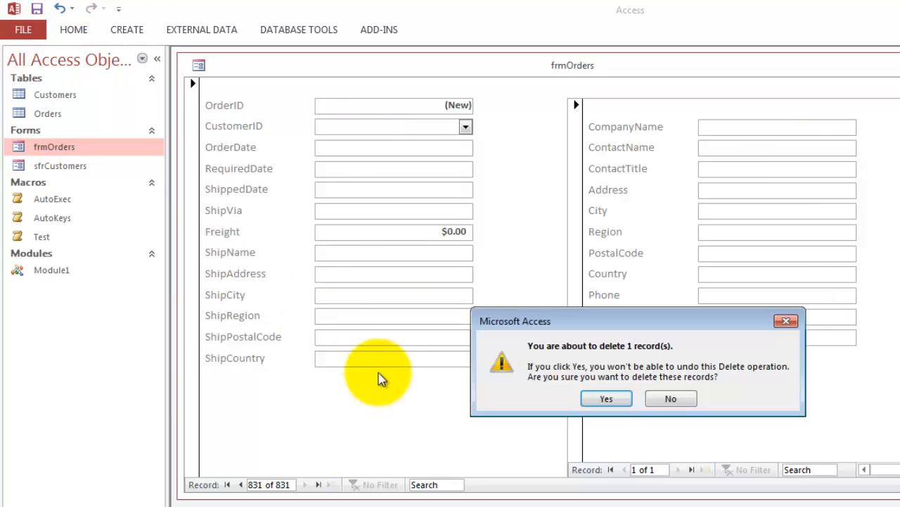
pyautogui.click(605, 398)
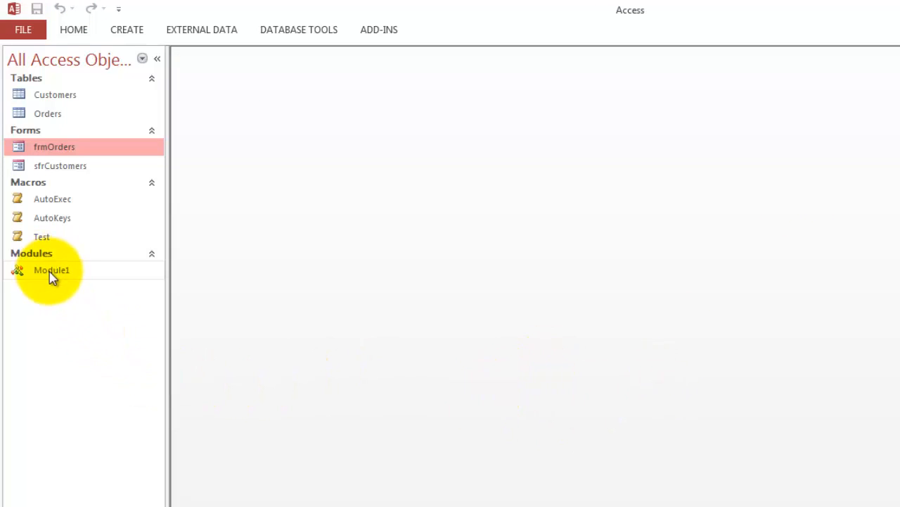
# Step: Open Module1's DynamicForm code and highlight its procedure header
pyautogui.doubleClick(51, 270)
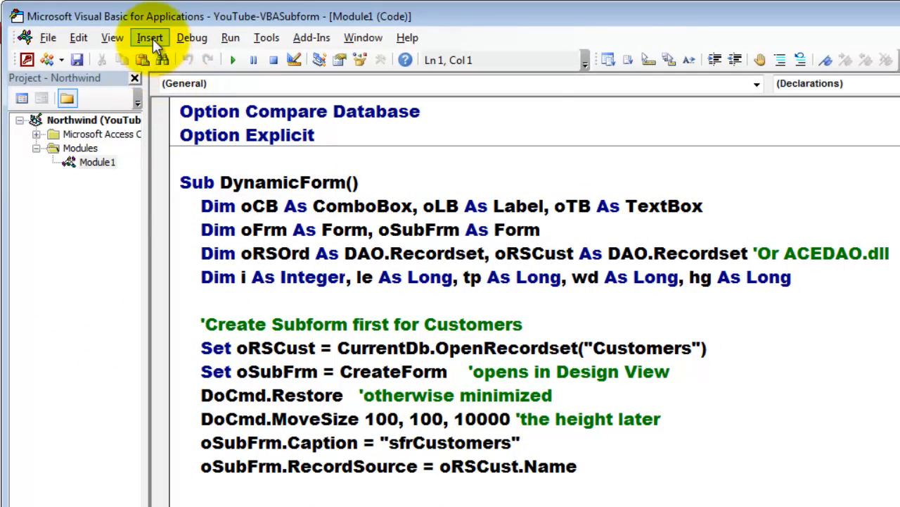
pyautogui.moveTo(251, 183)
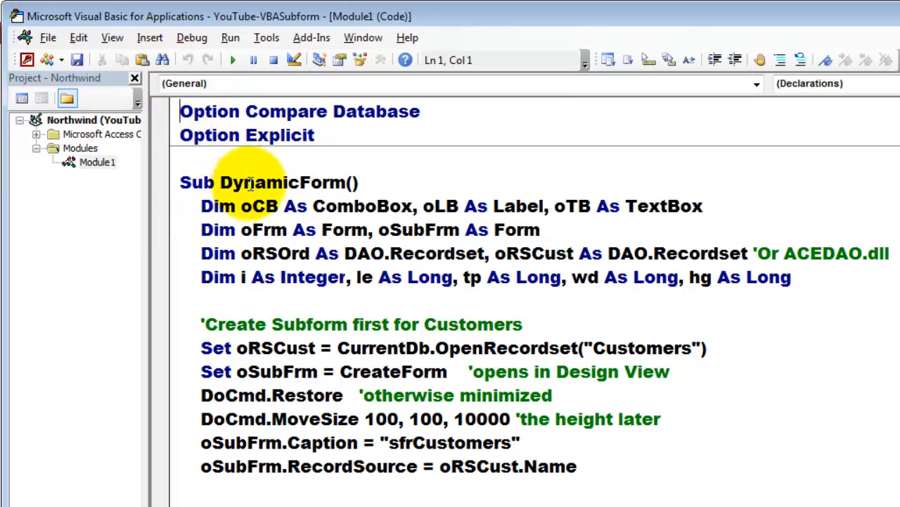
pyautogui.doubleClick(282, 183)
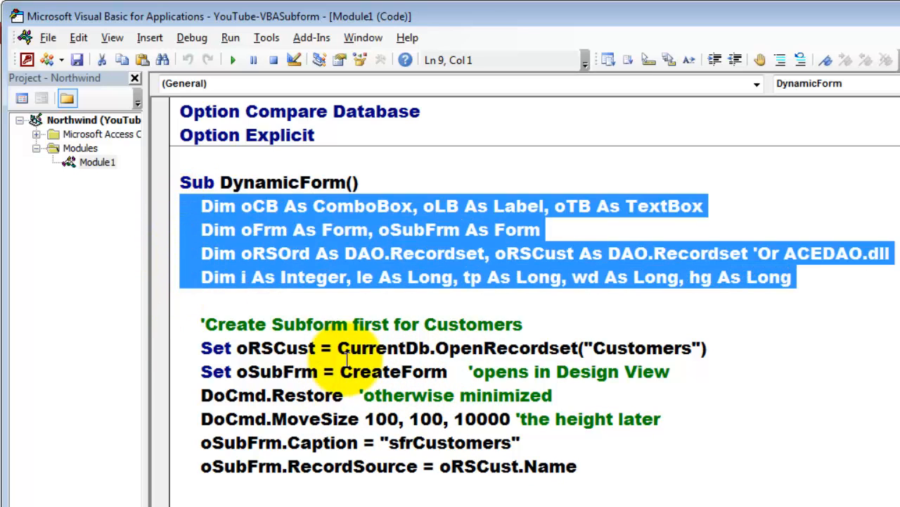
pyautogui.moveTo(387, 276)
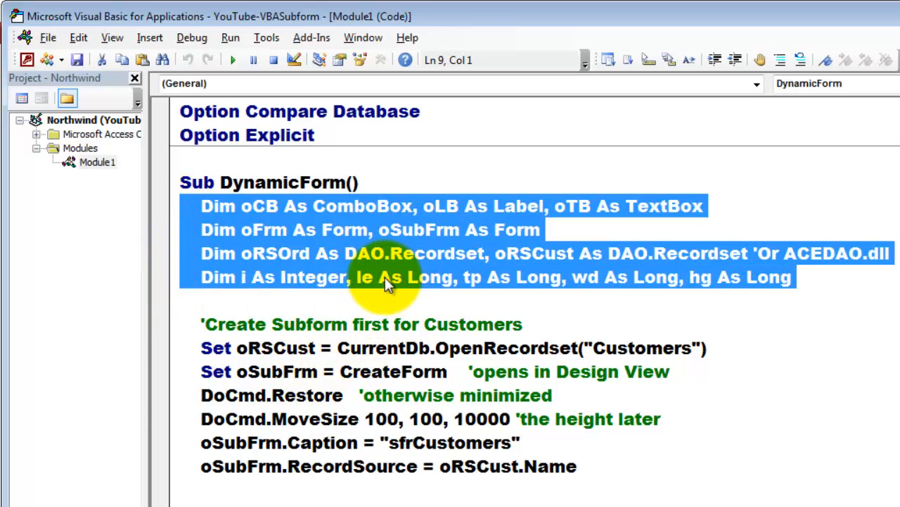
pyautogui.moveTo(270, 251)
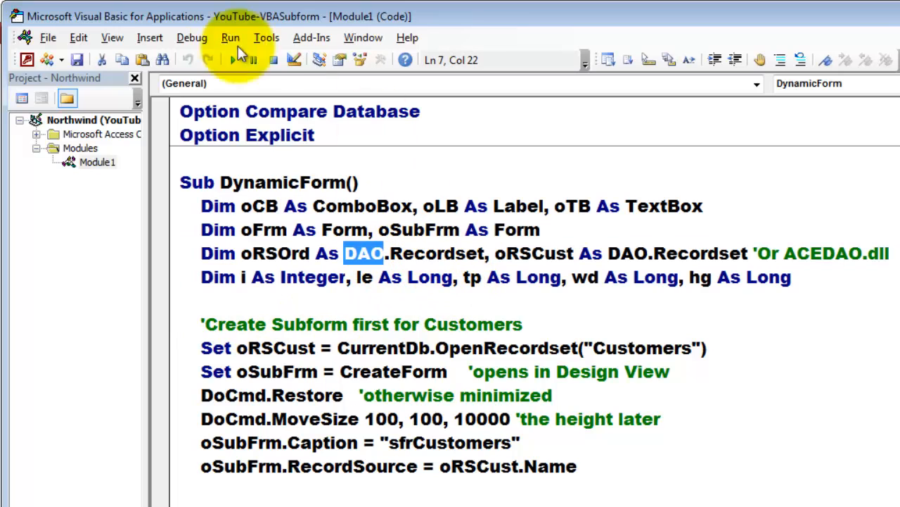
pyautogui.click(266, 37)
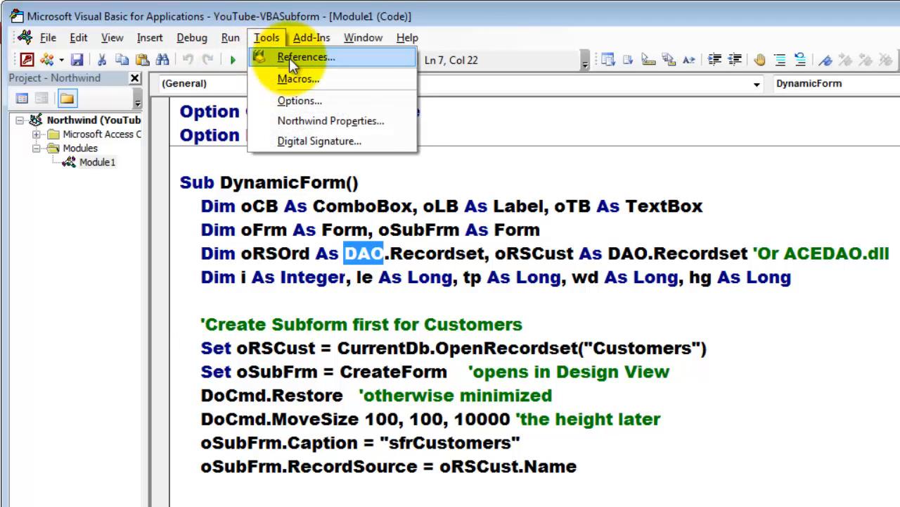
pyautogui.click(306, 56)
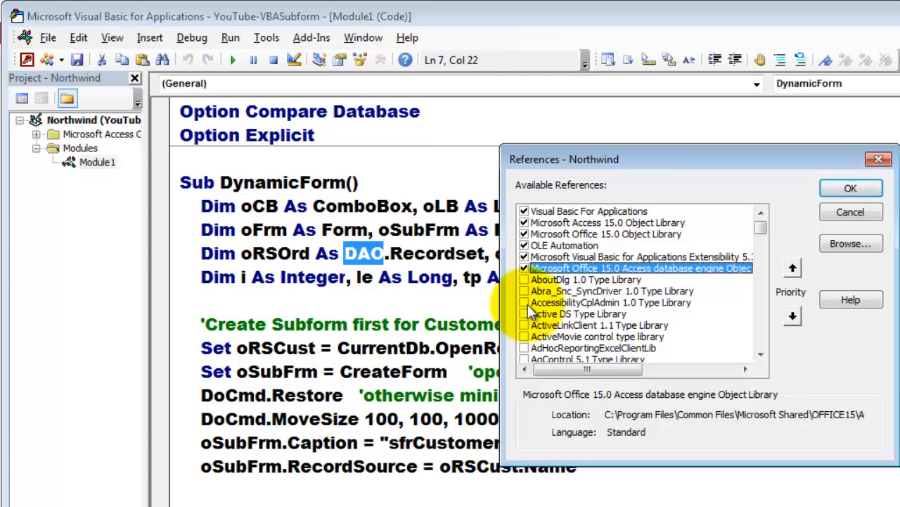
pyautogui.moveTo(584, 295)
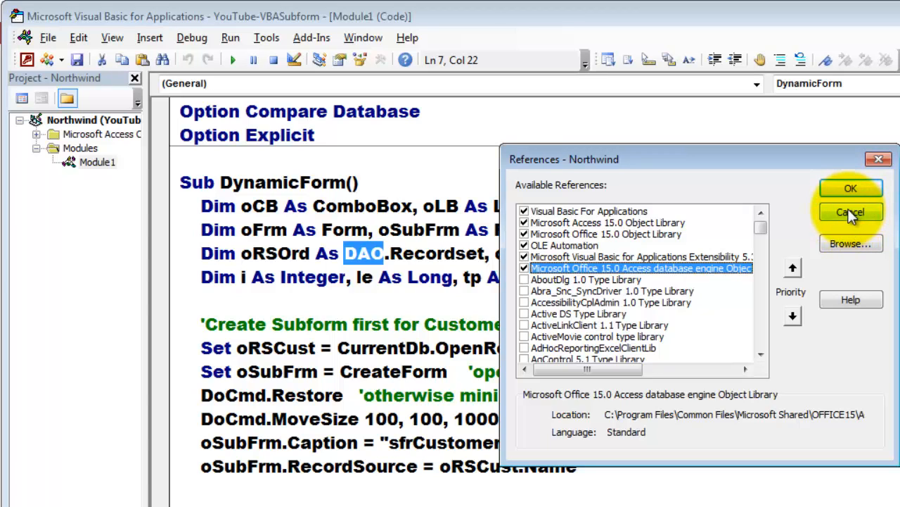
pyautogui.click(850, 189)
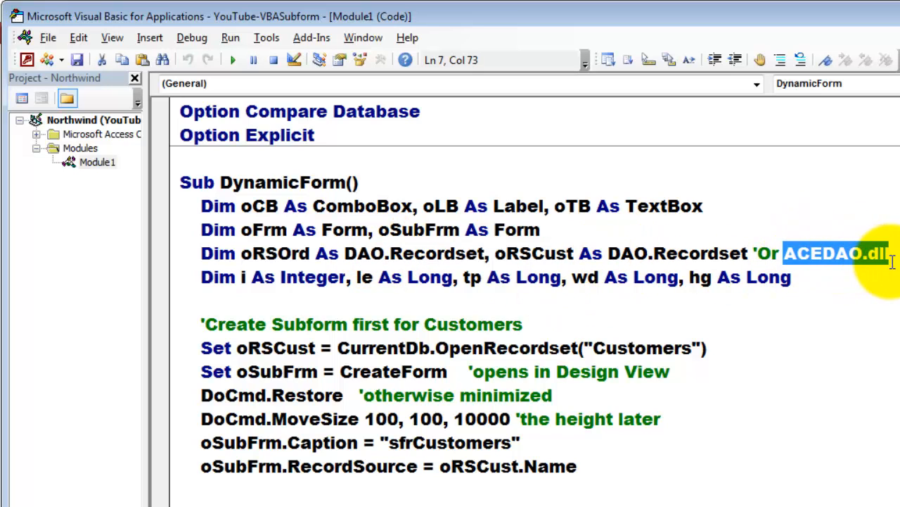
pyautogui.moveTo(856, 296)
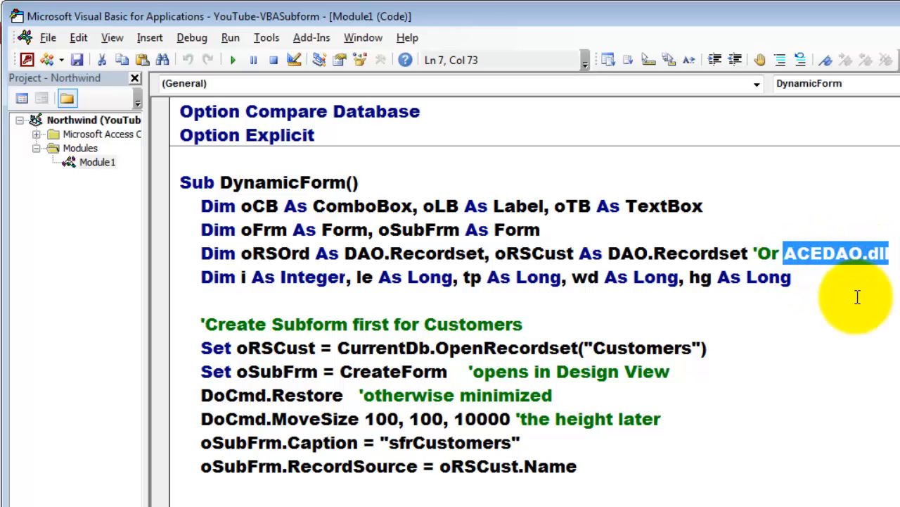
pyautogui.moveTo(185, 318)
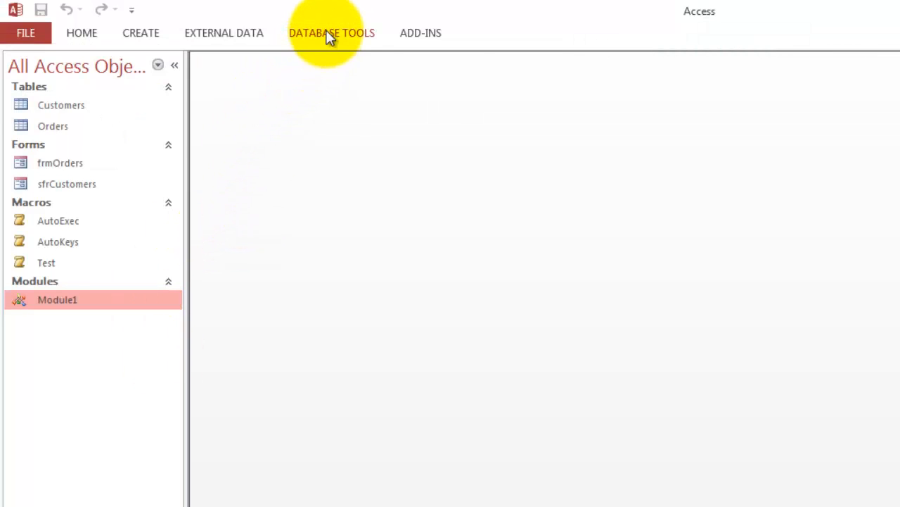
pyautogui.click(332, 32)
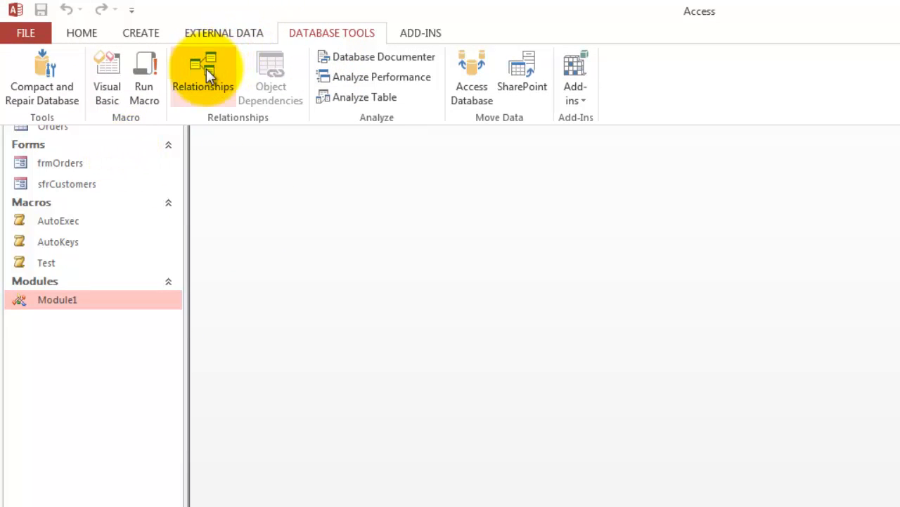
pyautogui.click(203, 73)
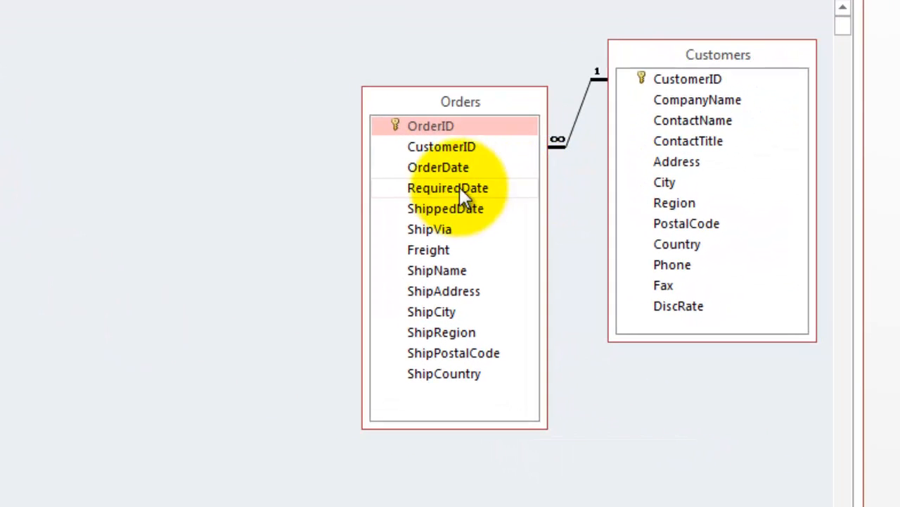
pyautogui.moveTo(717, 55)
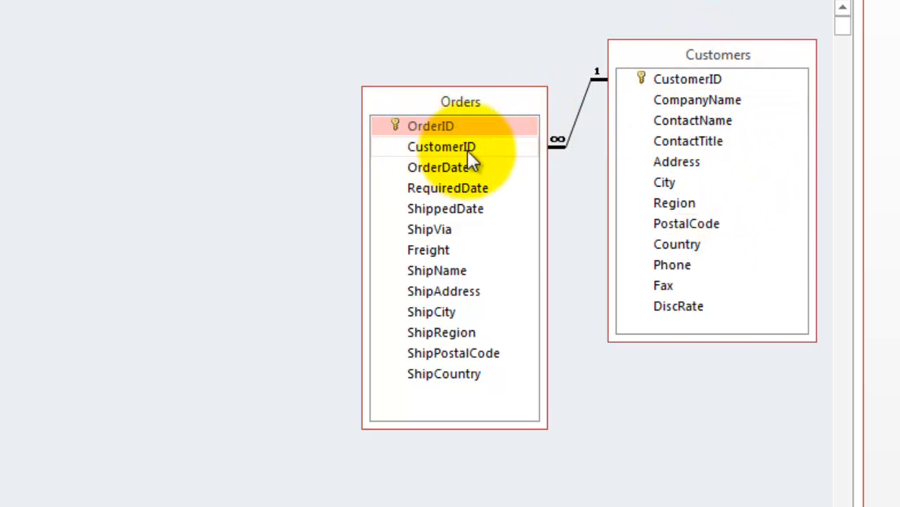
pyautogui.moveTo(475, 175)
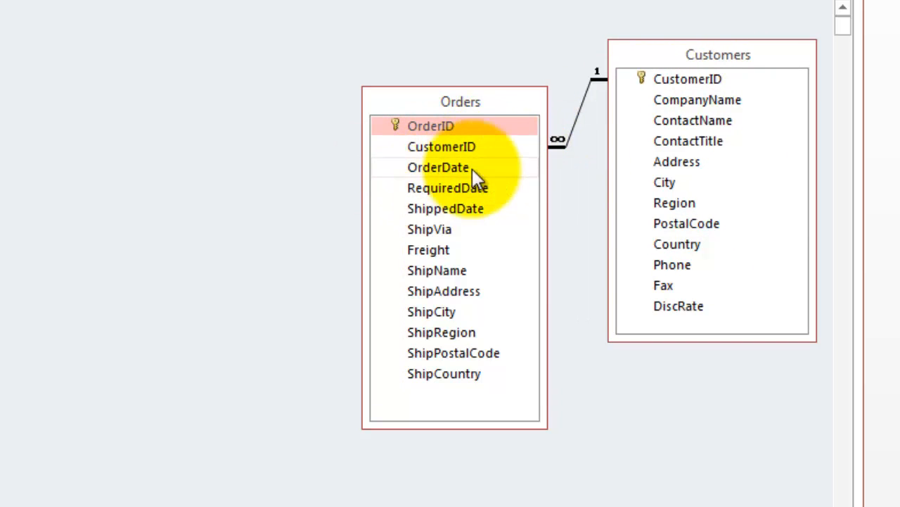
pyautogui.moveTo(506, 317)
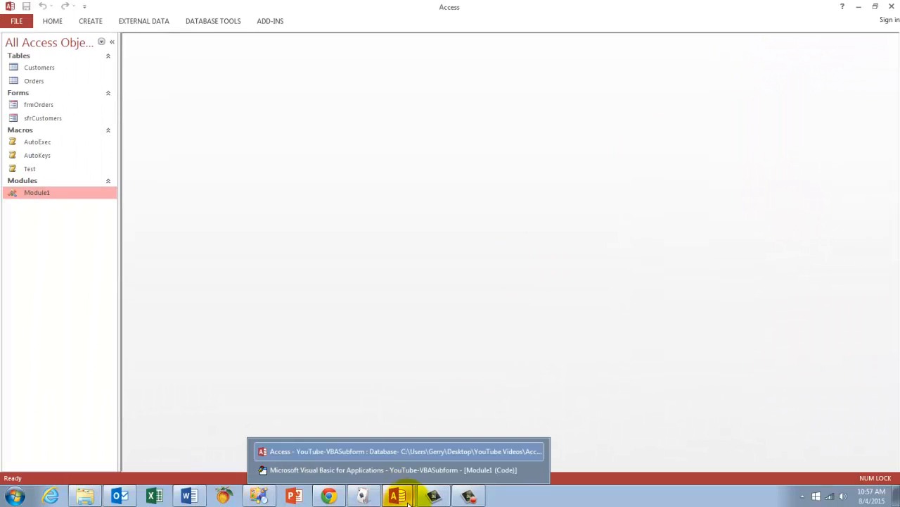
# Step: Return to the VBA editor and highlight the Customers recordset oRSCust and oSubFrm variables
pyautogui.click(400, 469)
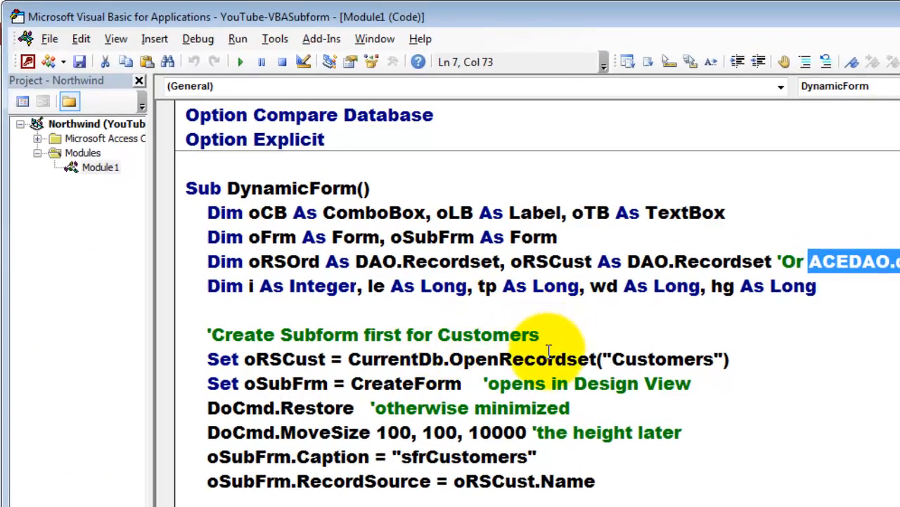
pyautogui.doubleClick(662, 358)
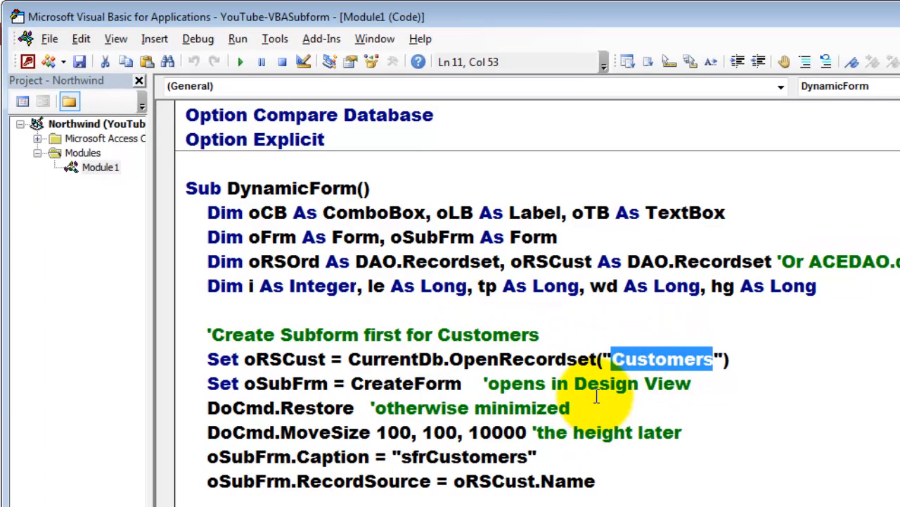
pyautogui.moveTo(275, 363)
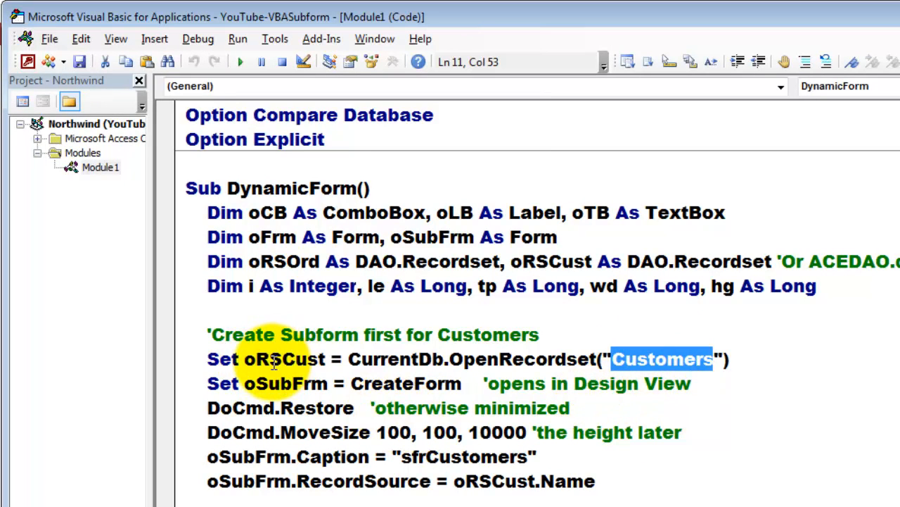
pyautogui.doubleClick(284, 359)
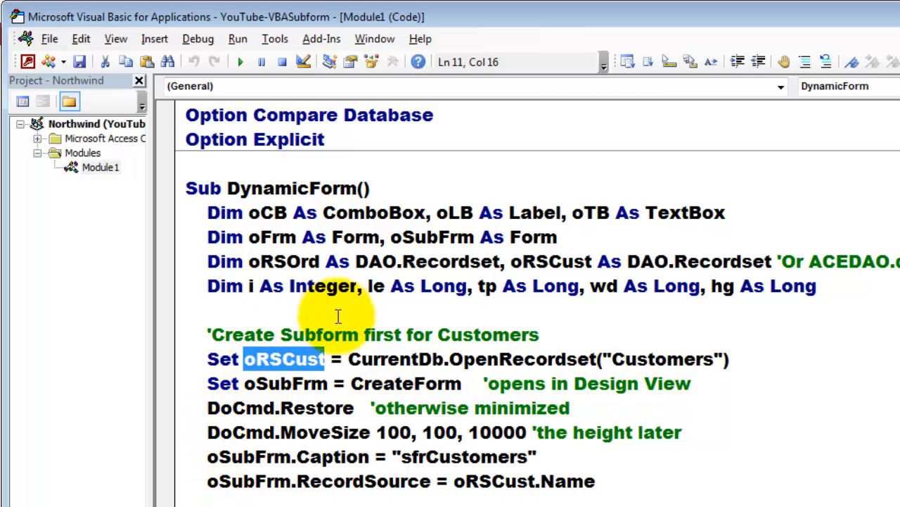
pyautogui.doubleClick(550, 260)
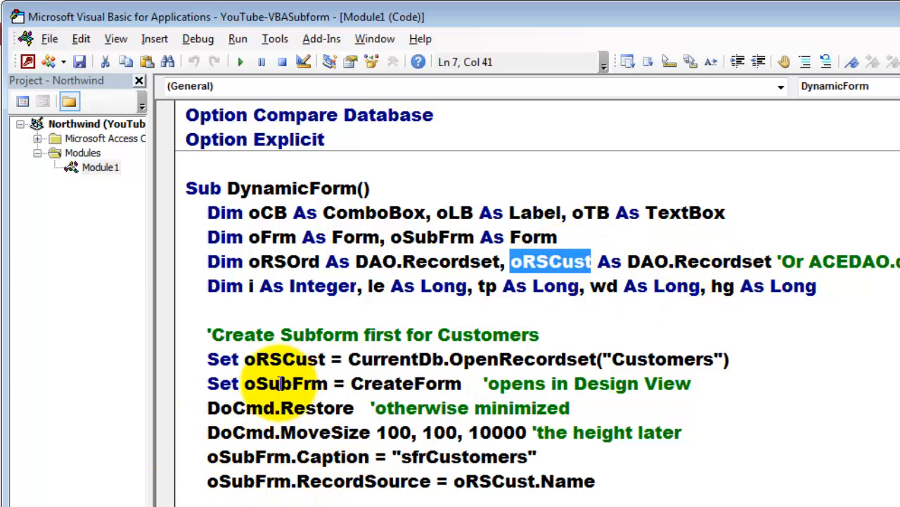
pyautogui.doubleClick(284, 383)
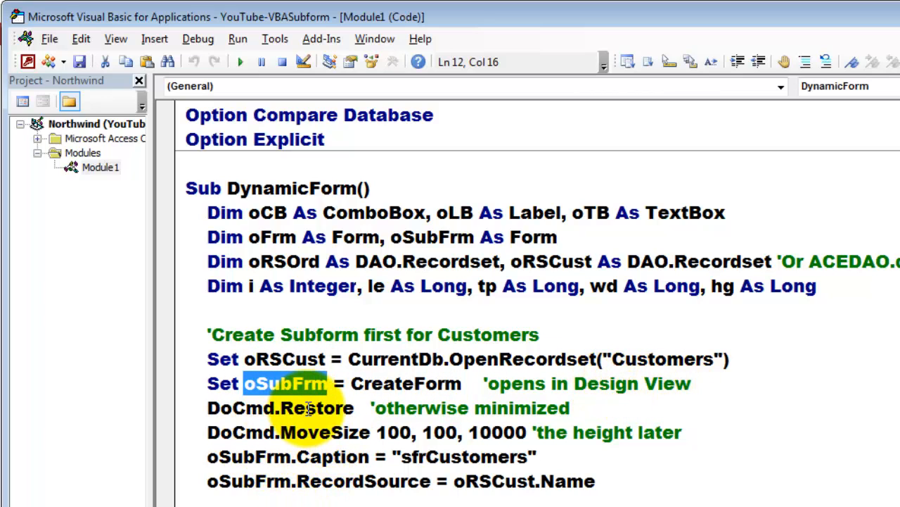
# Step: Highlight the subform's MoveSize, Caption and oRSCust record source lines
pyautogui.doubleClick(316, 408)
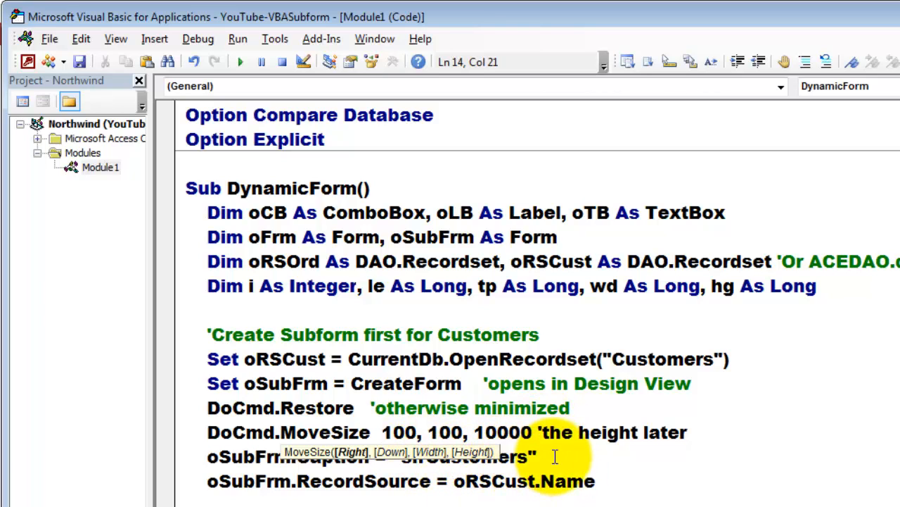
pyautogui.click(538, 456)
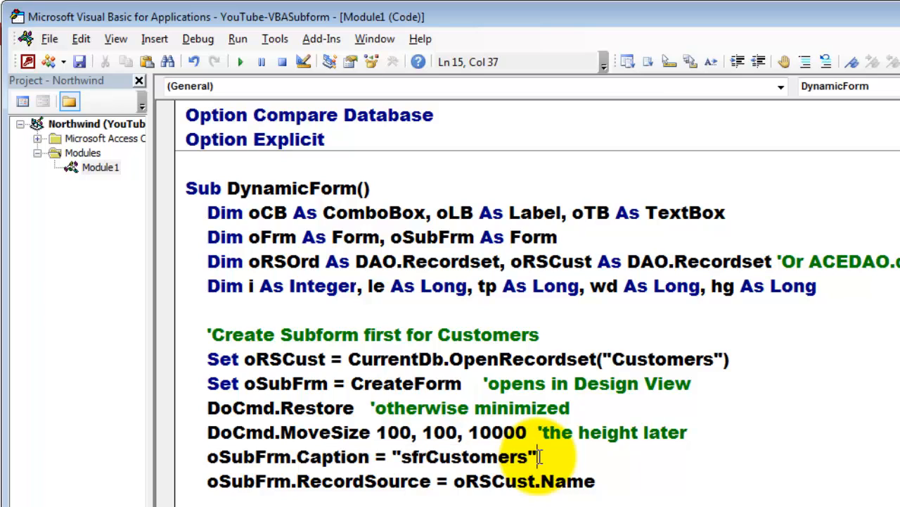
pyautogui.doubleClick(330, 456)
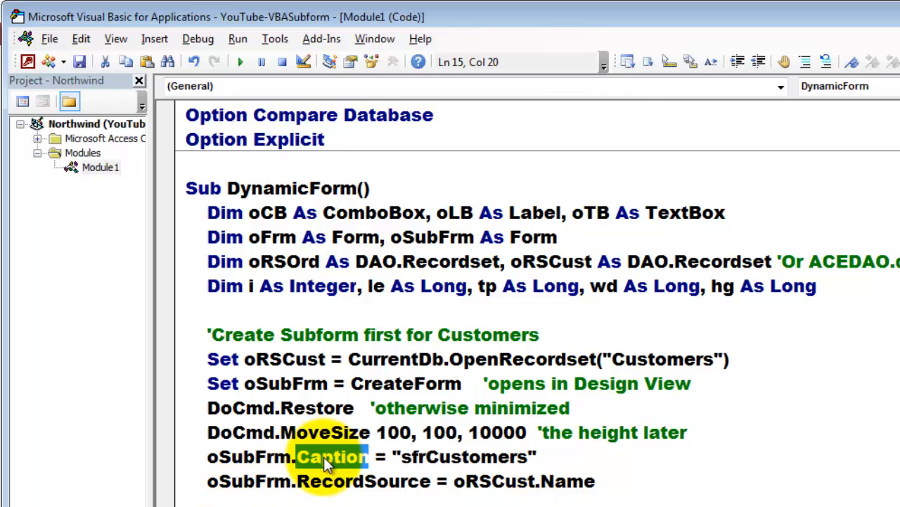
pyautogui.doubleClick(363, 481)
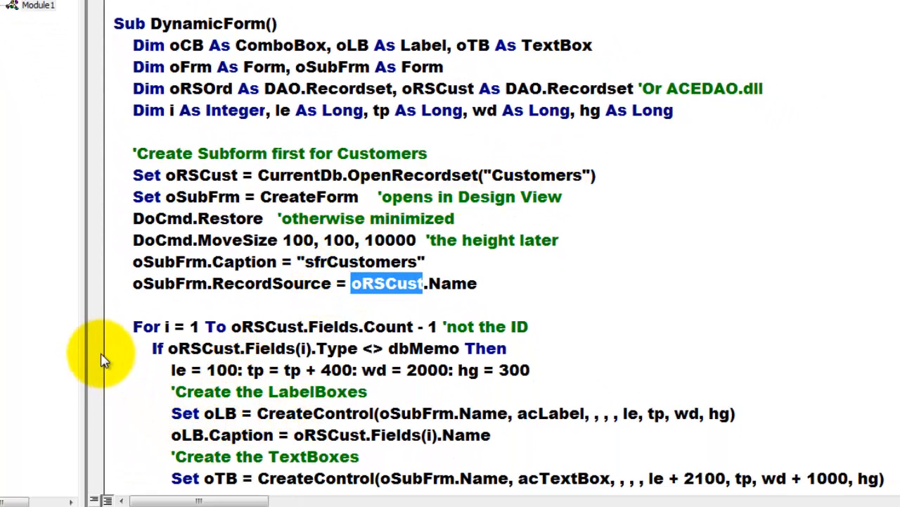
pyautogui.moveTo(104, 337)
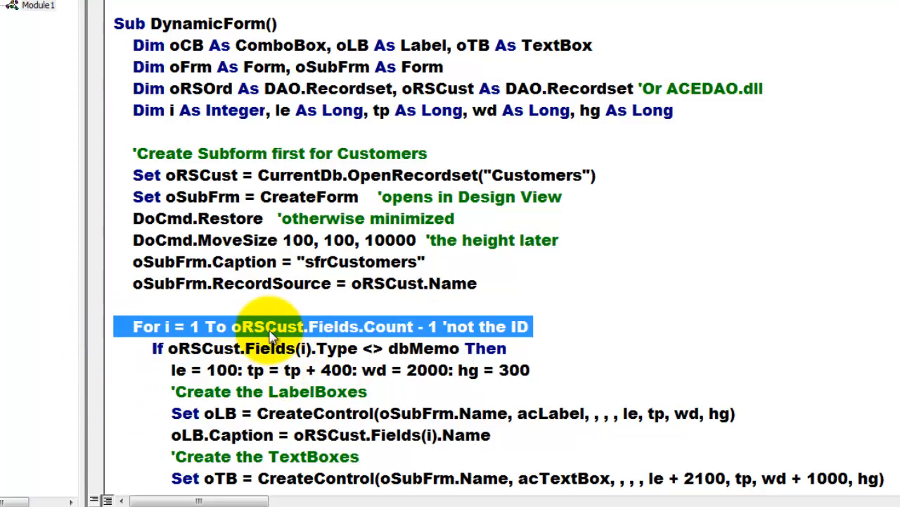
pyautogui.moveTo(190, 331)
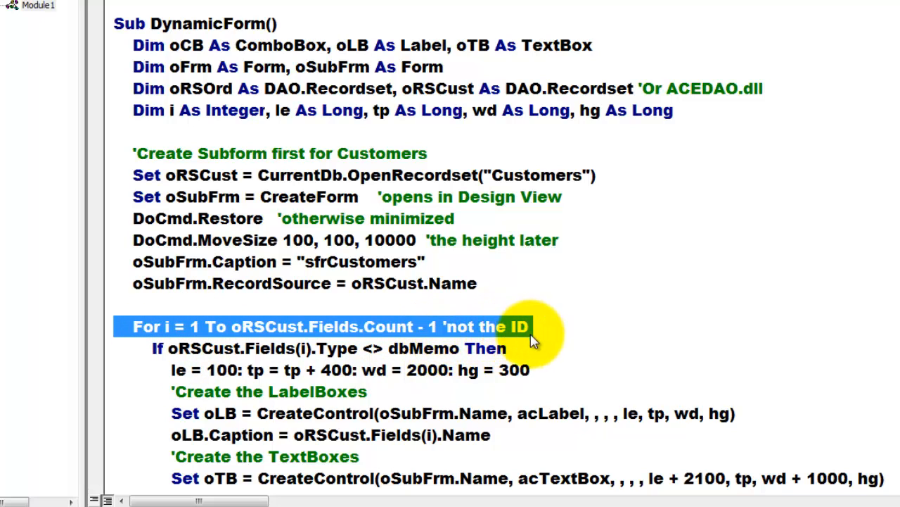
pyautogui.moveTo(246, 401)
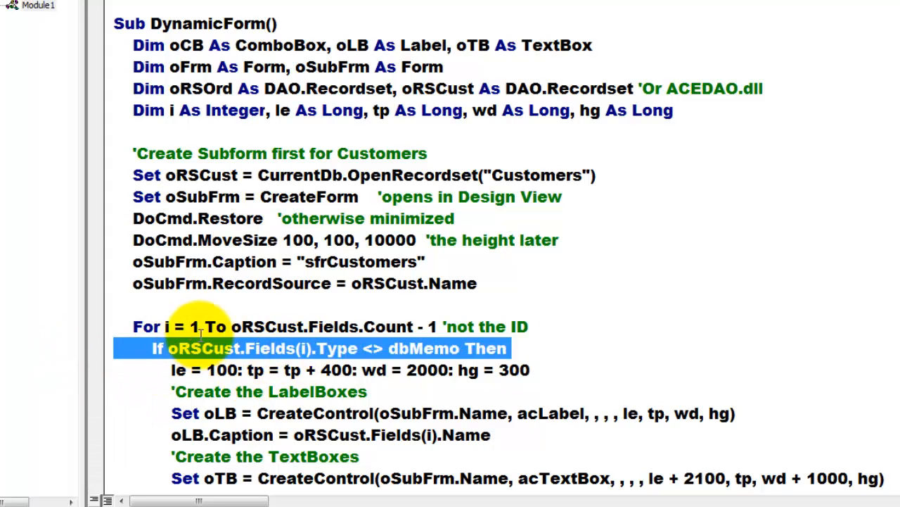
pyautogui.moveTo(406, 363)
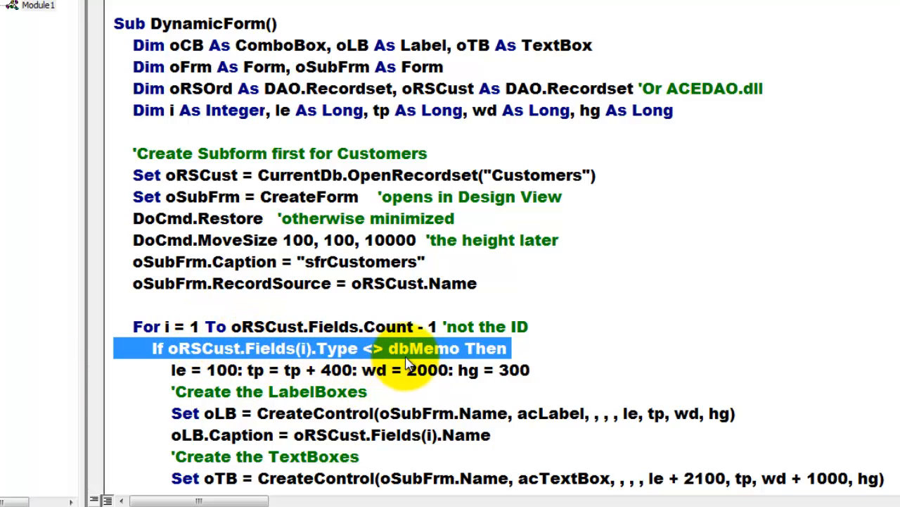
pyautogui.moveTo(443, 383)
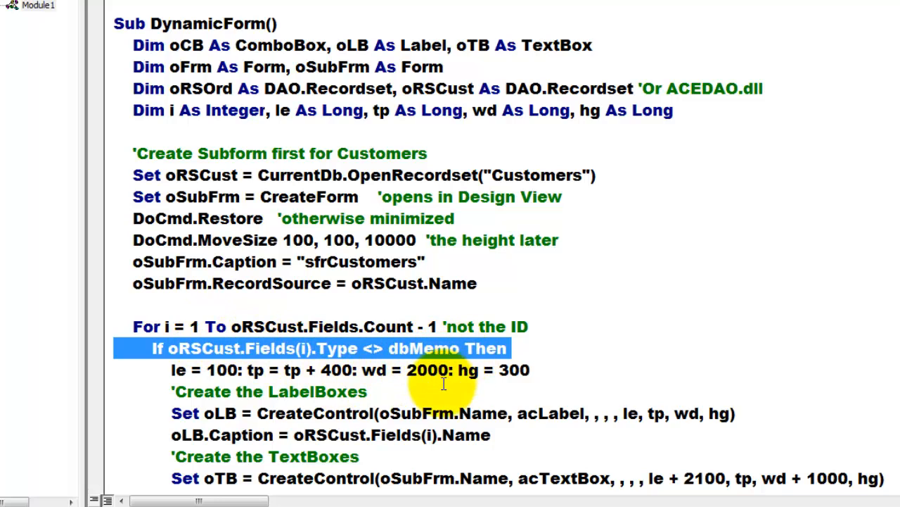
pyautogui.moveTo(130, 379)
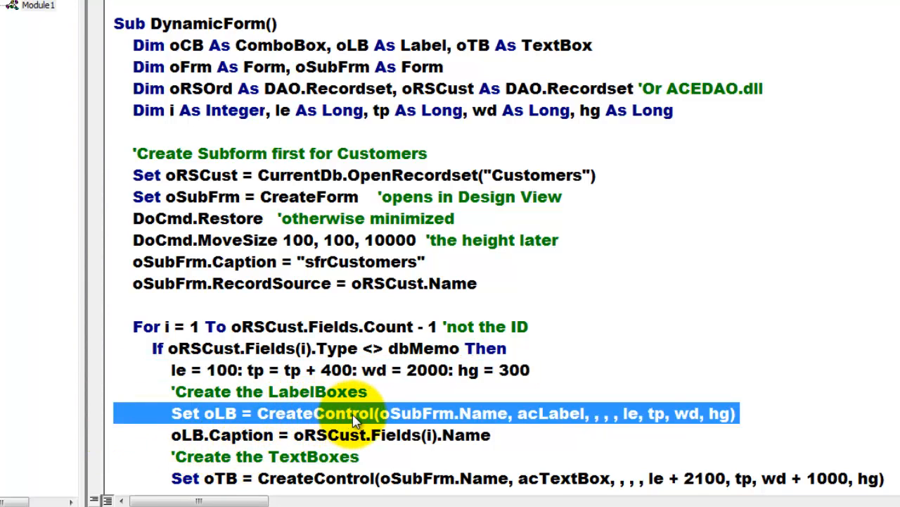
pyautogui.doubleClick(548, 414)
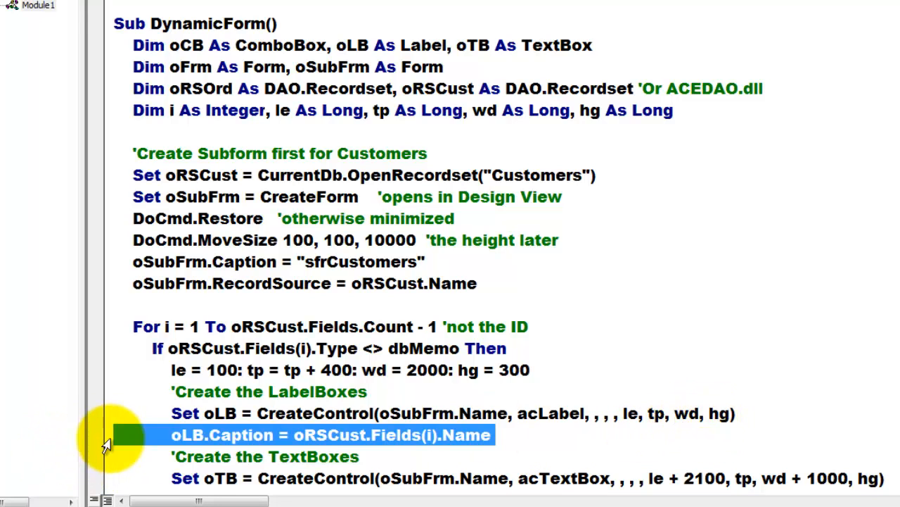
pyautogui.scroll(-3)
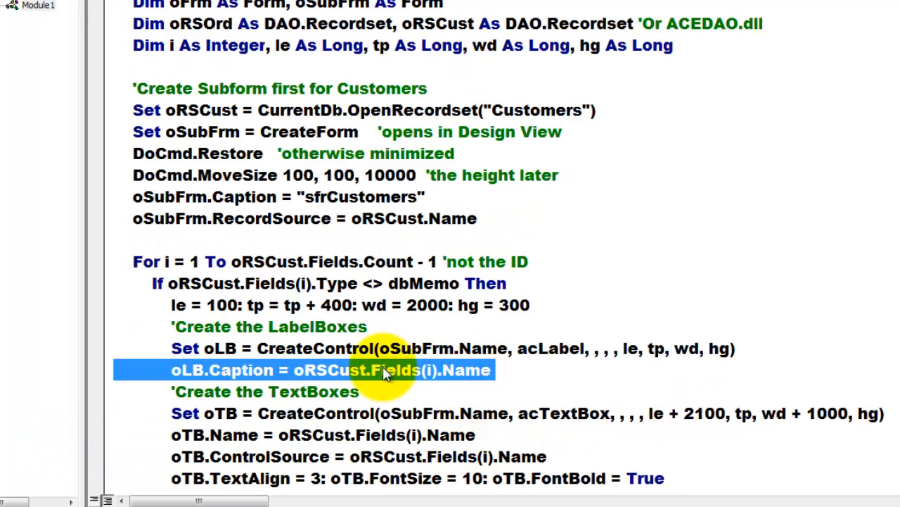
pyautogui.moveTo(113, 411)
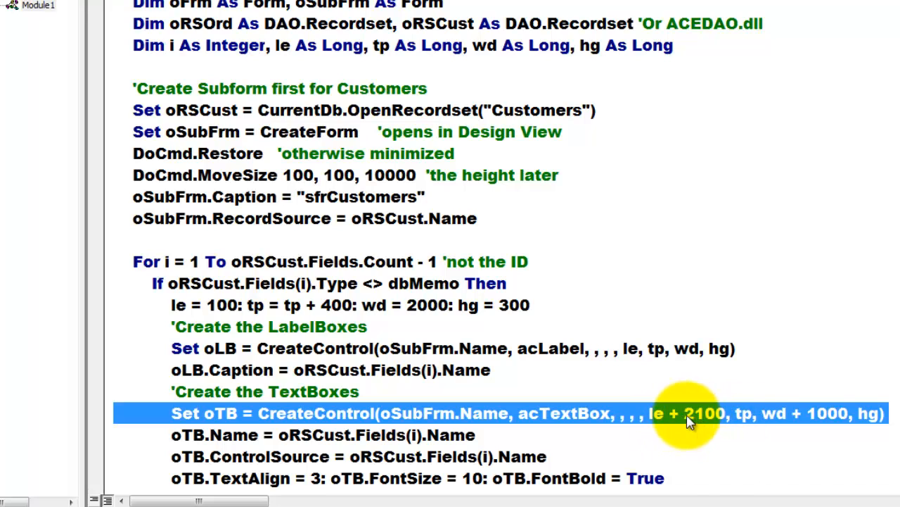
pyautogui.moveTo(833, 419)
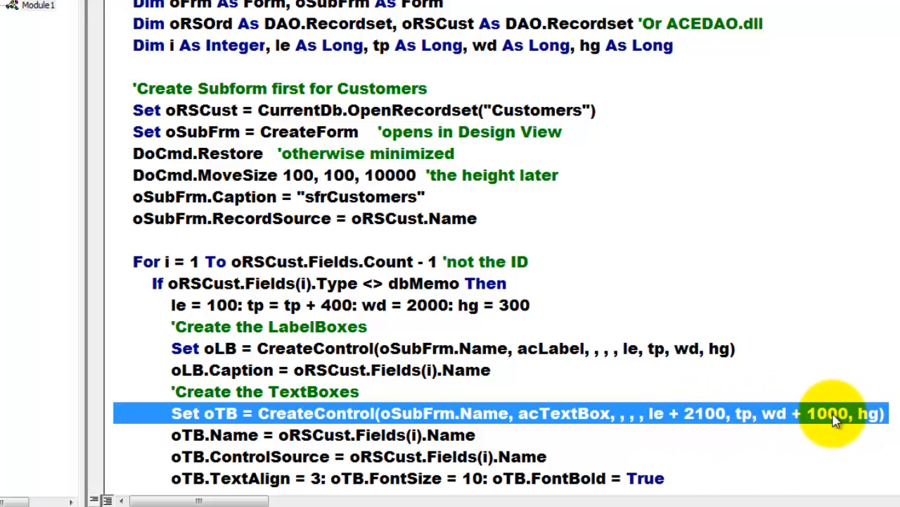
pyautogui.moveTo(112, 442)
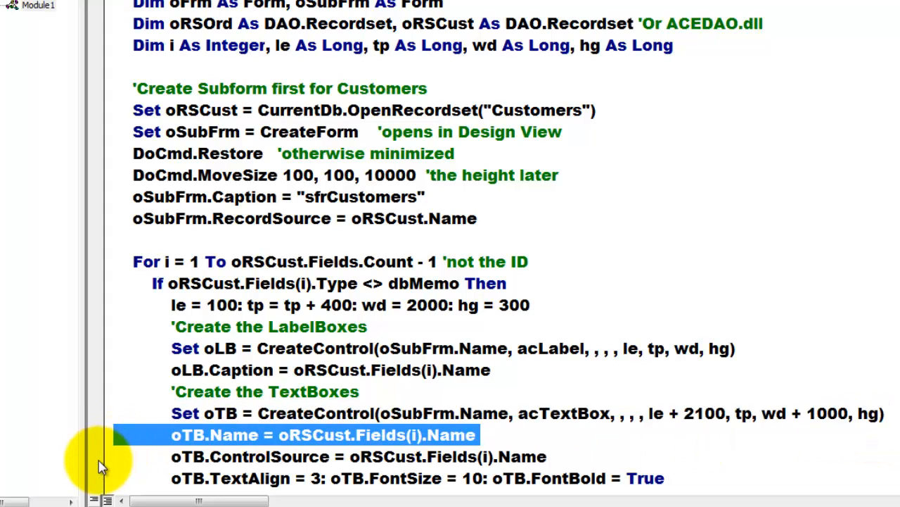
pyautogui.moveTo(127, 471)
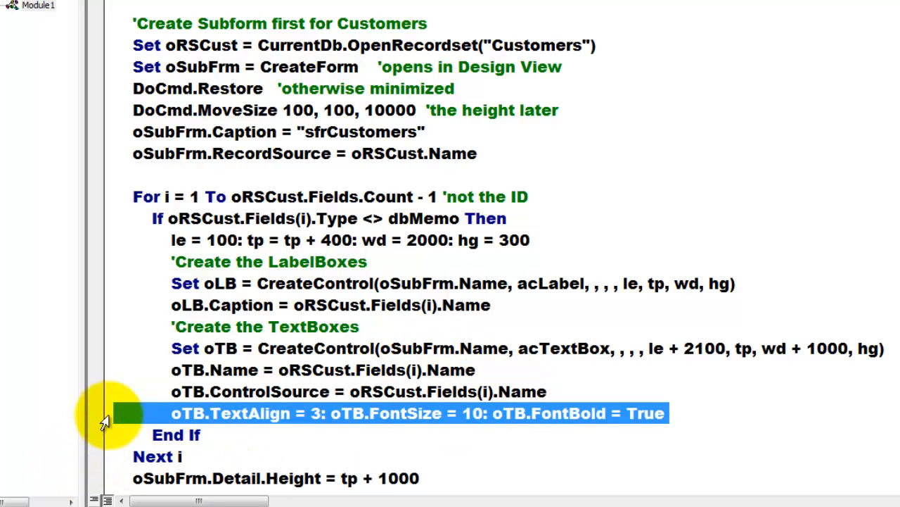
pyautogui.moveTo(138, 450)
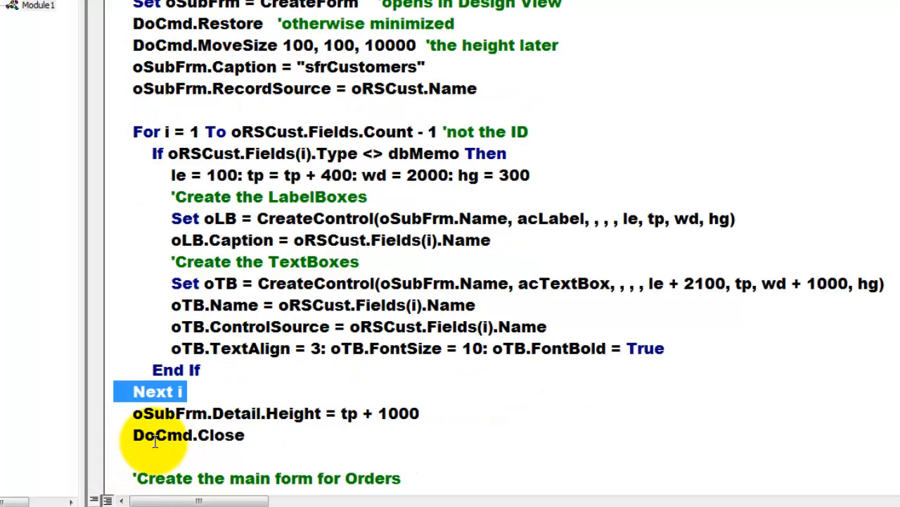
pyautogui.moveTo(223, 420)
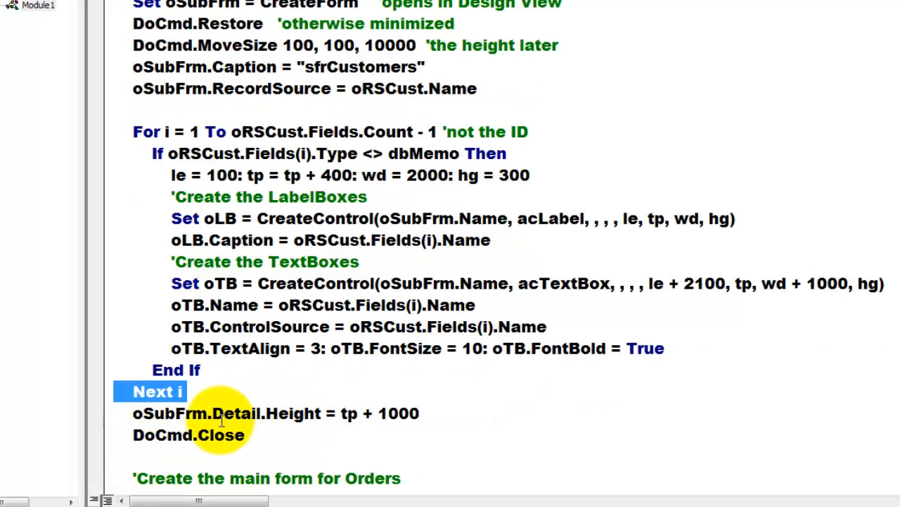
pyautogui.moveTo(306, 440)
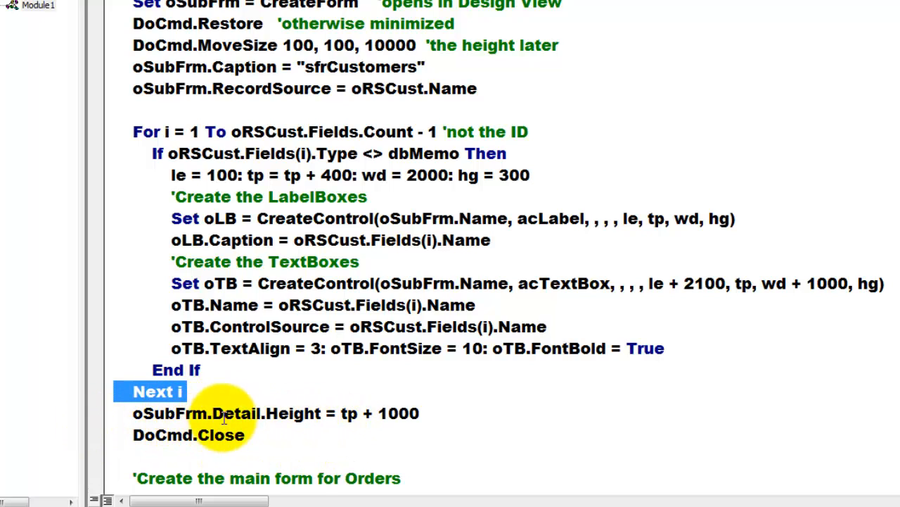
pyautogui.moveTo(369, 439)
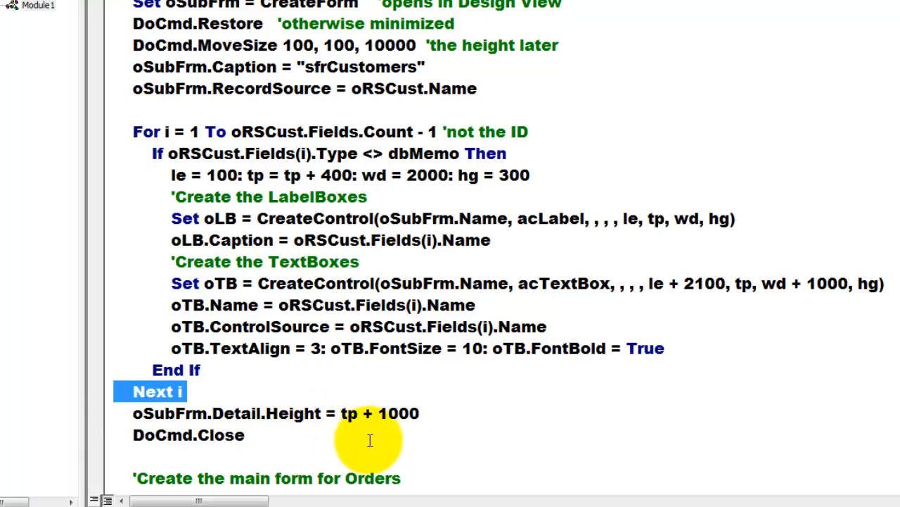
pyautogui.moveTo(419, 413)
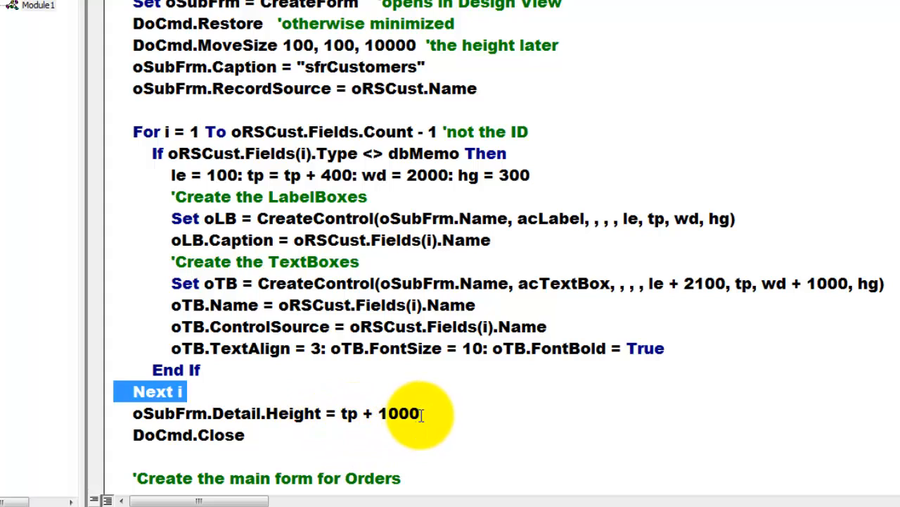
pyautogui.moveTo(118, 475)
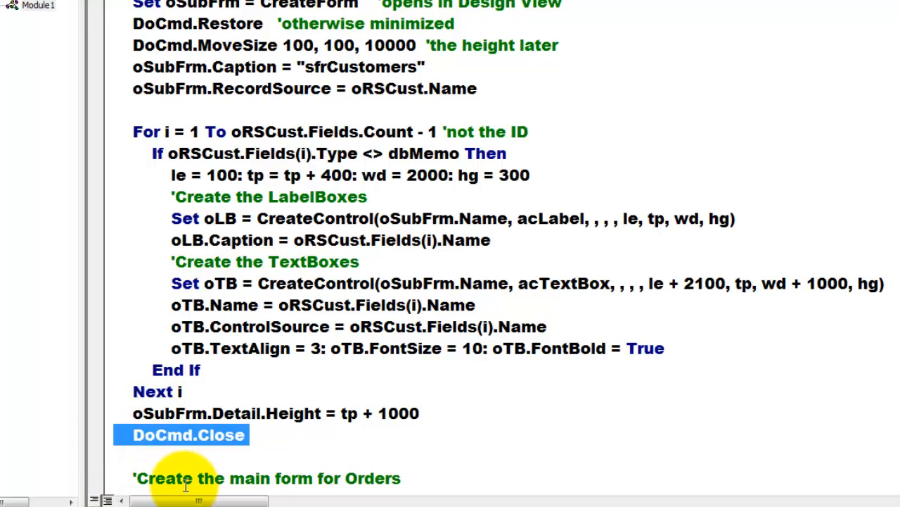
pyautogui.moveTo(420, 464)
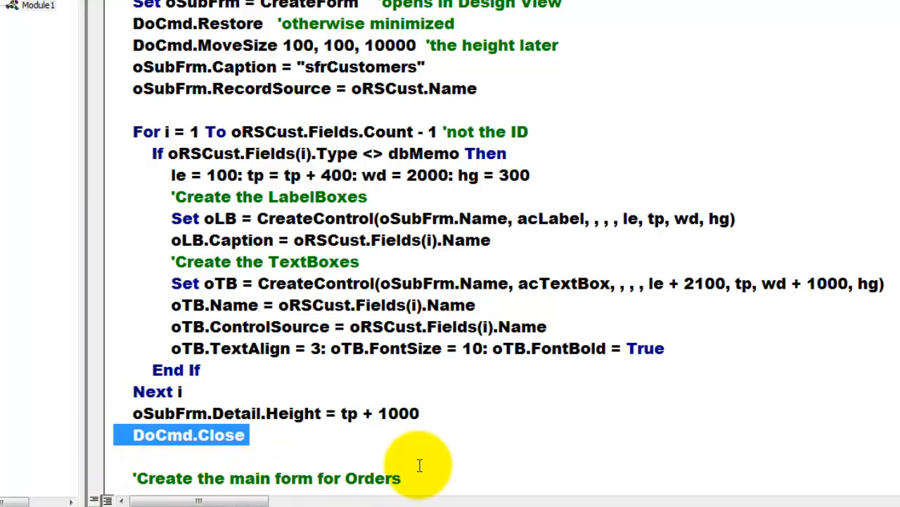
pyautogui.scroll(-3)
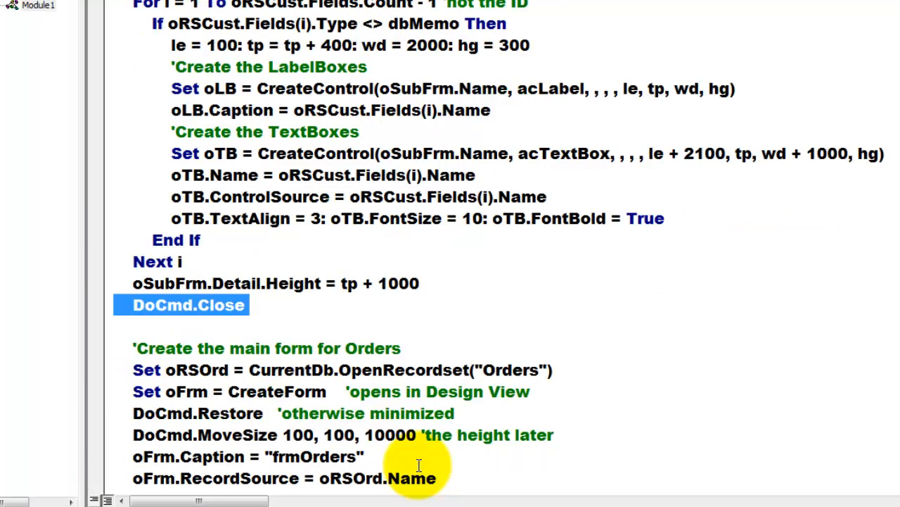
pyautogui.scroll(-3)
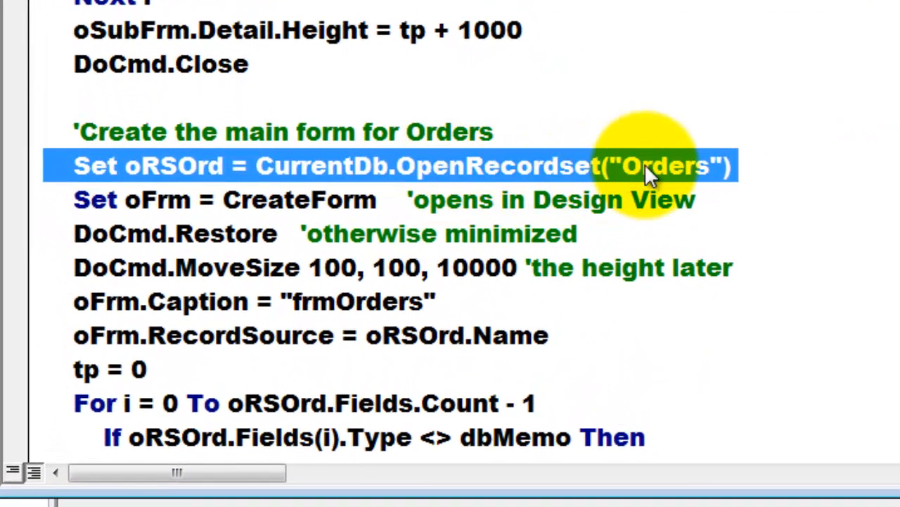
pyautogui.doubleClick(662, 166)
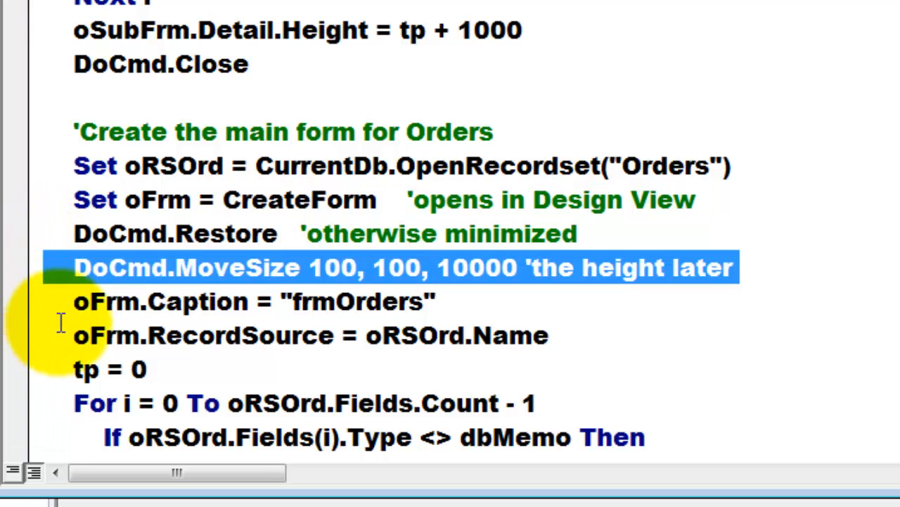
pyautogui.click(253, 301)
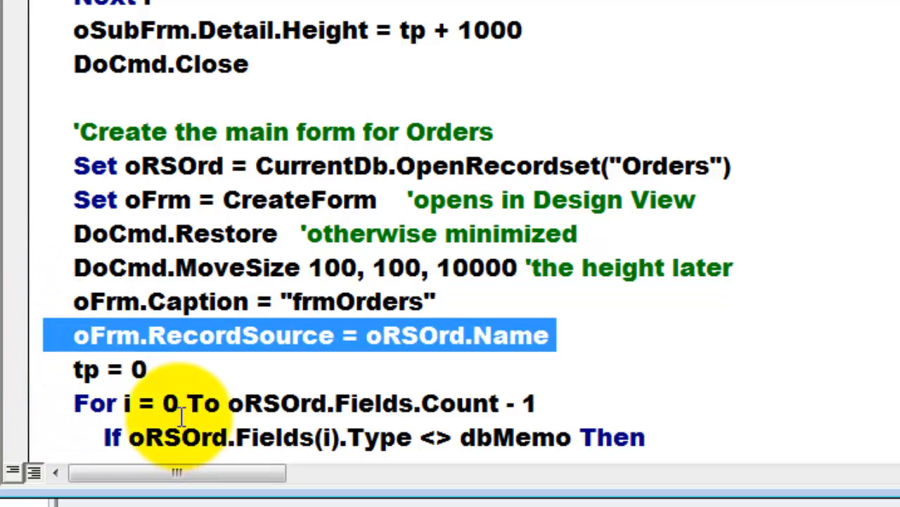
pyautogui.scroll(-3)
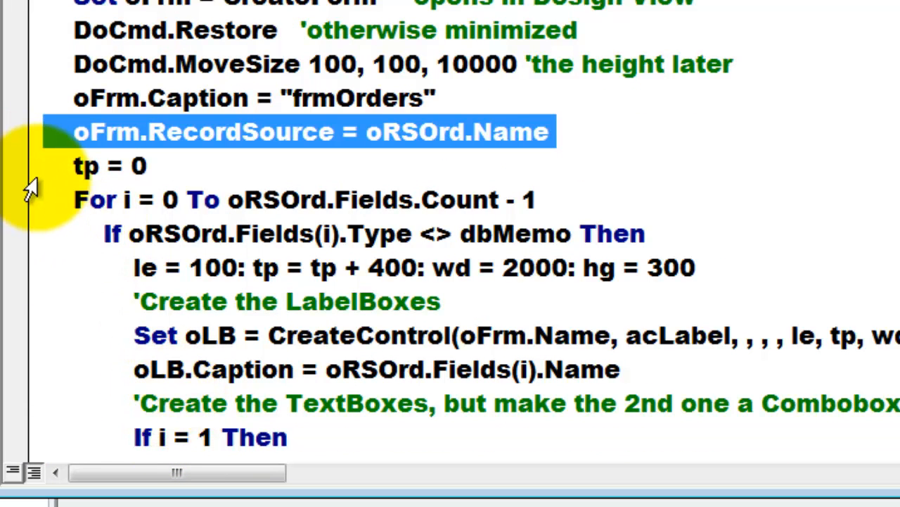
pyautogui.click(106, 166)
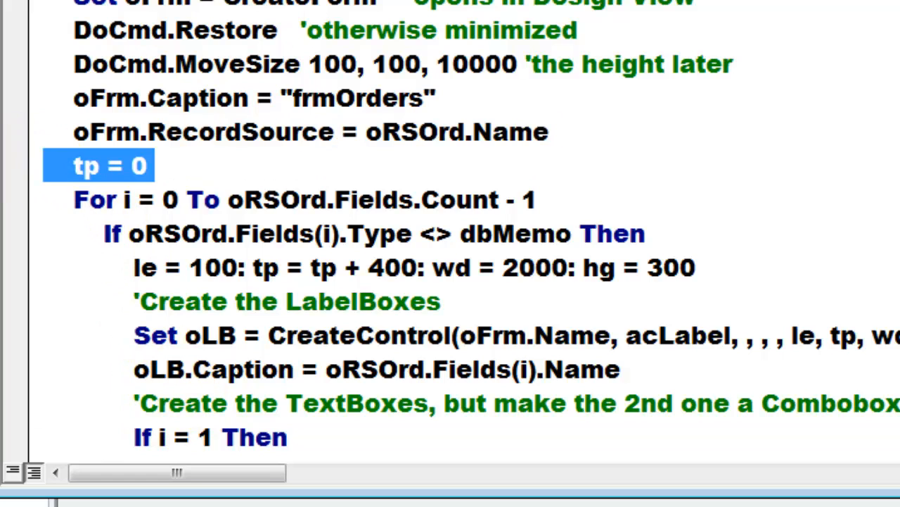
pyautogui.moveTo(63, 405)
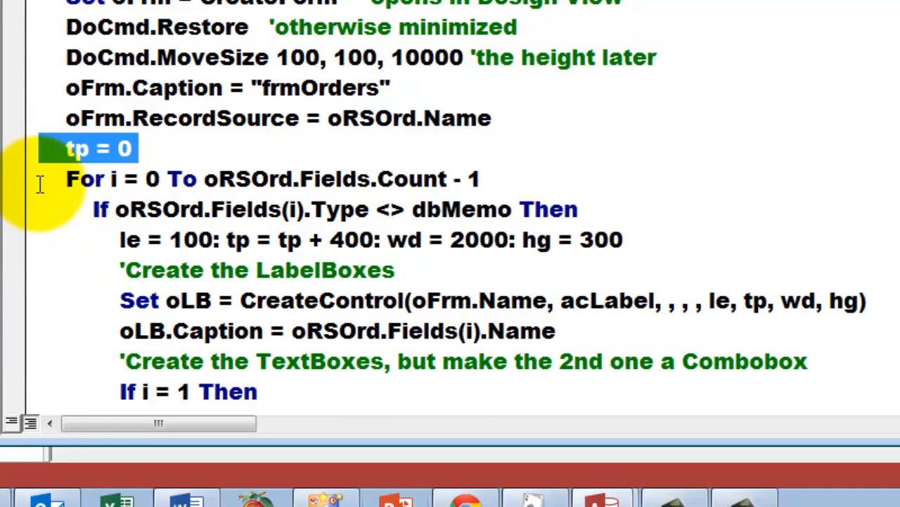
pyautogui.click(274, 178)
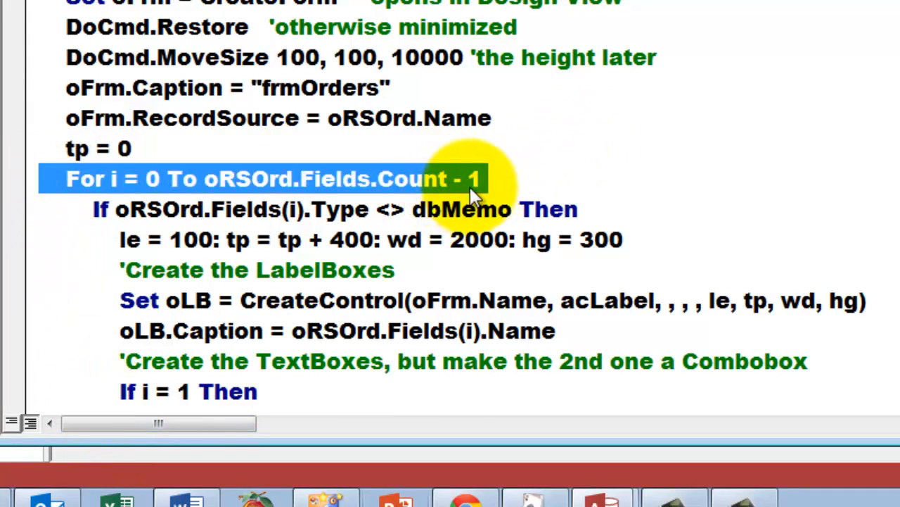
pyautogui.moveTo(87, 267)
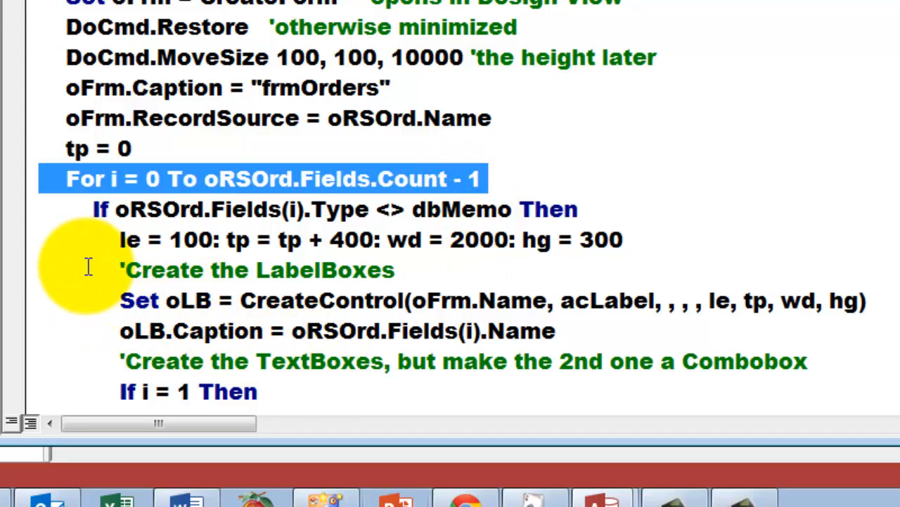
pyautogui.moveTo(25, 250)
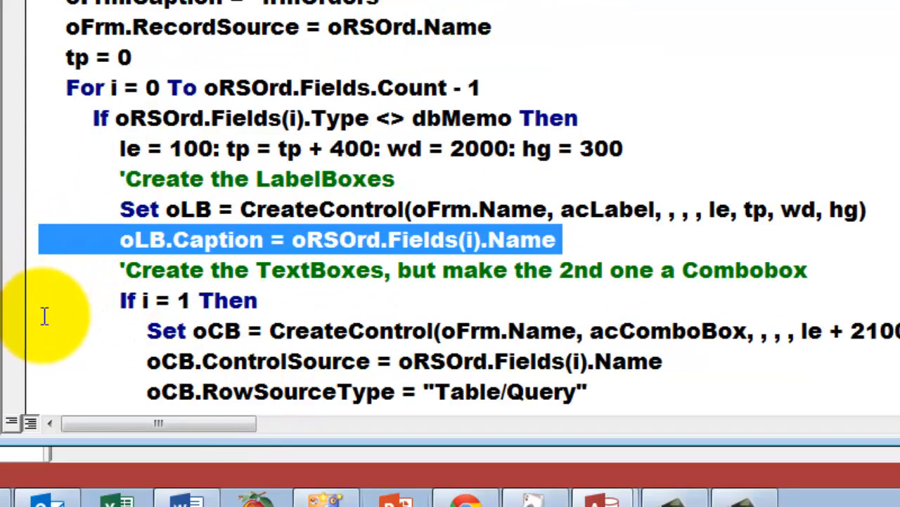
pyautogui.scroll(-3)
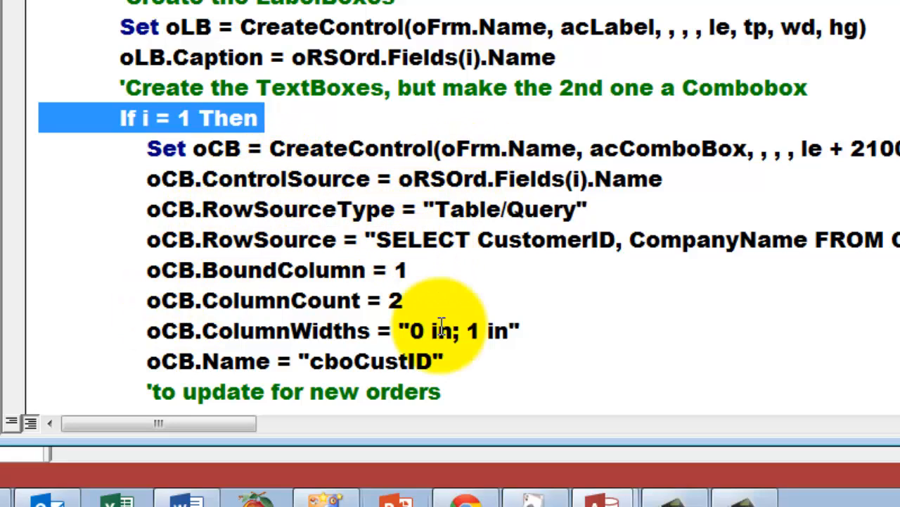
pyautogui.moveTo(439, 307)
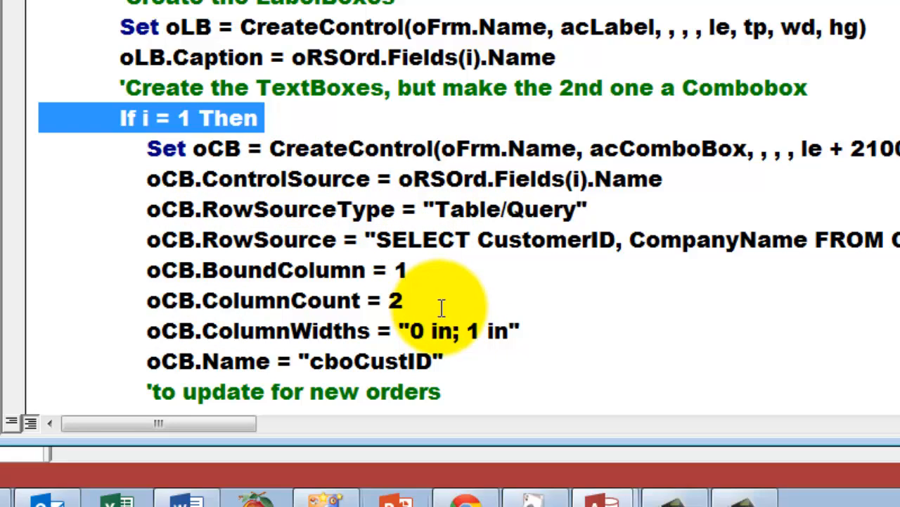
pyautogui.moveTo(383, 240)
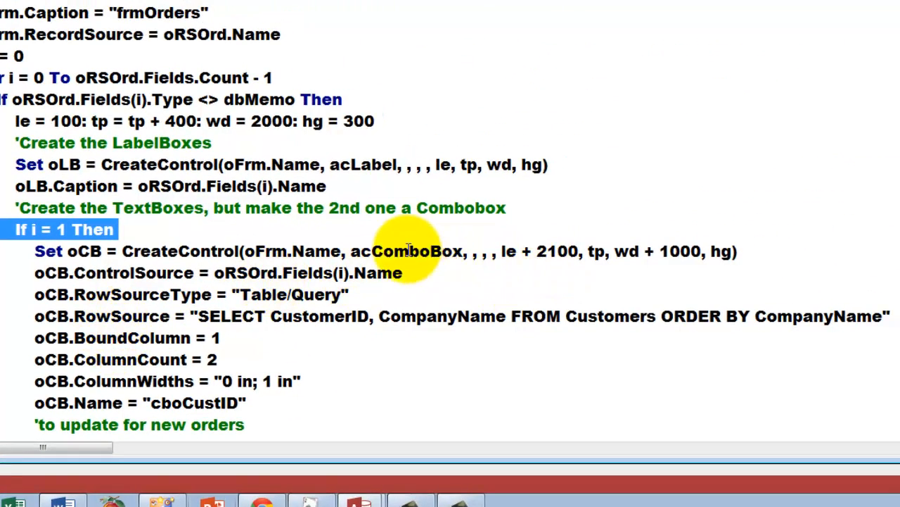
pyautogui.doubleClick(405, 251)
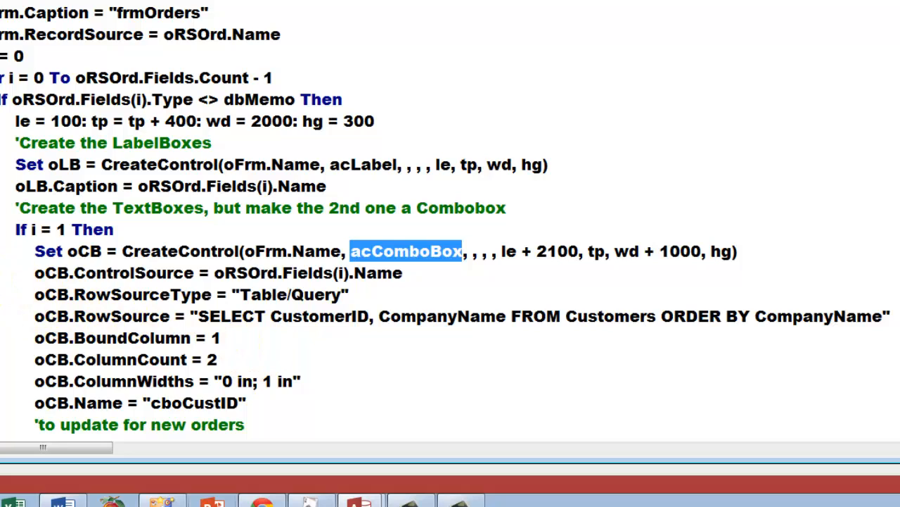
pyautogui.click(211, 273)
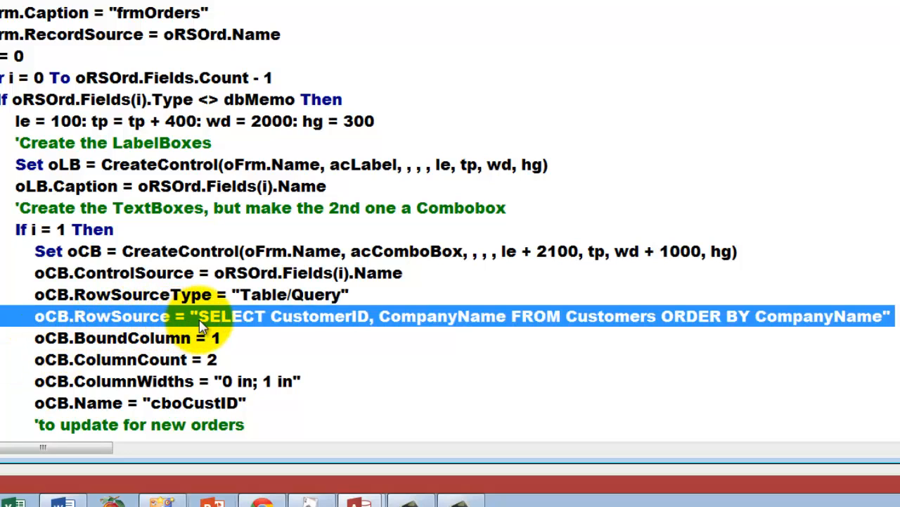
pyautogui.moveTo(830, 310)
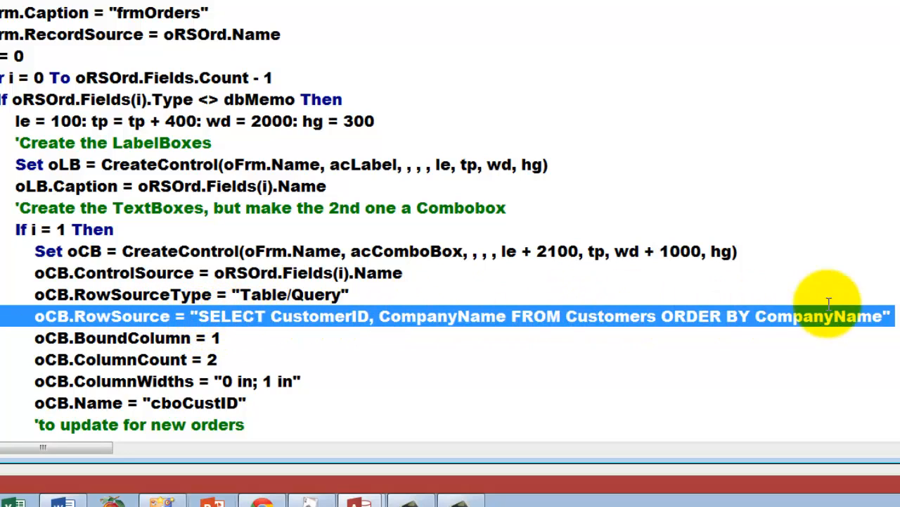
pyautogui.moveTo(337, 337)
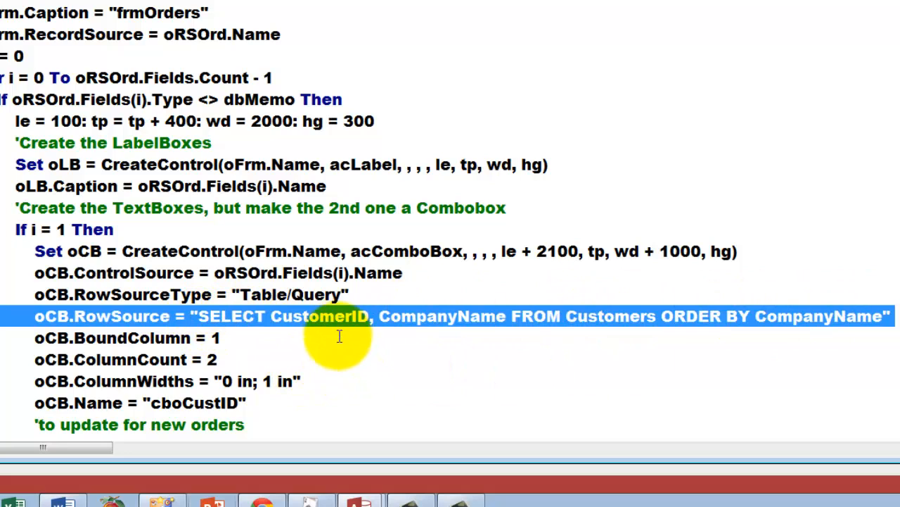
pyautogui.moveTo(674, 336)
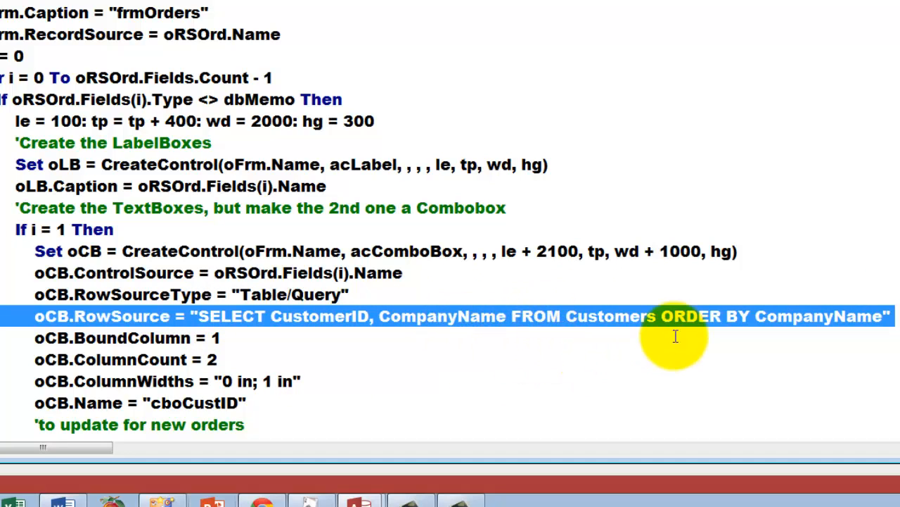
pyautogui.moveTo(819, 329)
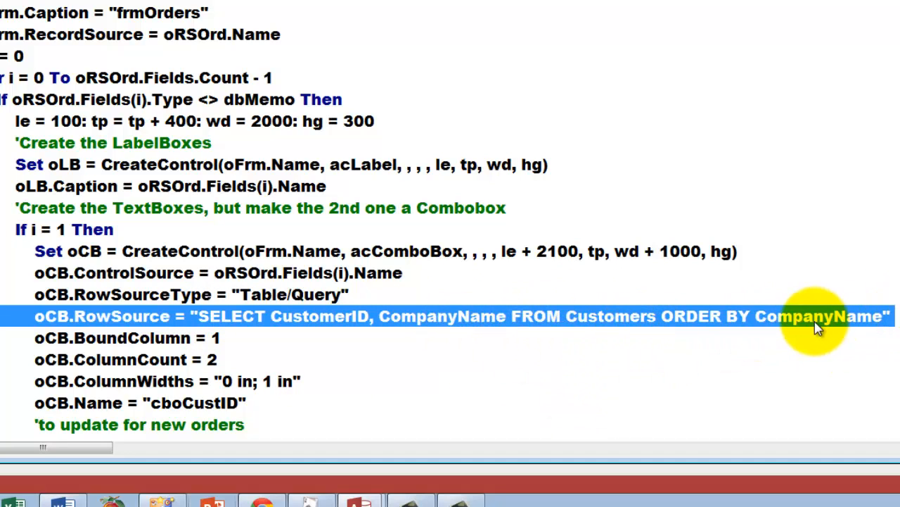
pyautogui.moveTo(25, 372)
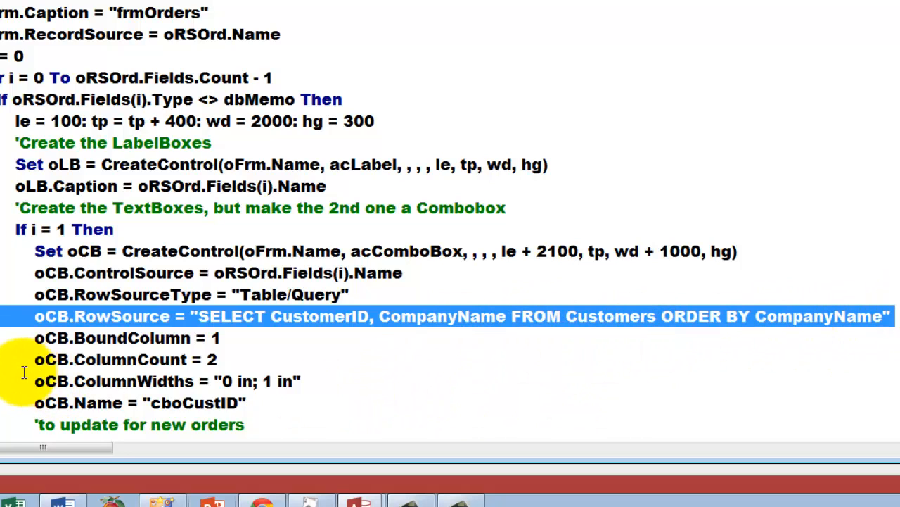
pyautogui.click(126, 338)
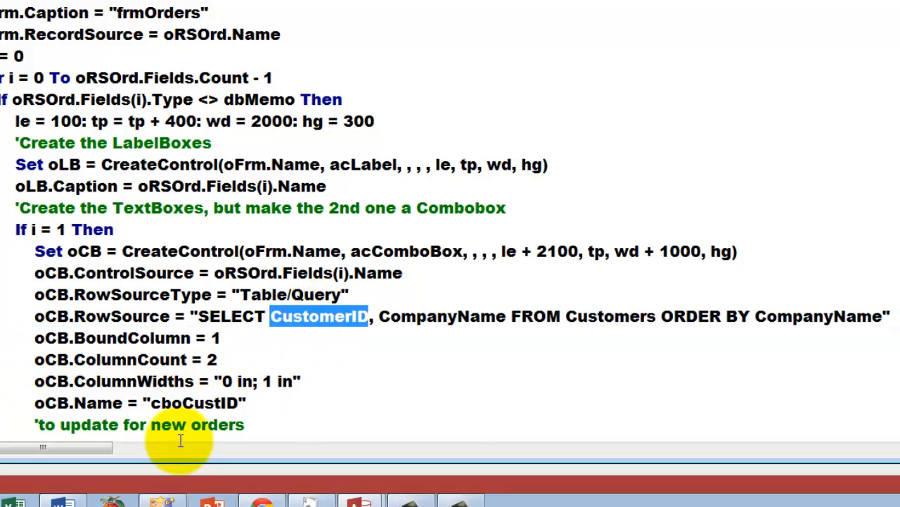
pyautogui.moveTo(2, 354)
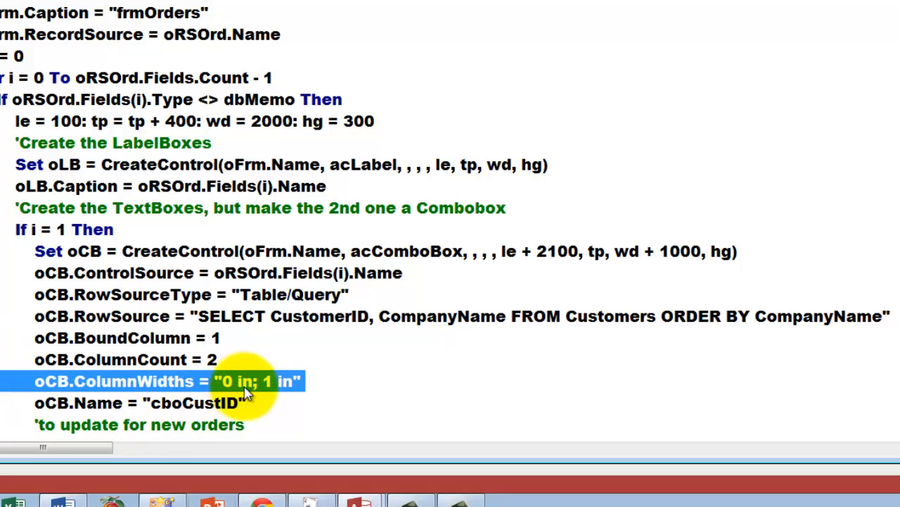
pyautogui.moveTo(247, 388)
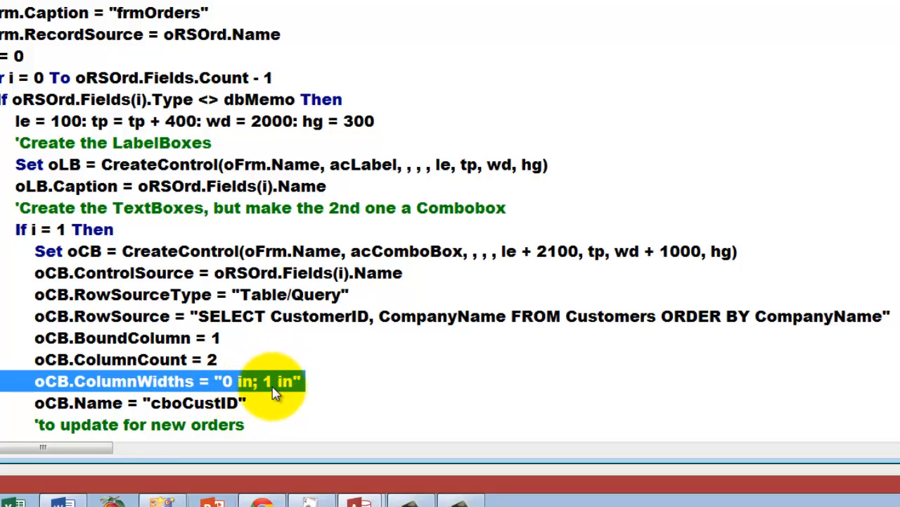
pyautogui.moveTo(247, 450)
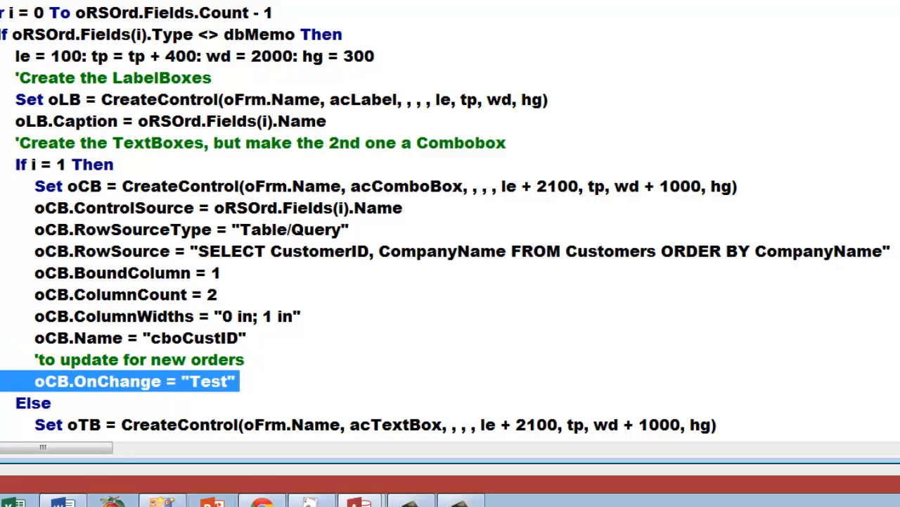
pyautogui.moveTo(211, 499)
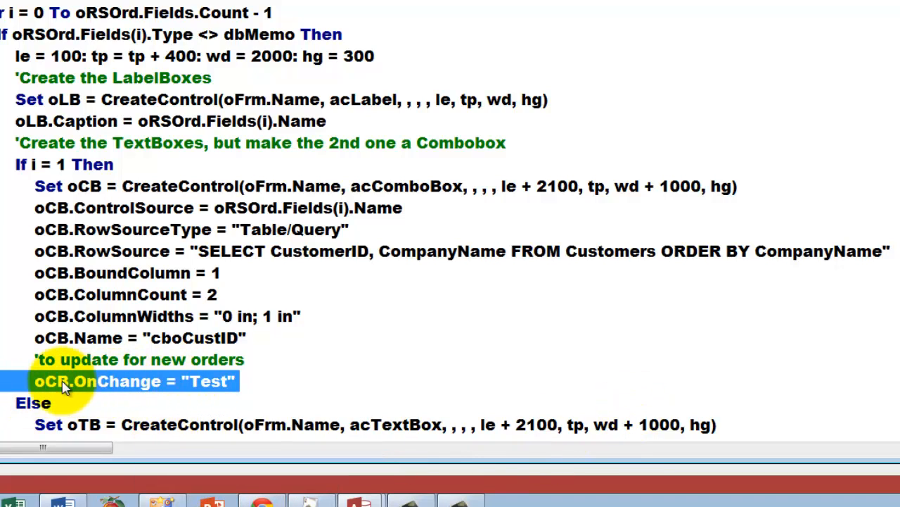
pyautogui.moveTo(143, 386)
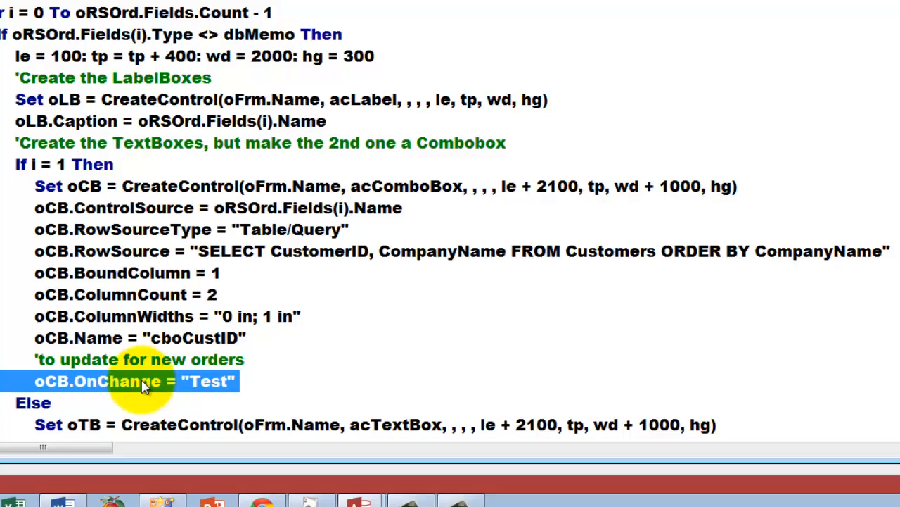
pyautogui.moveTo(204, 387)
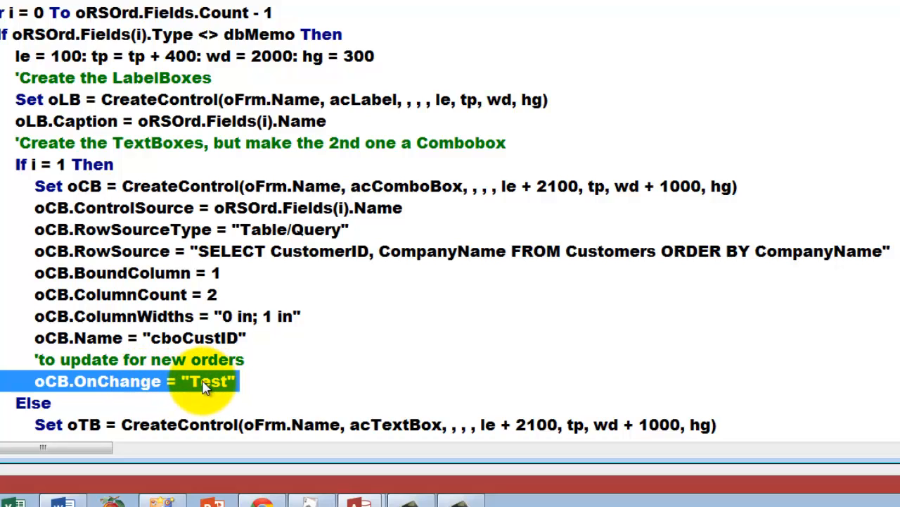
pyautogui.moveTo(200, 383)
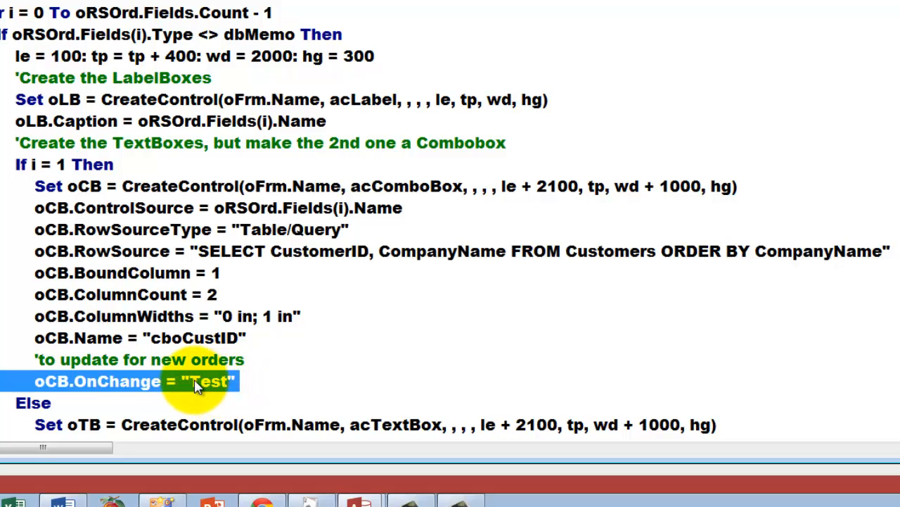
pyautogui.scroll(-3)
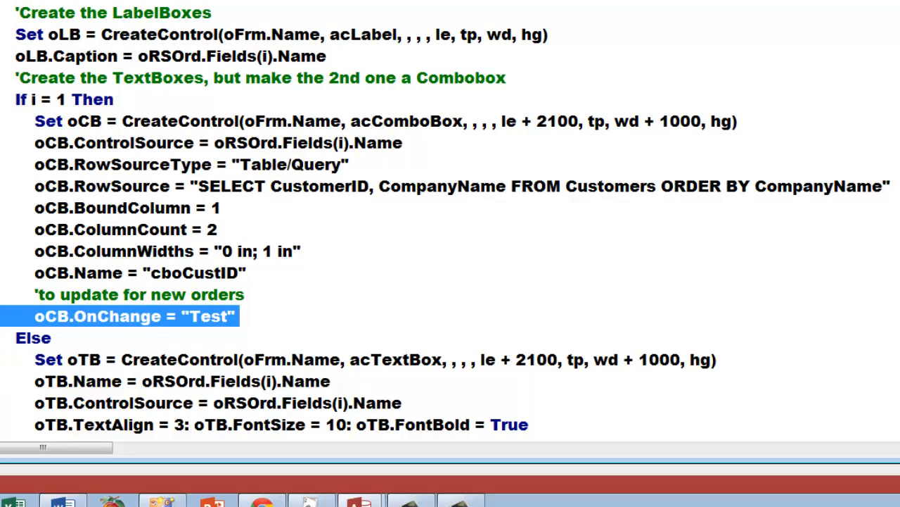
pyautogui.scroll(-3)
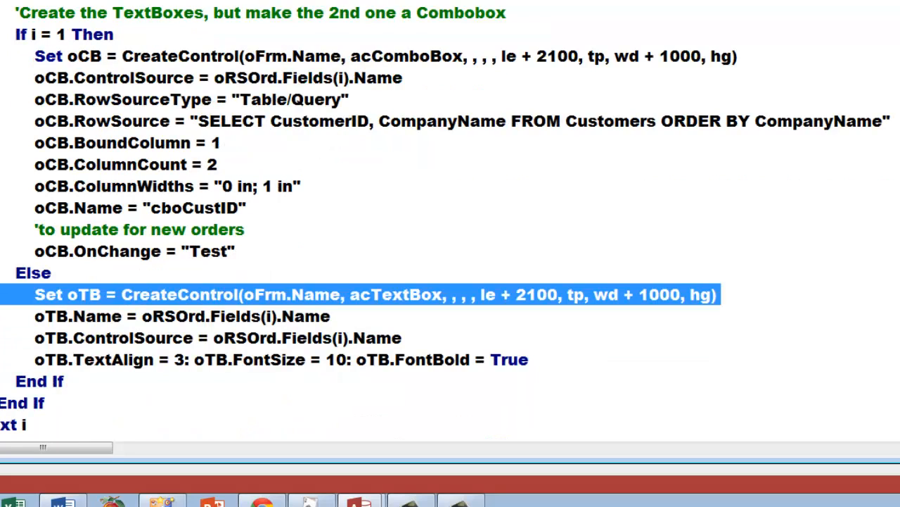
pyautogui.click(176, 315)
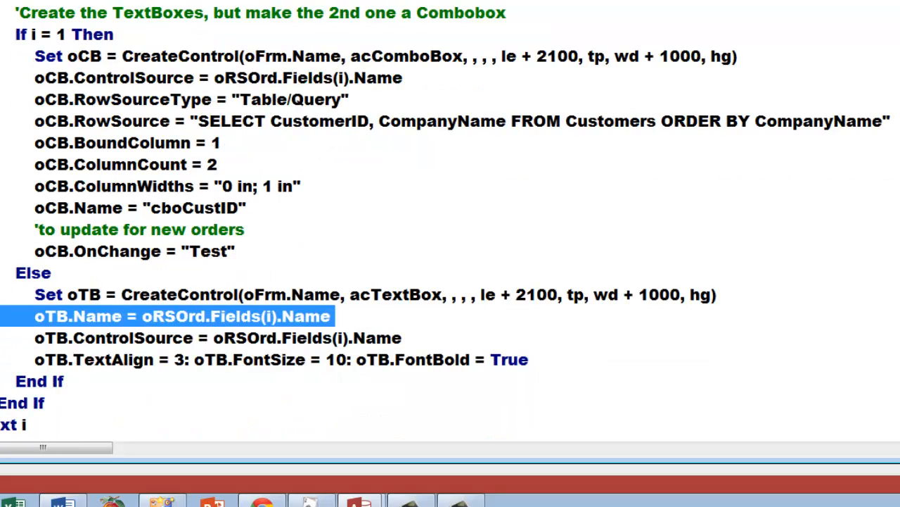
pyautogui.click(211, 338)
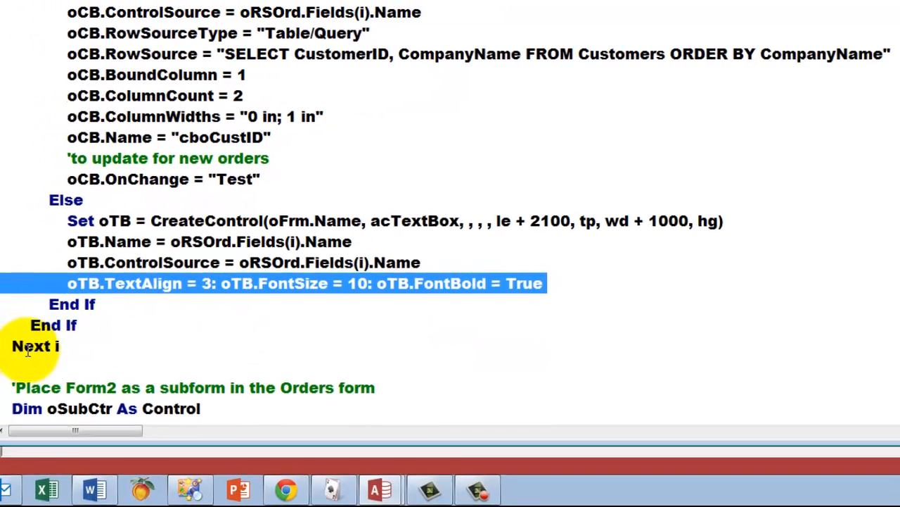
pyautogui.scroll(-3)
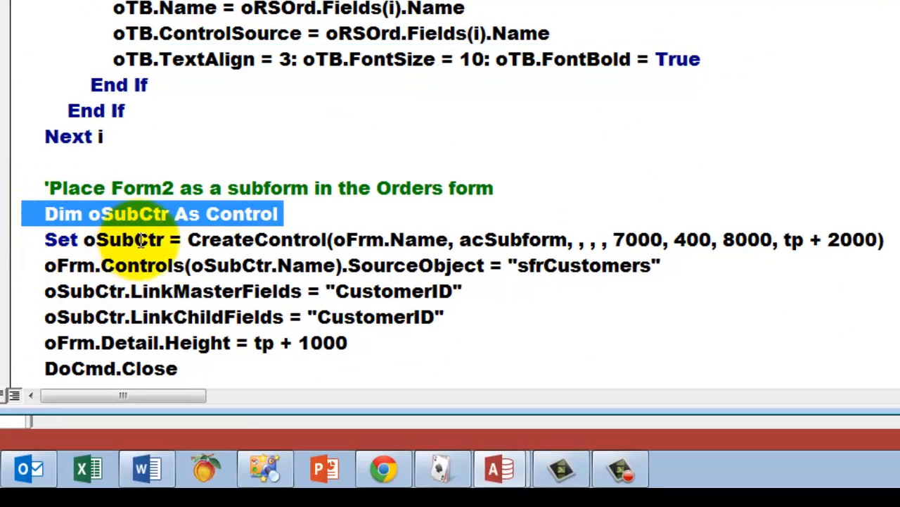
pyautogui.moveTo(7, 246)
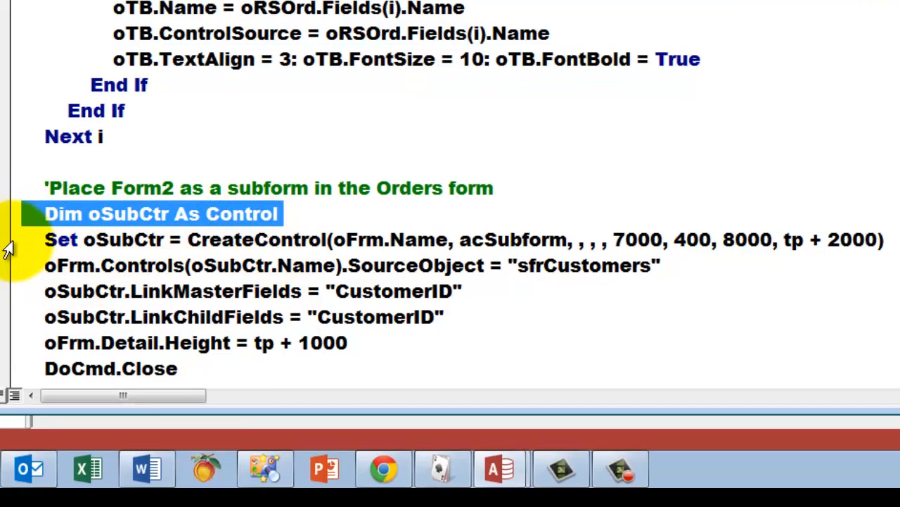
pyautogui.click(513, 239)
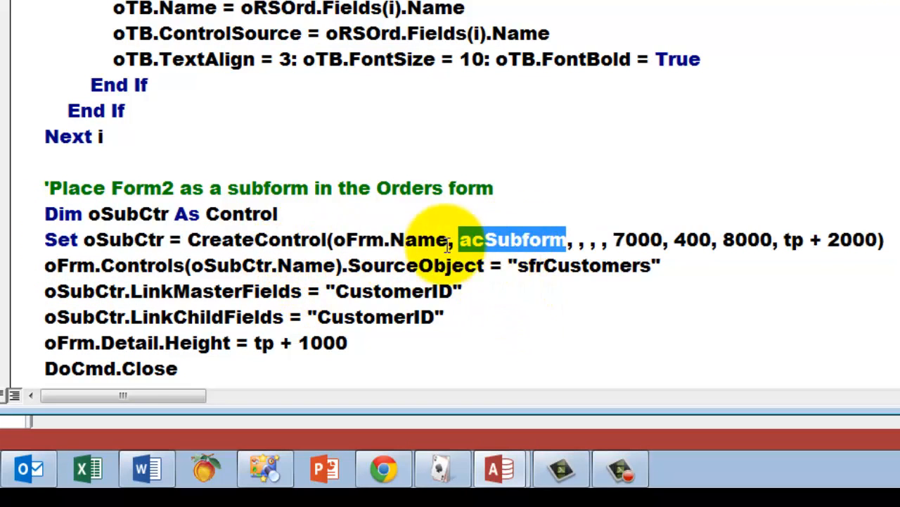
pyautogui.moveTo(830, 239)
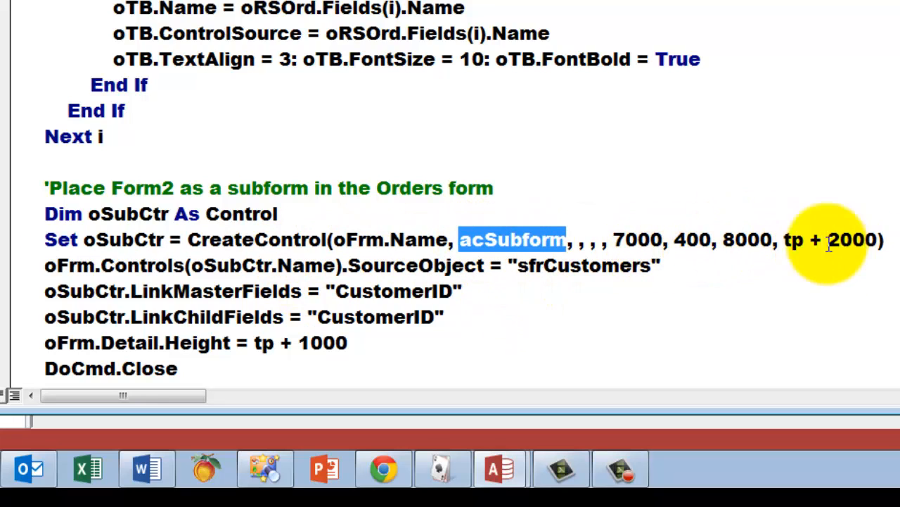
pyautogui.moveTo(17, 274)
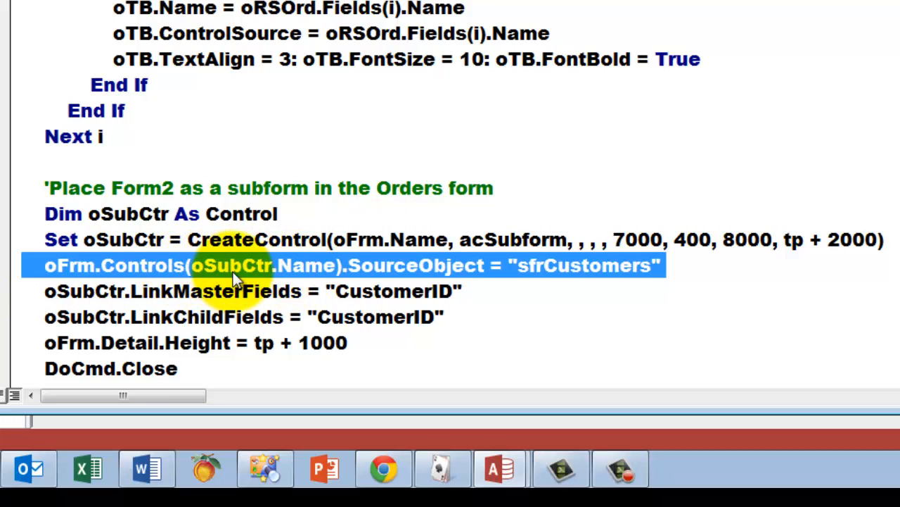
pyautogui.moveTo(594, 281)
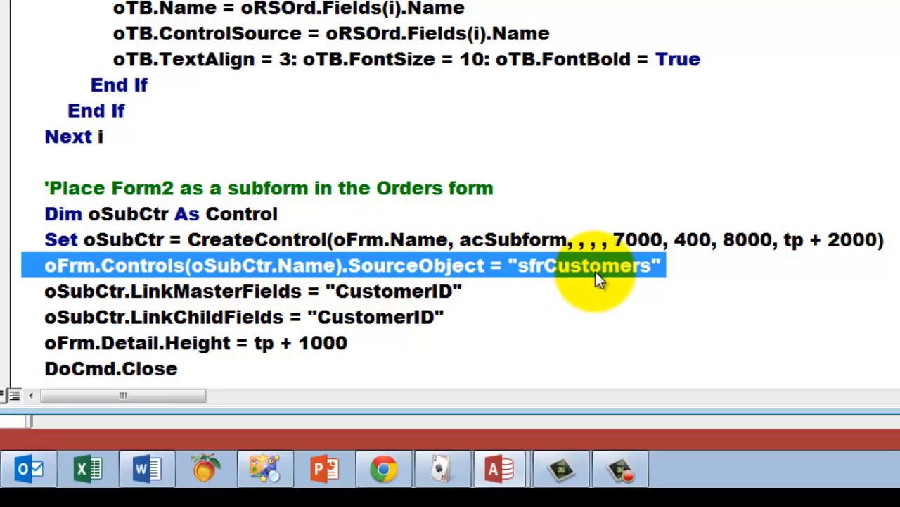
pyautogui.moveTo(588, 276)
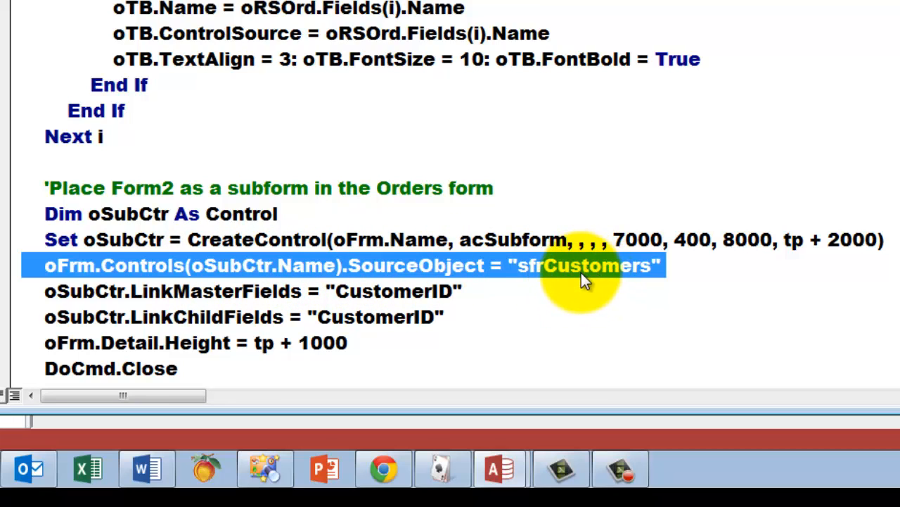
pyautogui.scroll(3)
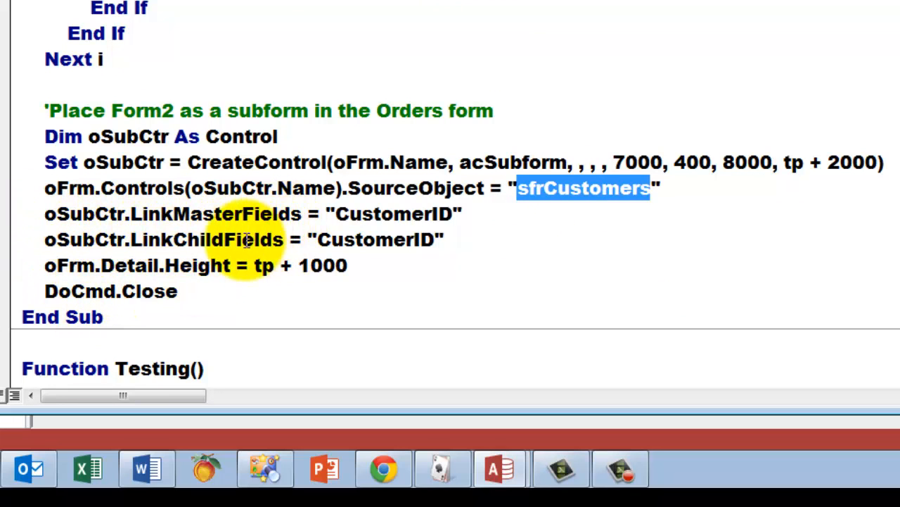
pyautogui.moveTo(380, 246)
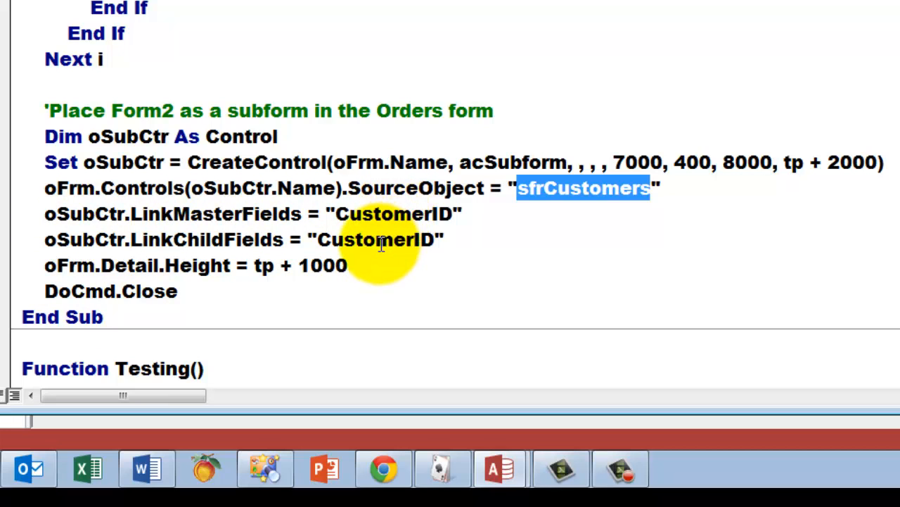
pyautogui.moveTo(14, 282)
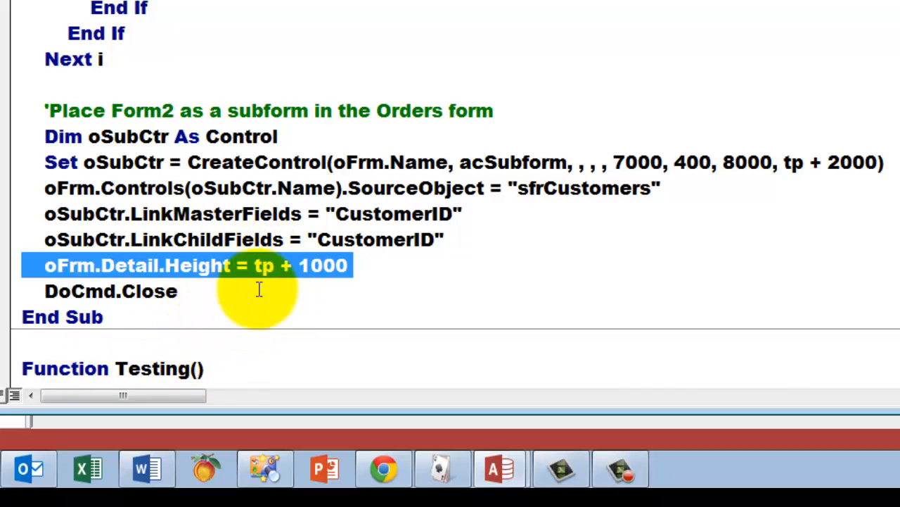
pyautogui.moveTo(31, 312)
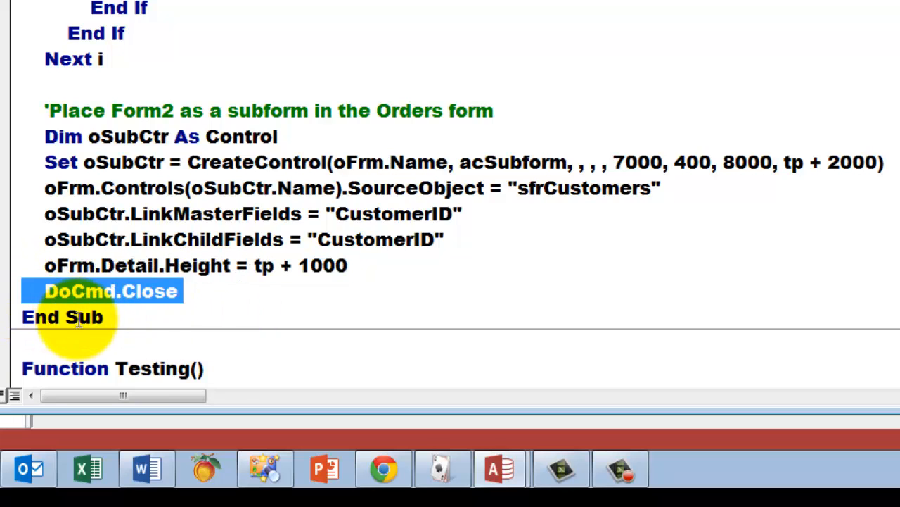
pyautogui.moveTo(70, 310)
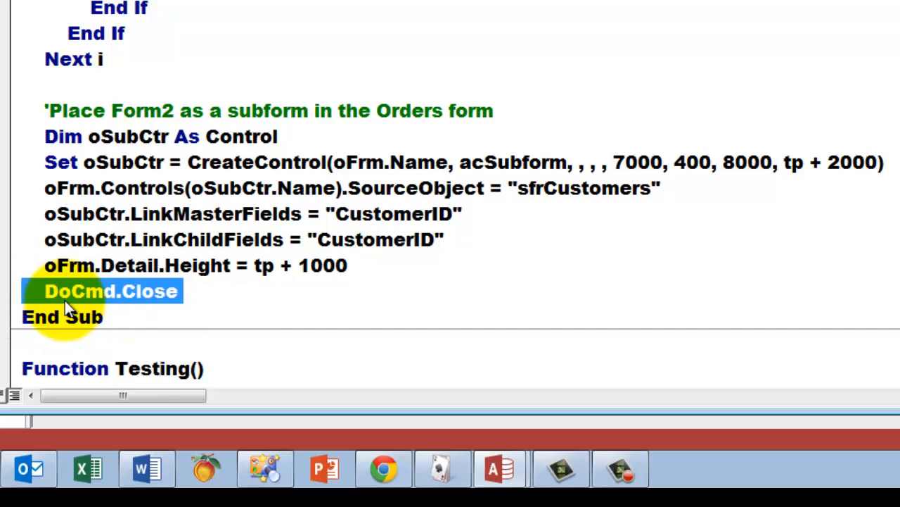
pyautogui.scroll(-3)
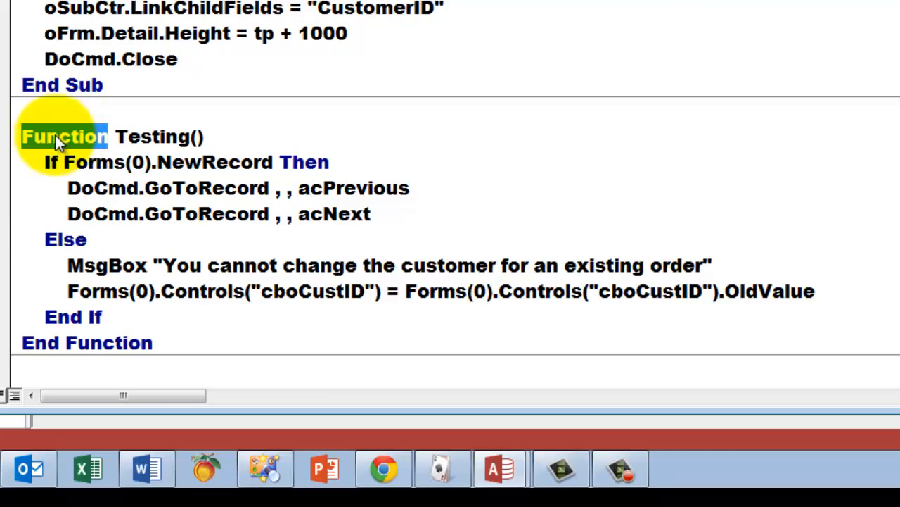
pyautogui.moveTo(152, 135)
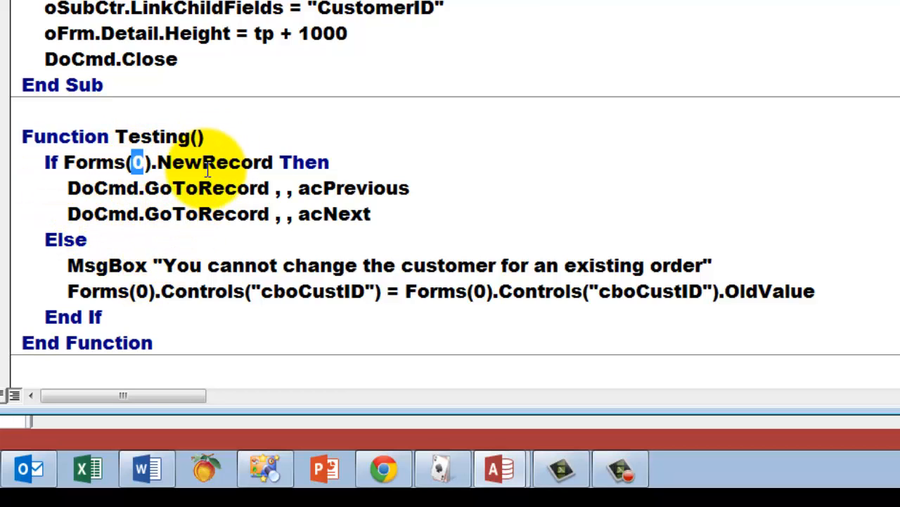
pyautogui.doubleClick(214, 163)
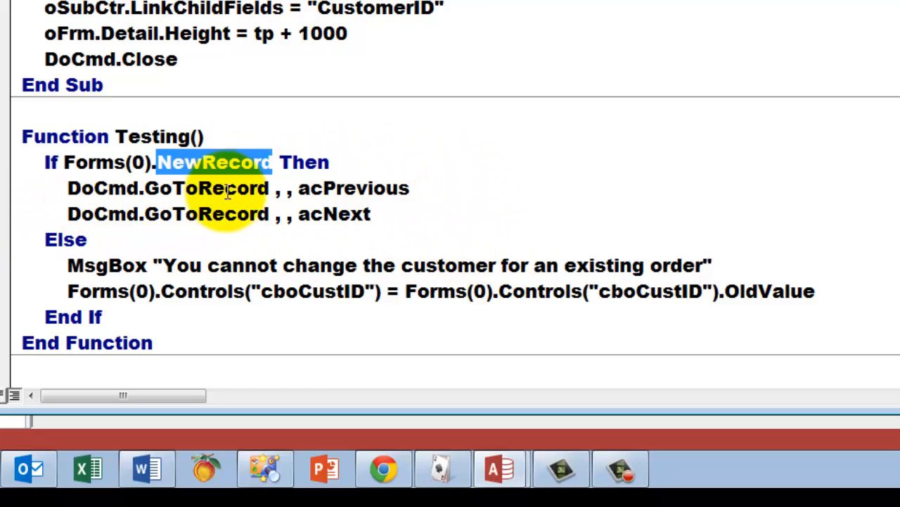
pyautogui.doubleClick(352, 188)
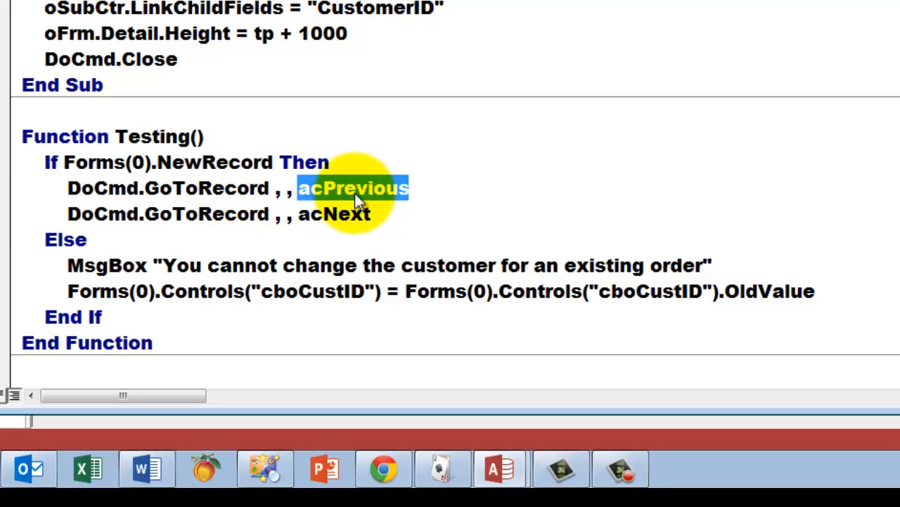
pyautogui.doubleClick(206, 214)
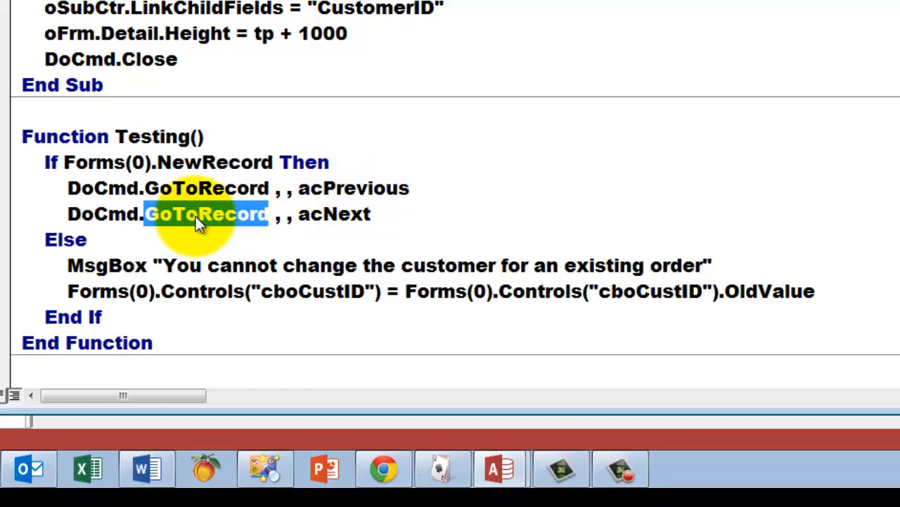
pyautogui.moveTo(352, 194)
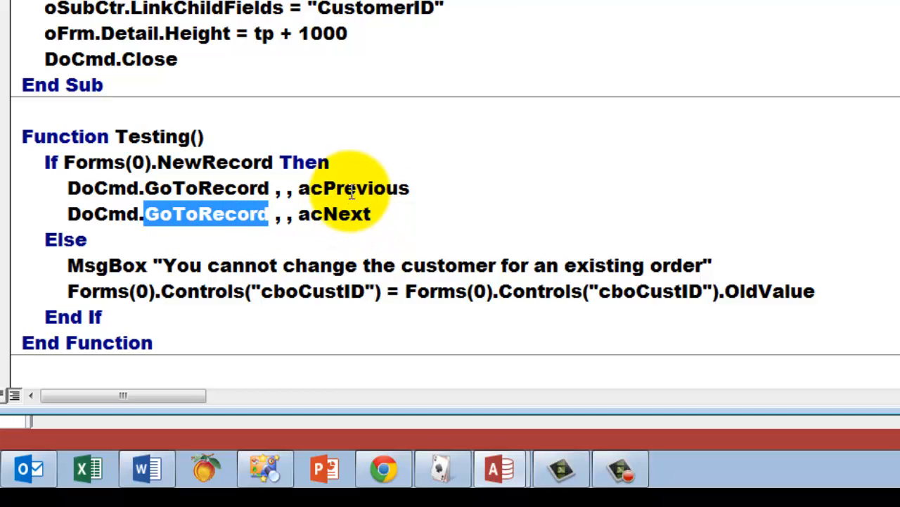
pyautogui.moveTo(352, 176)
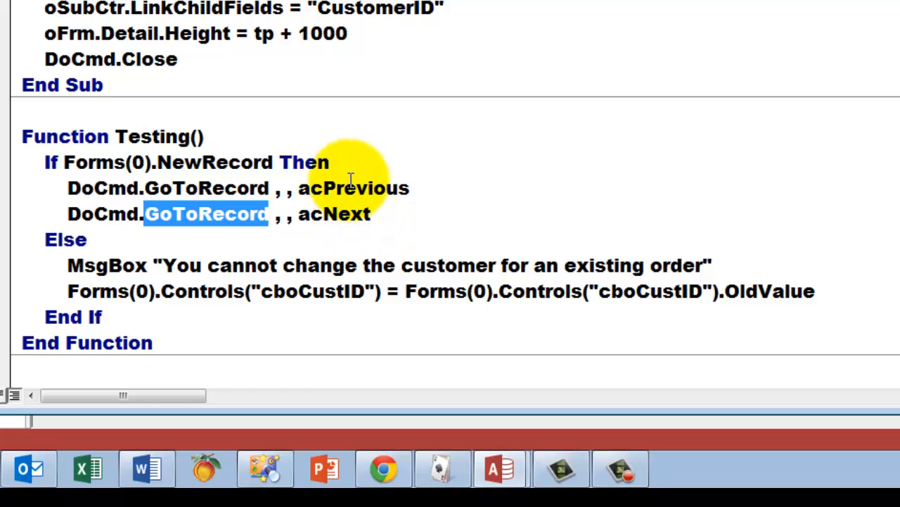
pyautogui.moveTo(71, 307)
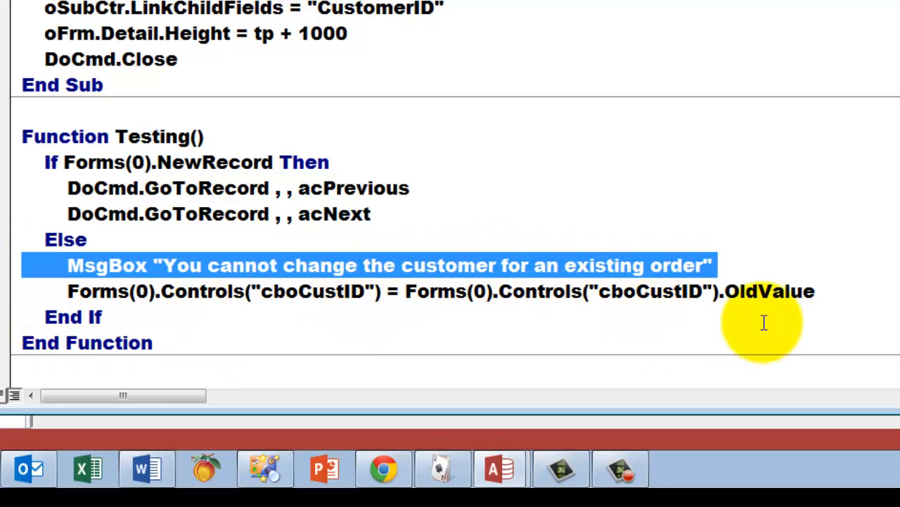
pyautogui.moveTo(141, 395)
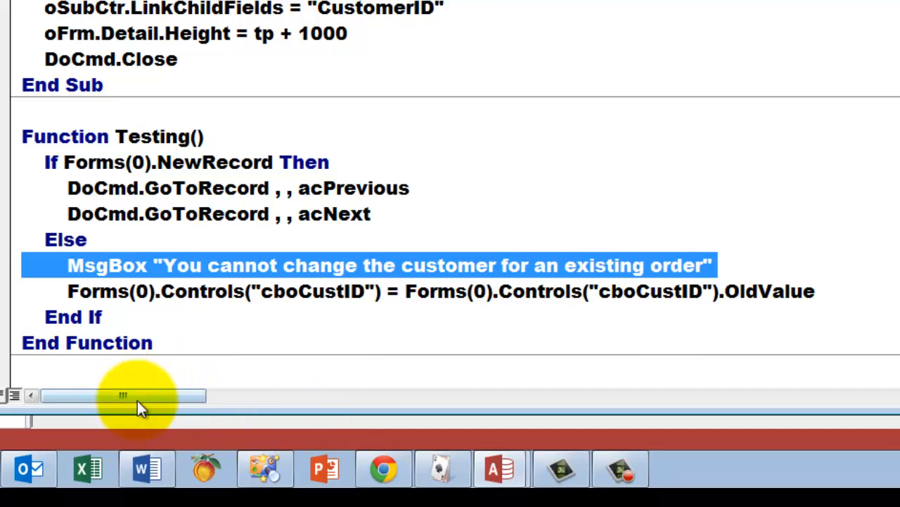
pyautogui.moveTo(25, 290)
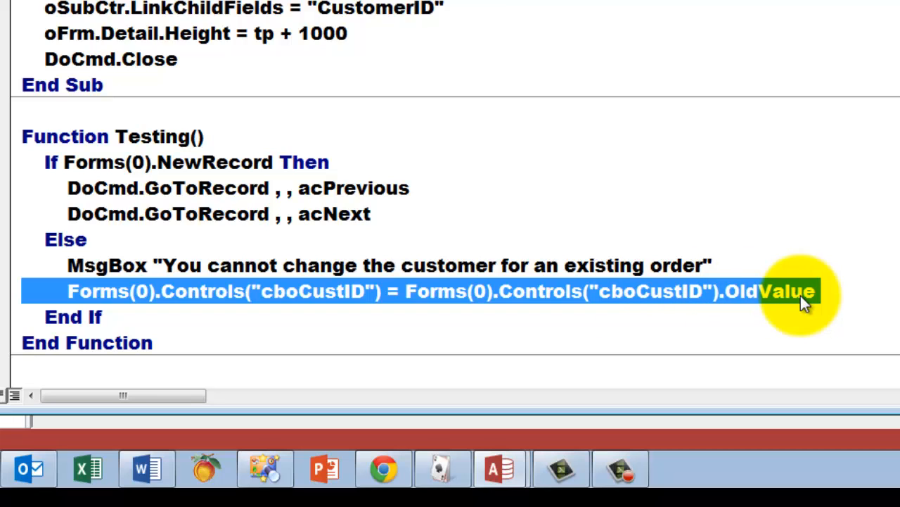
pyautogui.moveTo(340, 307)
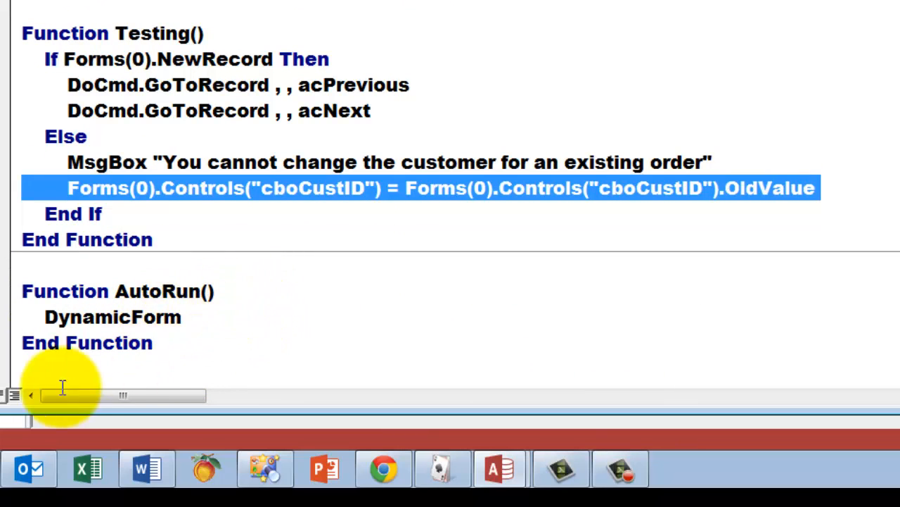
# Step: Mark the DynamicForm call used by AutoRun and switch back to the Access window
pyautogui.doubleClick(113, 317)
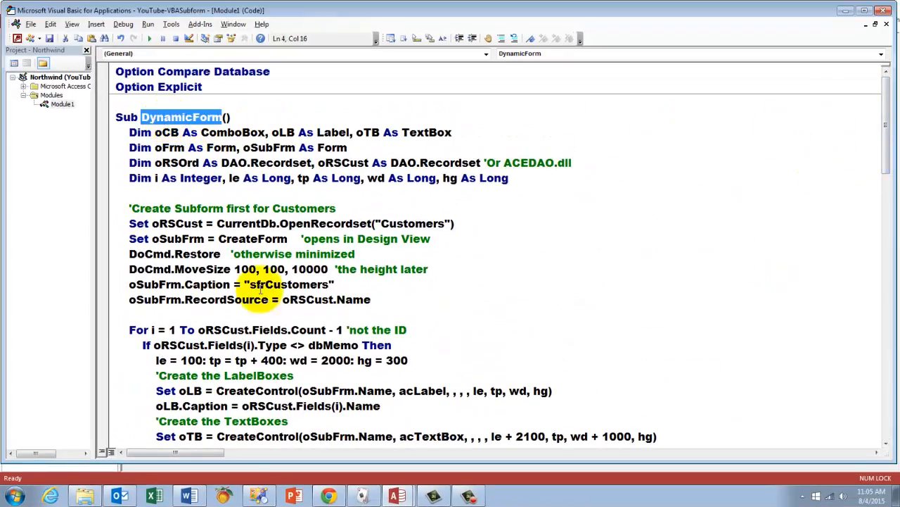
pyautogui.moveTo(377, 462)
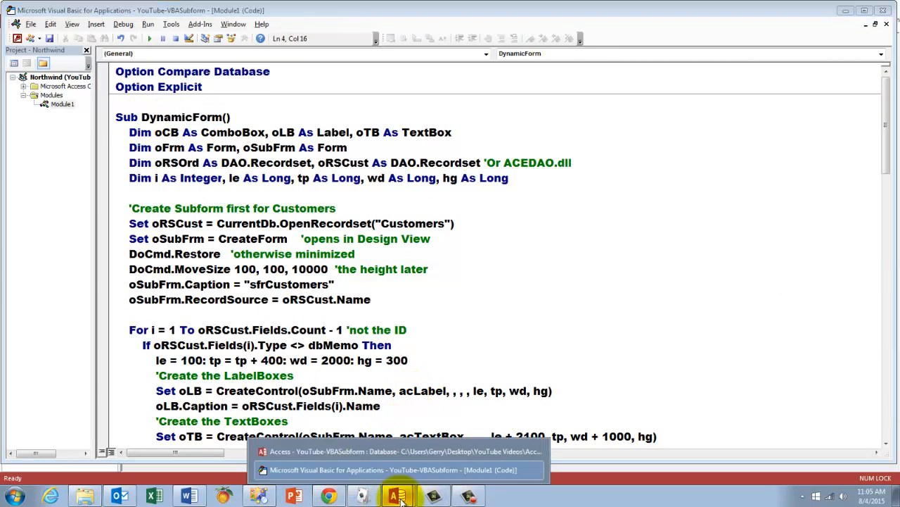
pyautogui.click(399, 450)
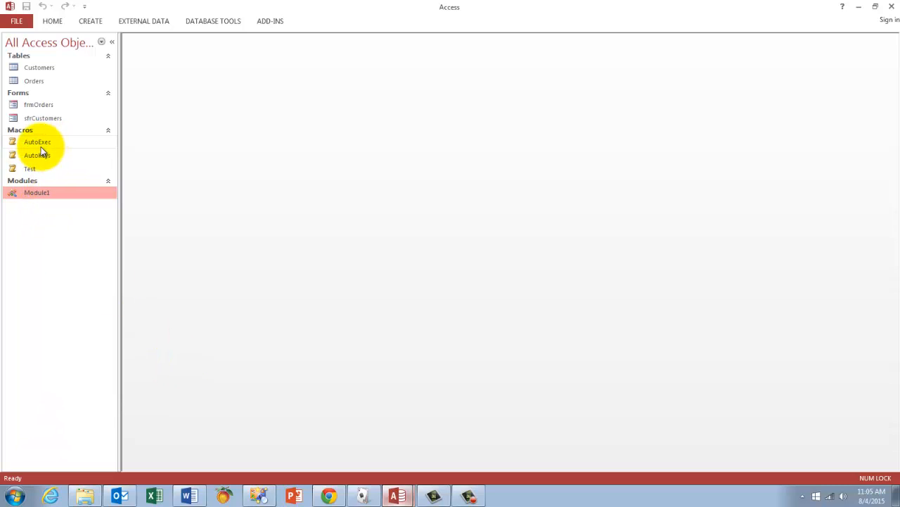
pyautogui.moveTo(38, 141)
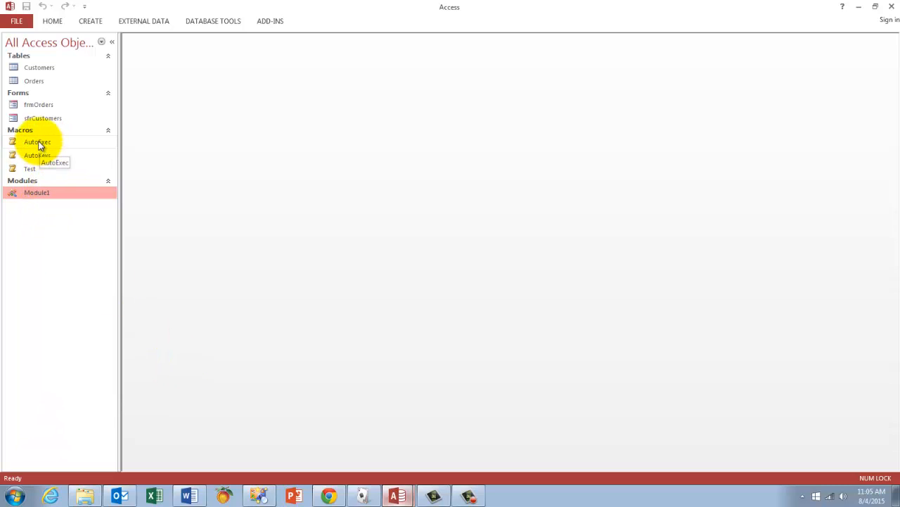
# Step: Open the AutoExec macro in Design View
pyautogui.rightClick(36, 140)
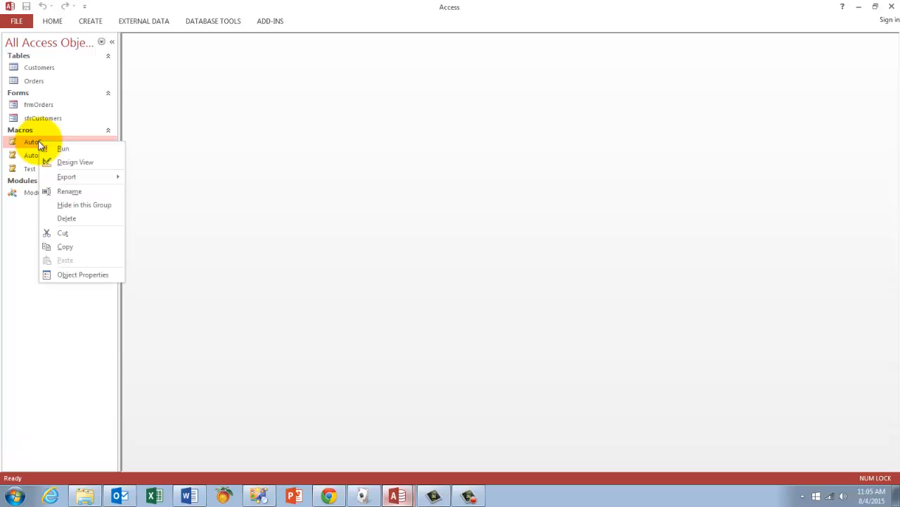
pyautogui.click(74, 162)
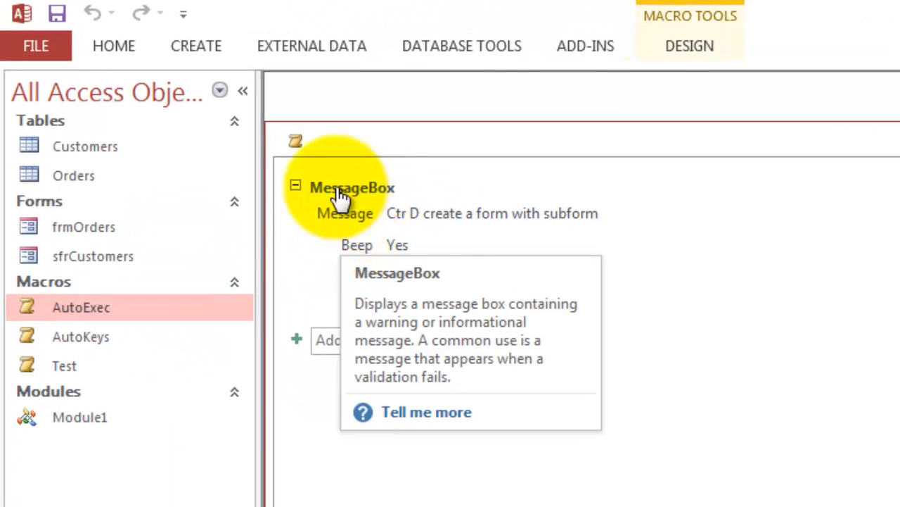
pyautogui.moveTo(377, 252)
pyautogui.write('s')
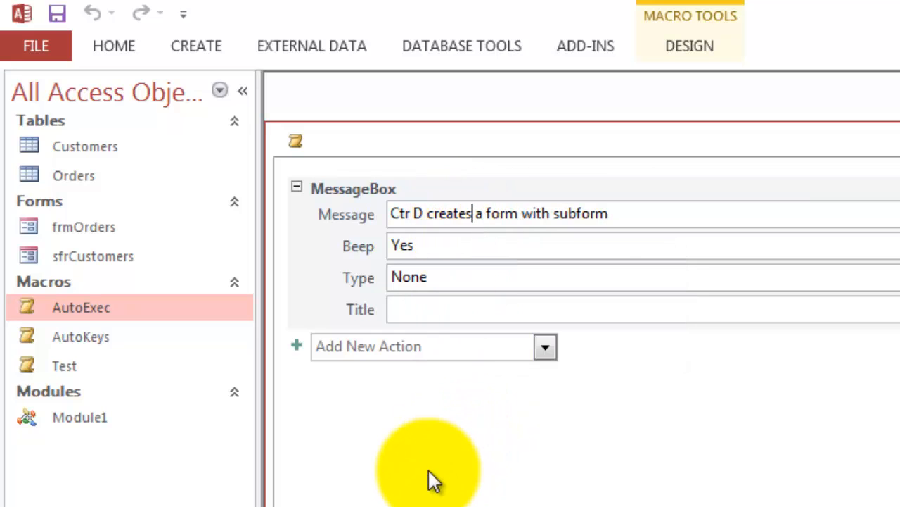
pyautogui.moveTo(781, 436)
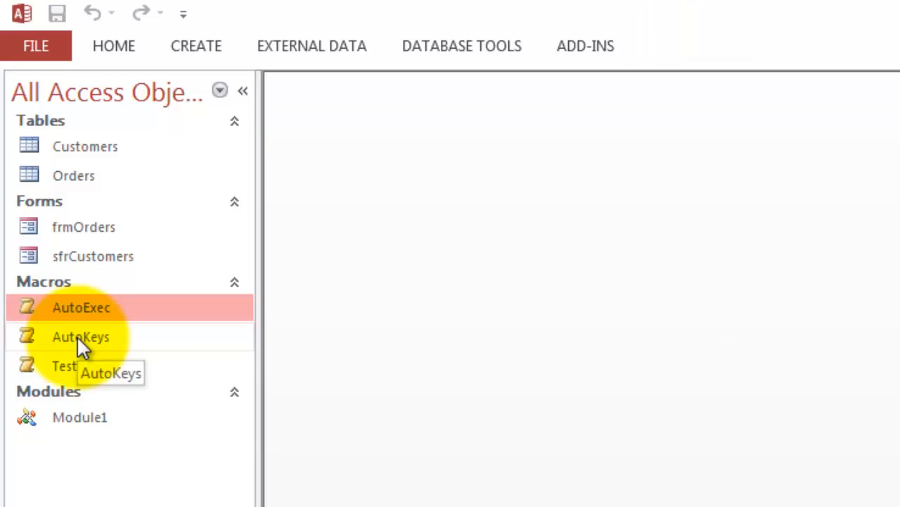
pyautogui.rightClick(80, 337)
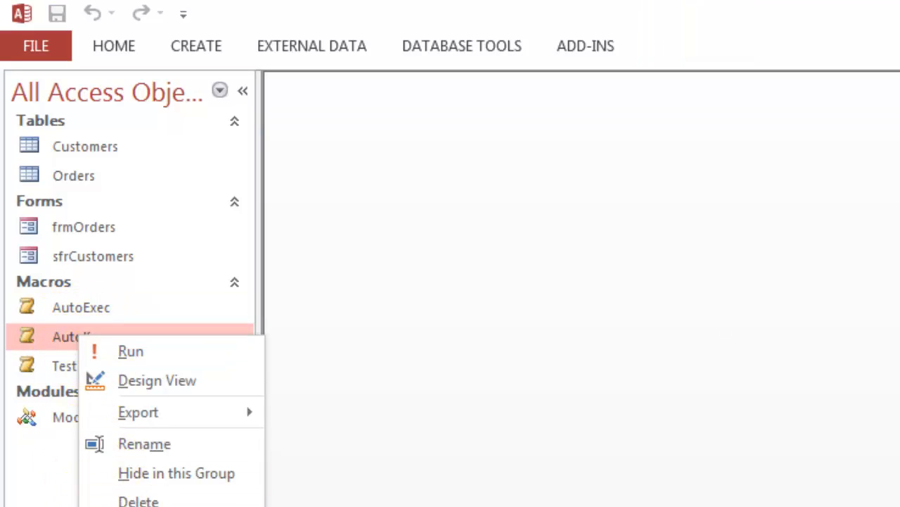
pyautogui.moveTo(137, 499)
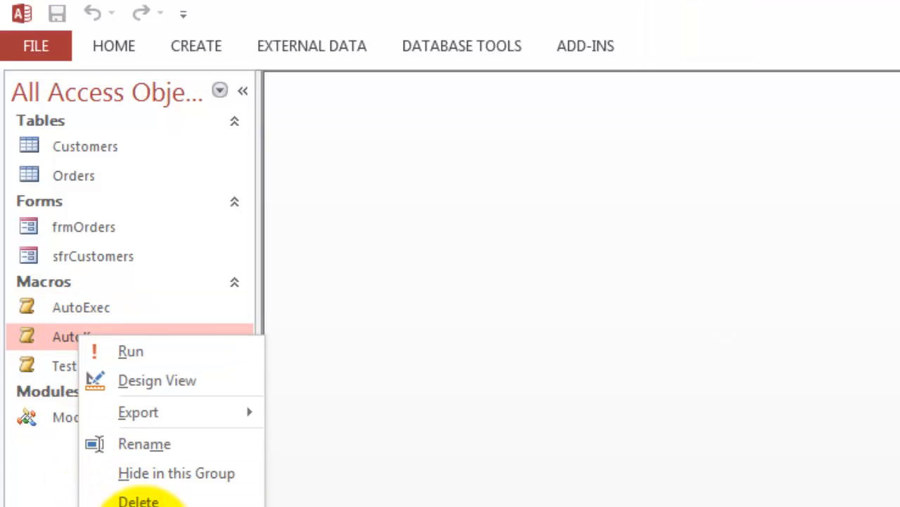
pyautogui.click(157, 379)
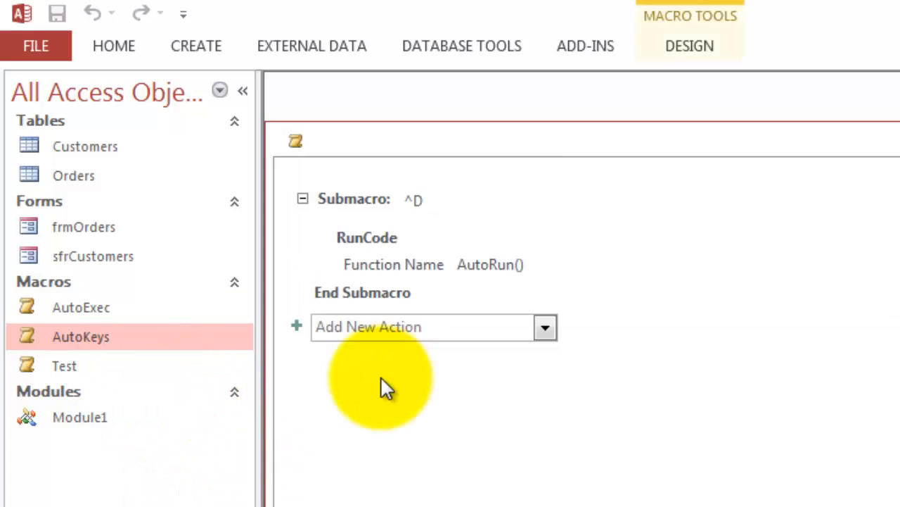
pyautogui.click(690, 45)
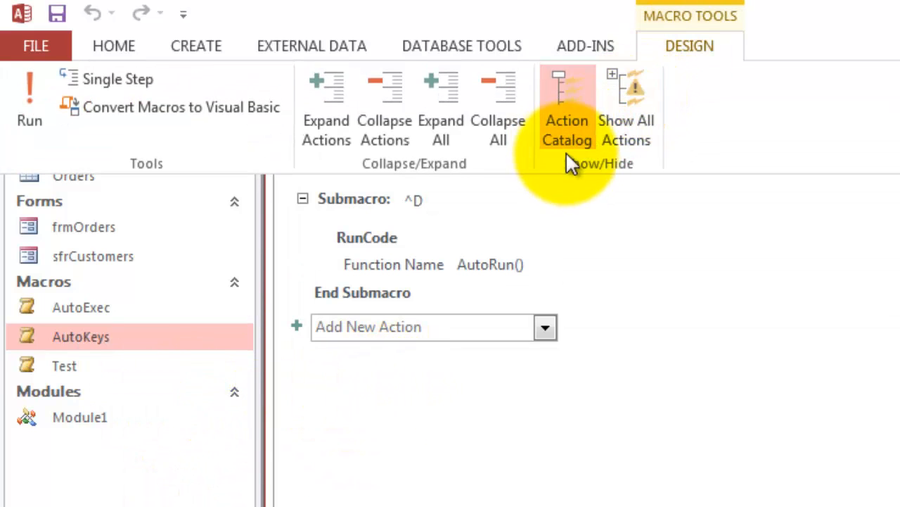
pyautogui.click(567, 110)
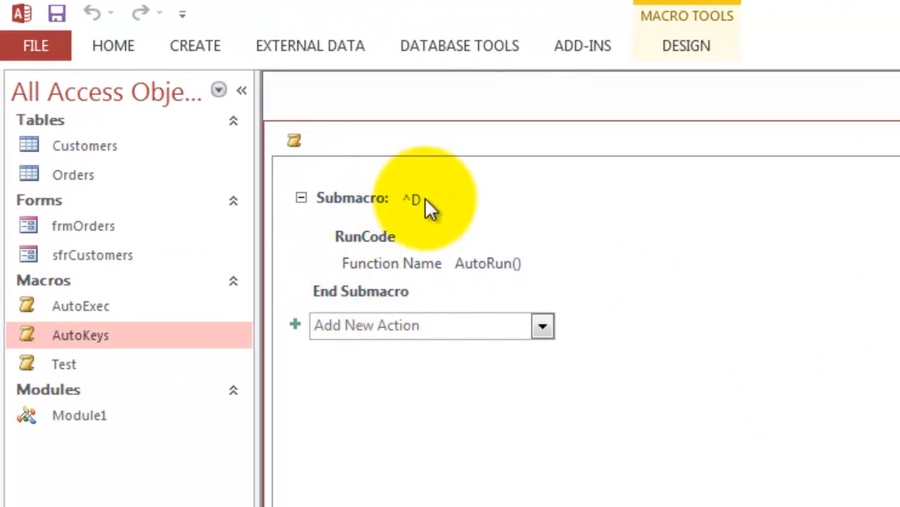
pyautogui.click(413, 197)
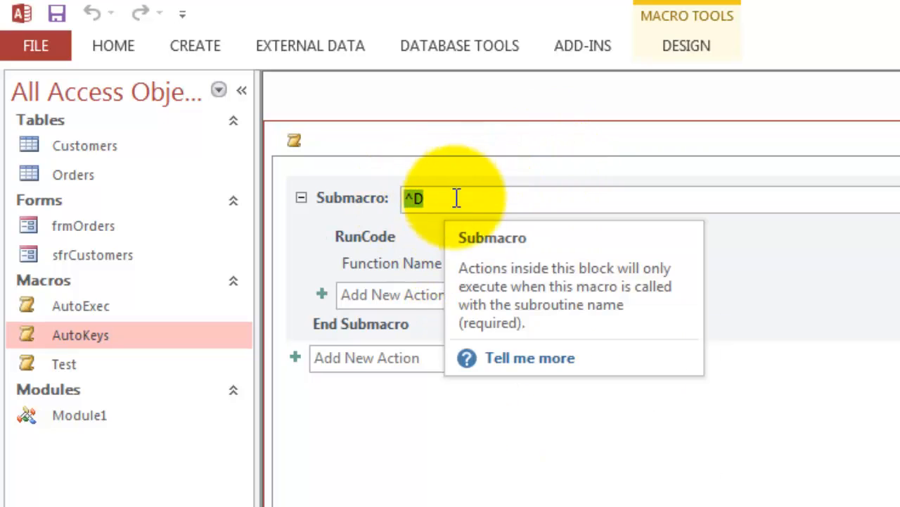
pyautogui.moveTo(365, 236)
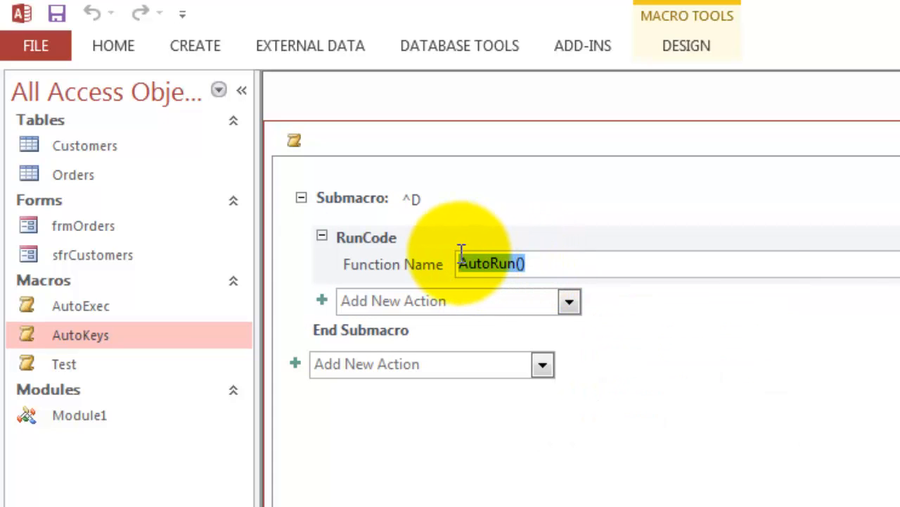
pyautogui.moveTo(394, 415)
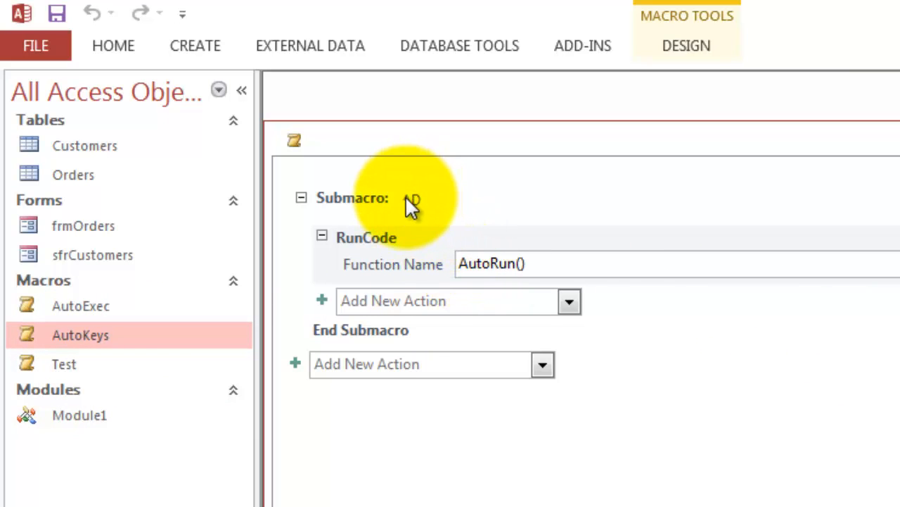
pyautogui.moveTo(411, 204)
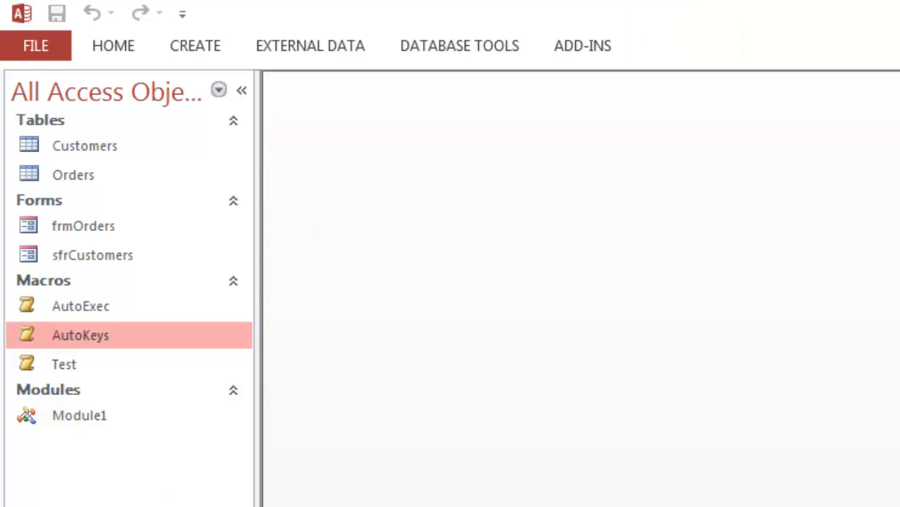
# Step: Open the Test macro in Design View to show its RunCode Testing() action
pyautogui.rightClick(65, 363)
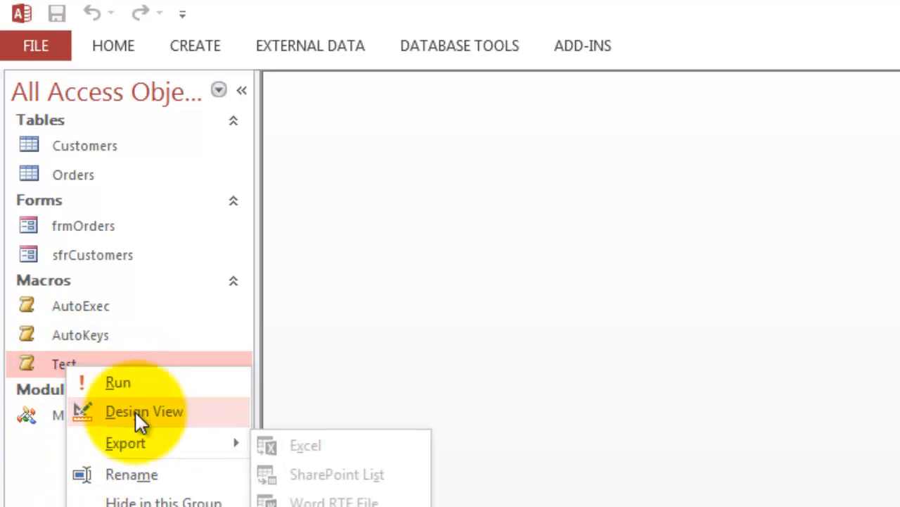
pyautogui.click(144, 411)
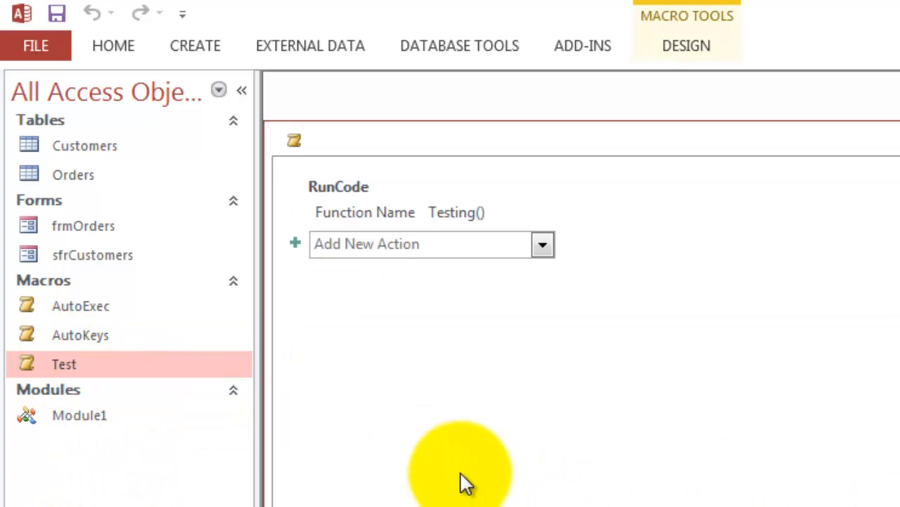
pyautogui.moveTo(313, 197)
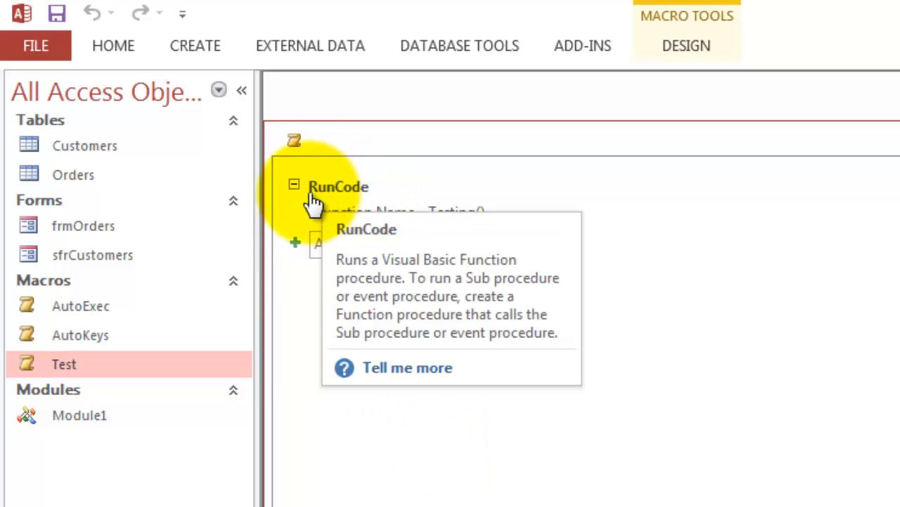
pyautogui.moveTo(675, 208)
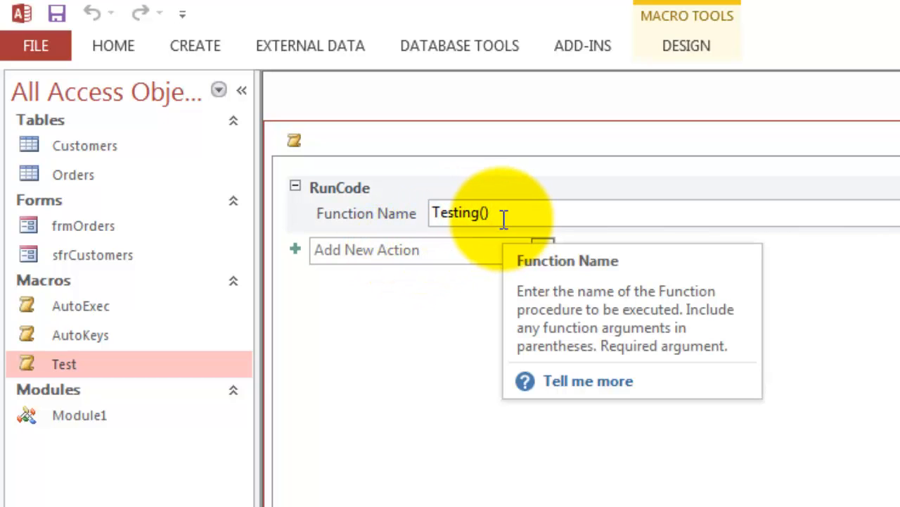
pyautogui.moveTo(499, 224)
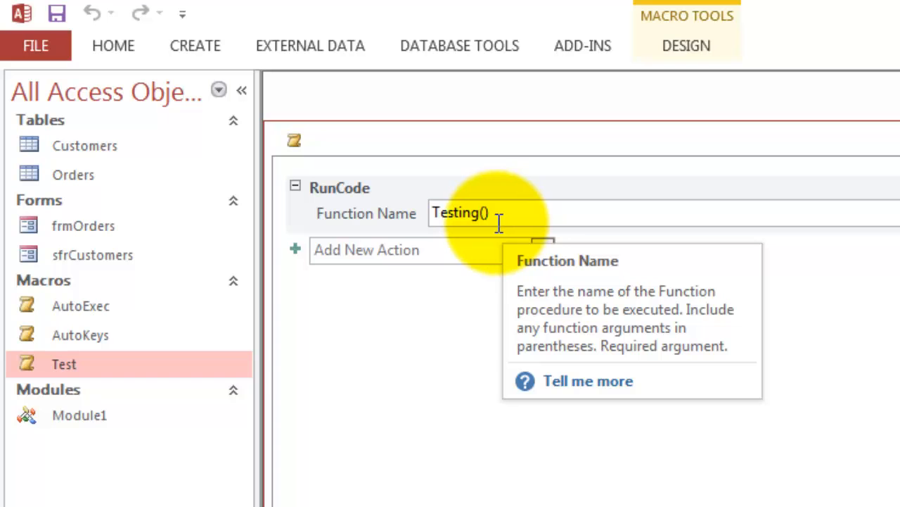
pyautogui.moveTo(307, 394)
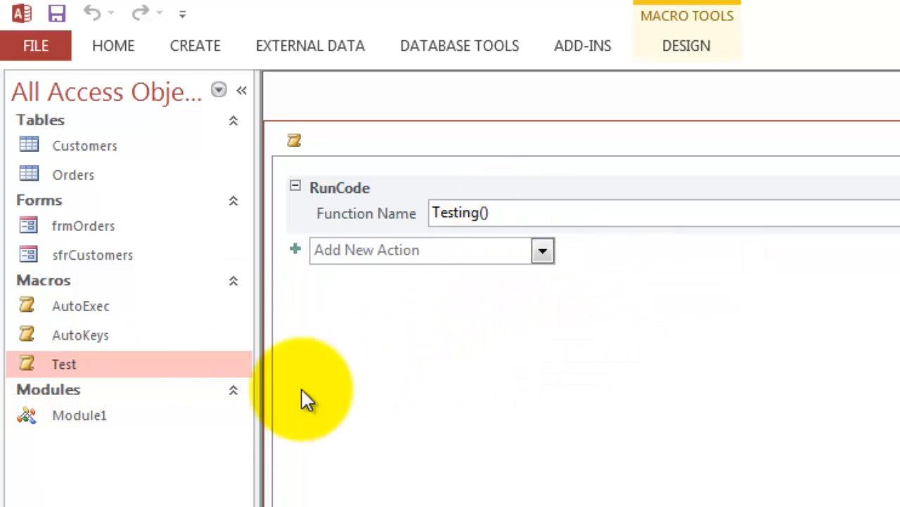
pyautogui.moveTo(116, 368)
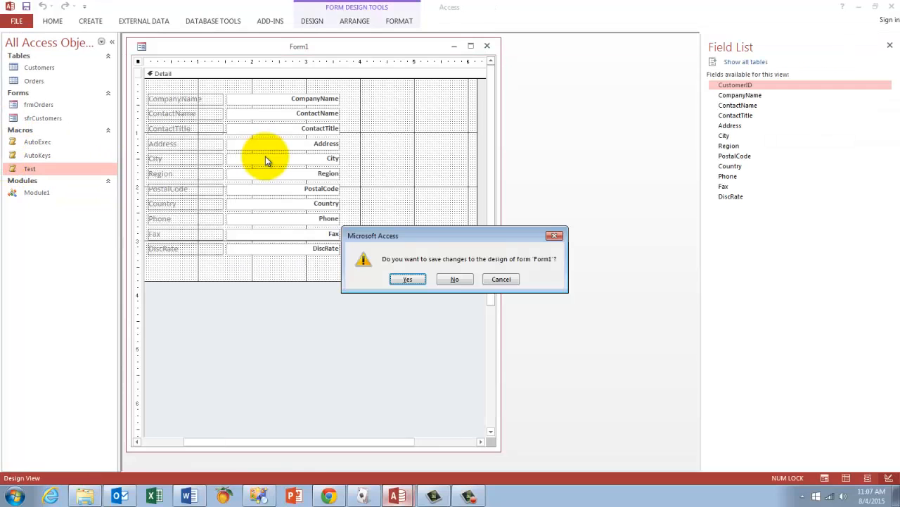
pyautogui.moveTo(377, 292)
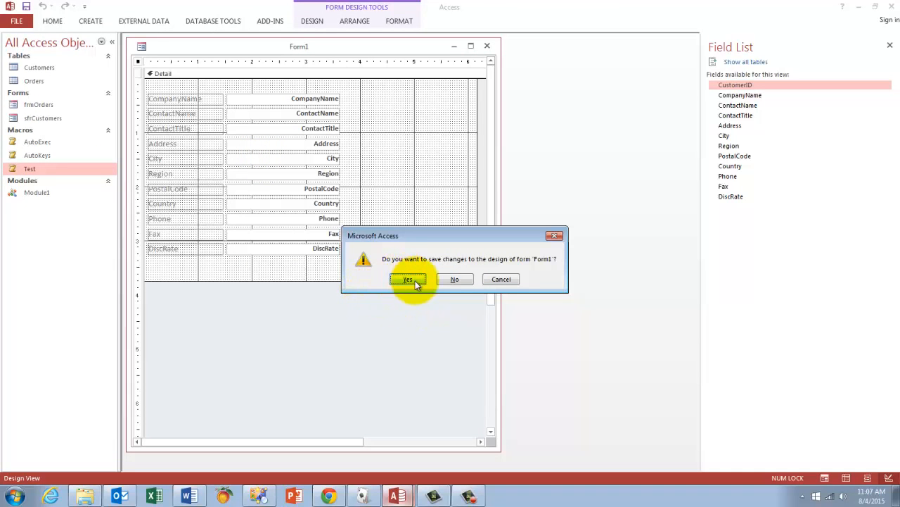
# Step: Save the generated customer form as Form1 and the orders form as Form2
pyautogui.click(408, 279)
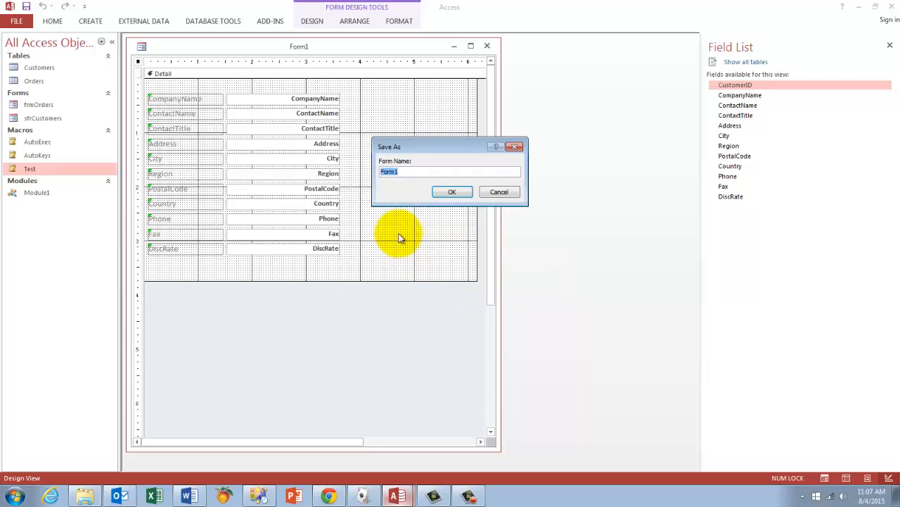
pyautogui.moveTo(23, 104)
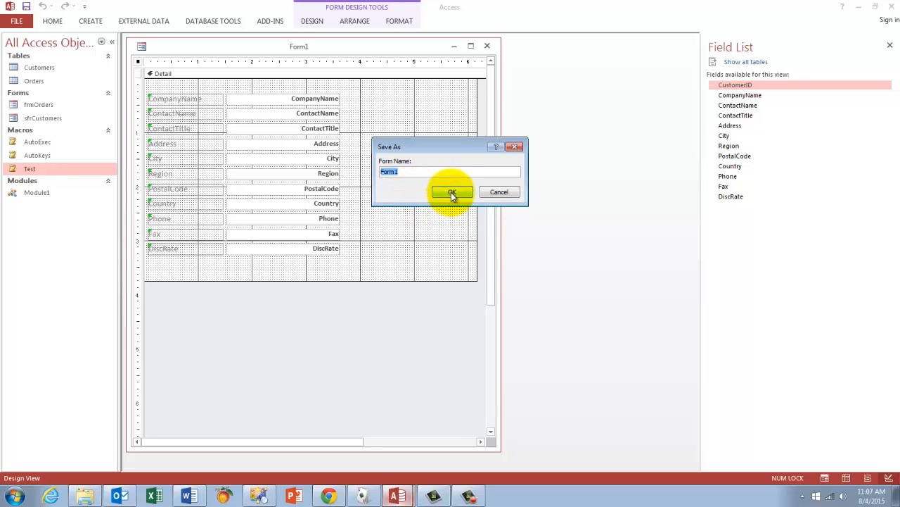
pyautogui.click(452, 192)
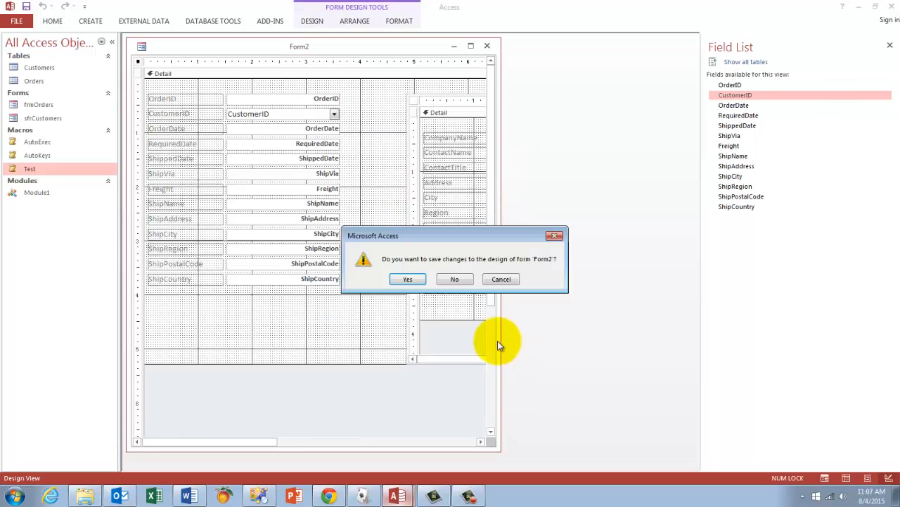
pyautogui.click(406, 278)
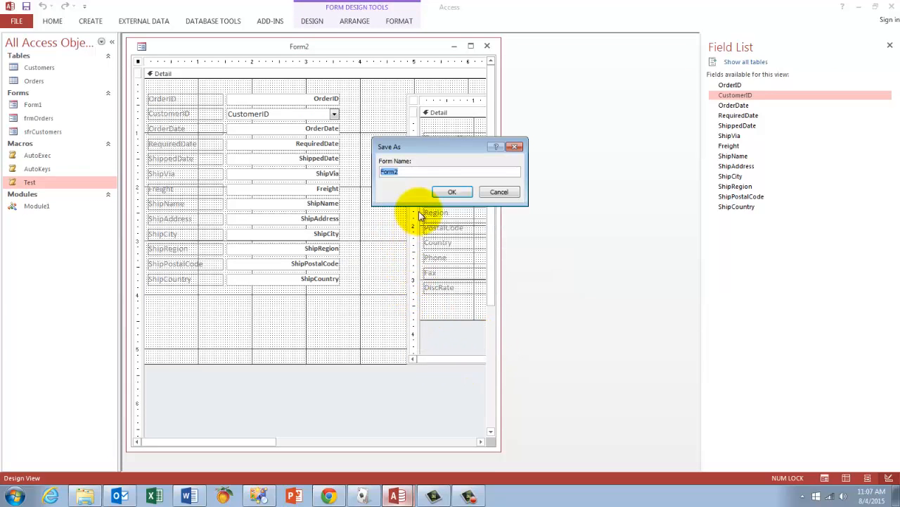
pyautogui.click(452, 191)
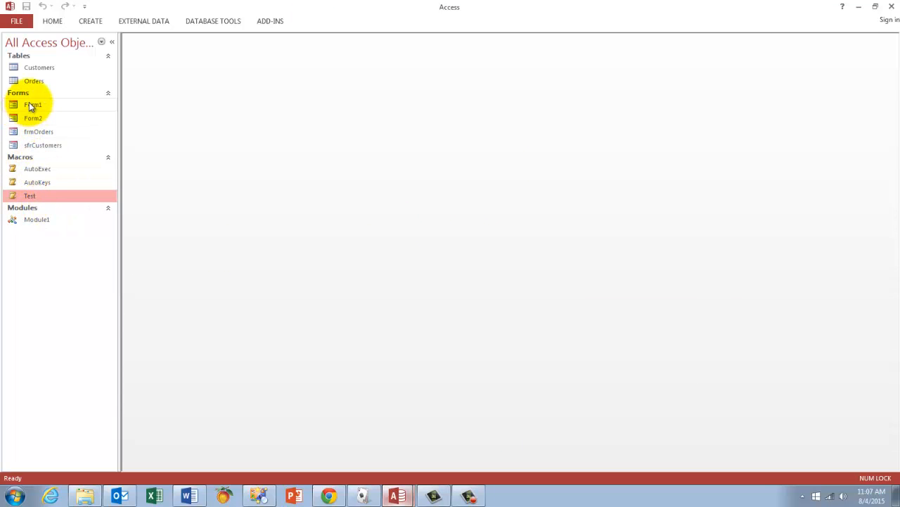
# Step: View Form1 briefly, then open Form2 showing order 10248 with Godos Cocina Típica details
pyautogui.doubleClick(34, 104)
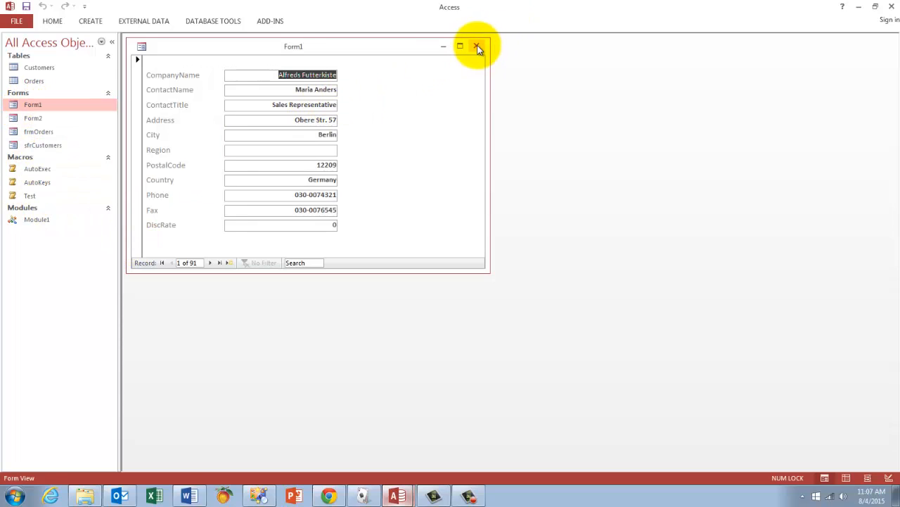
pyautogui.click(477, 46)
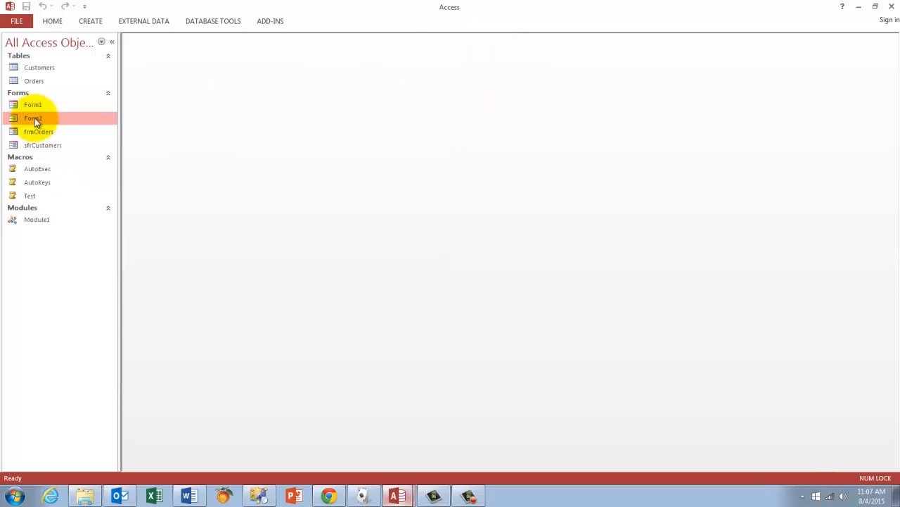
pyautogui.doubleClick(33, 118)
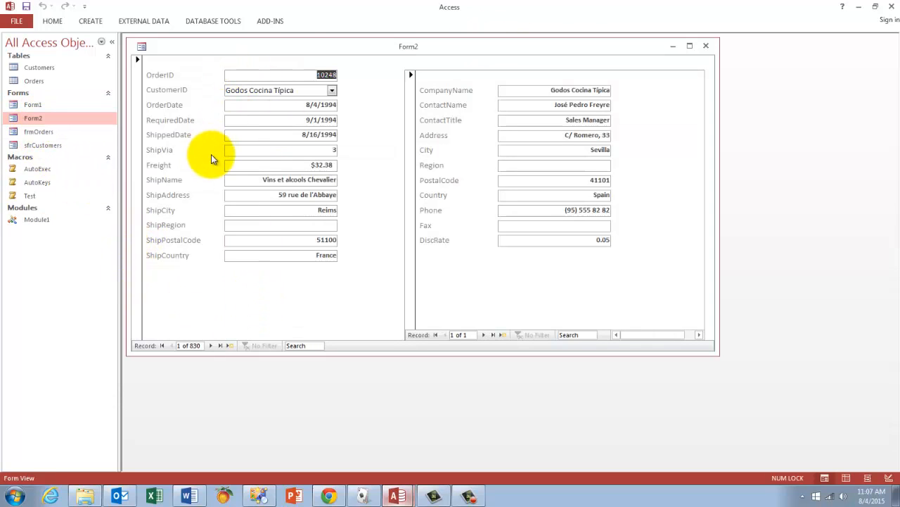
pyautogui.moveTo(414, 284)
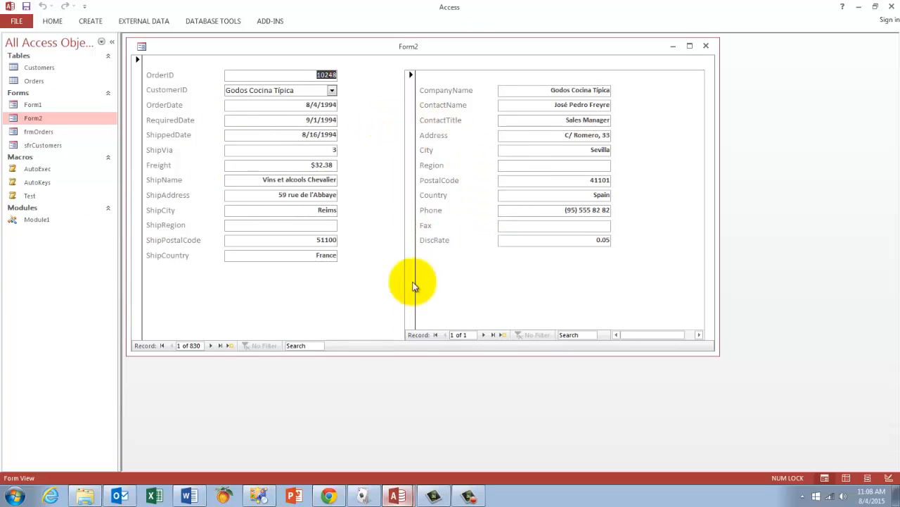
pyautogui.moveTo(481, 291)
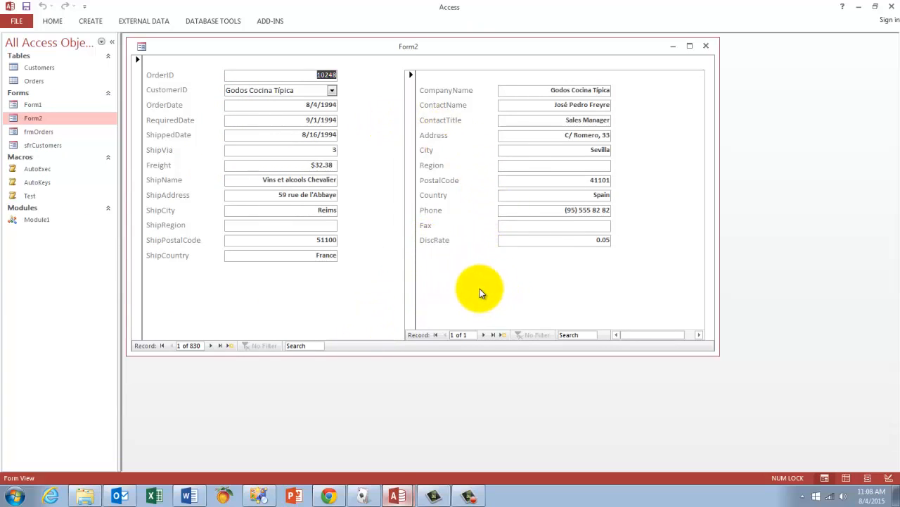